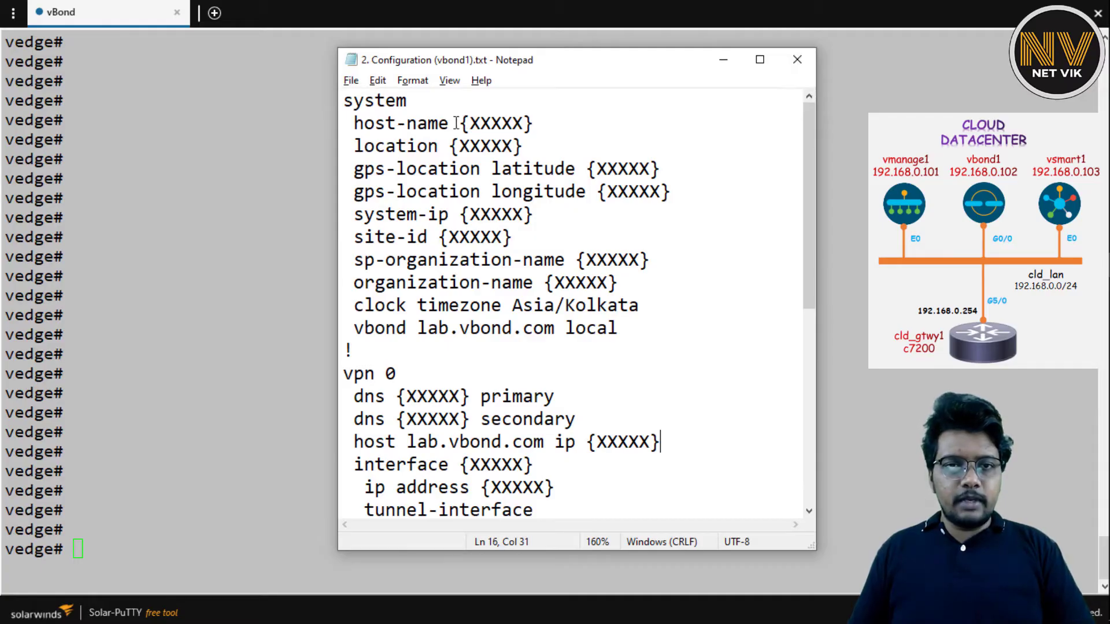
Fill the host-name placeholder with vBond and the location with MUMBAI
type("vBon")
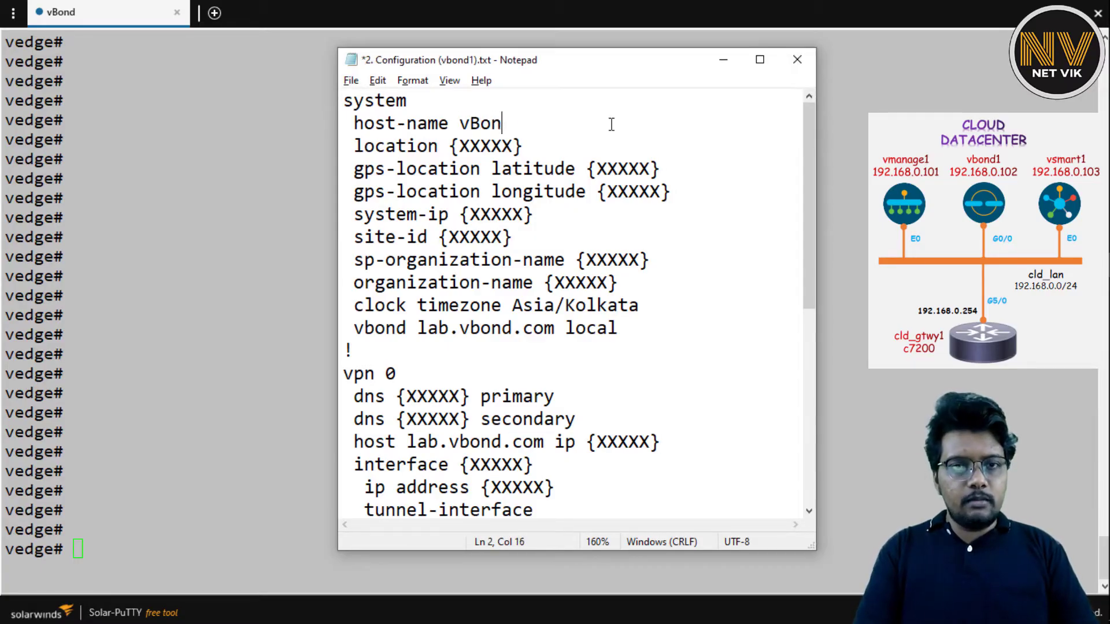
type("d")
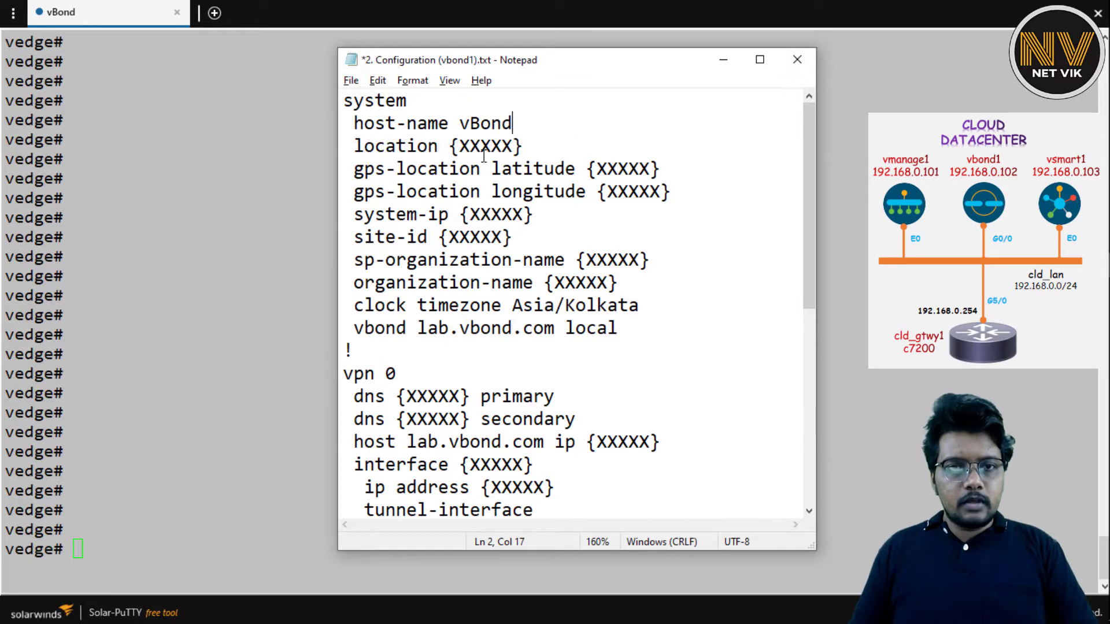
type("MUMB")
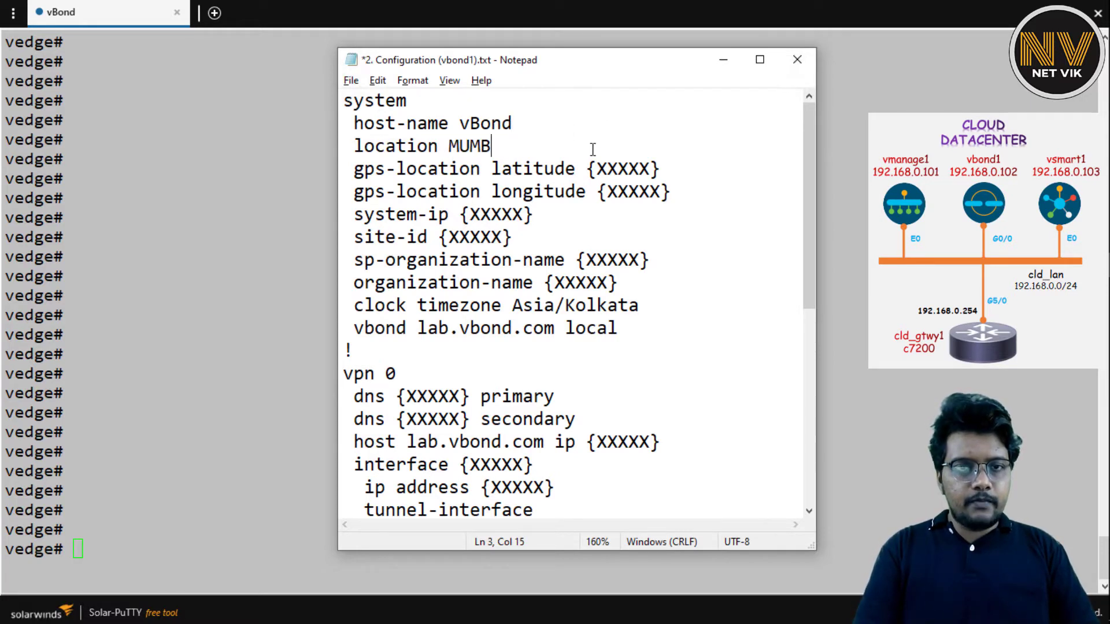
type("AI")
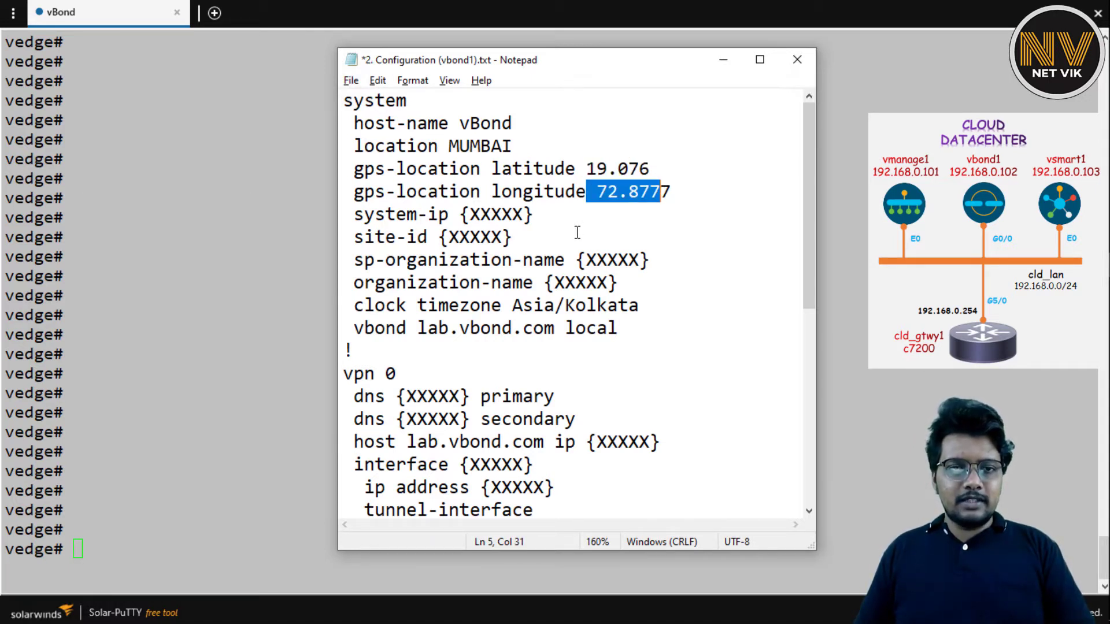
Set system-ip to 1.1.1.2 and site-id to 1 in the vBond config
double_click(496, 215)
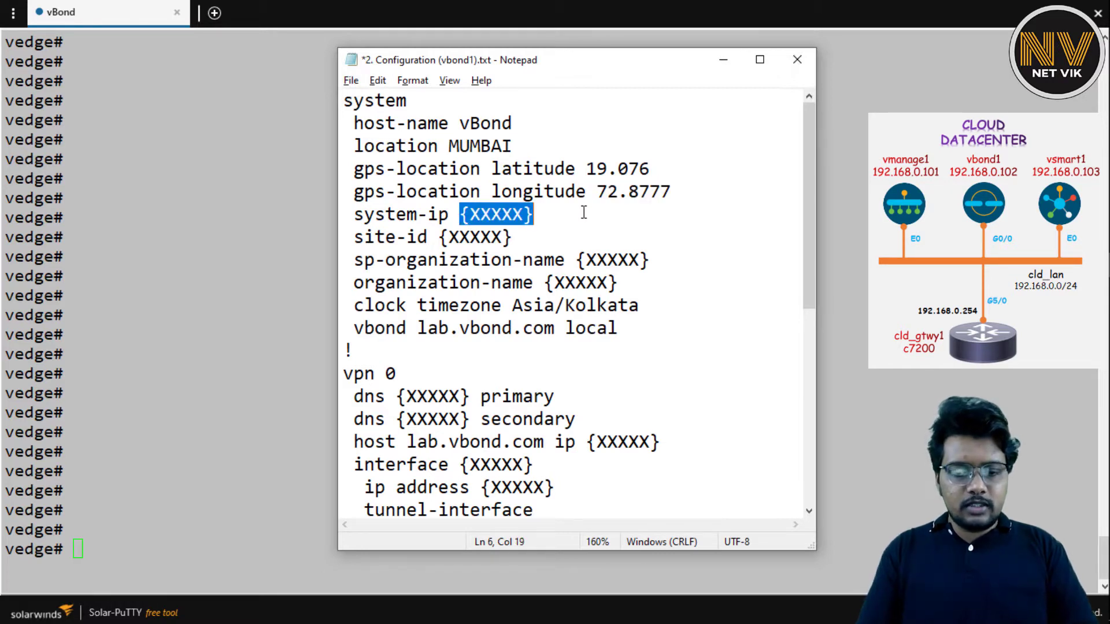
type("1.1.1.2")
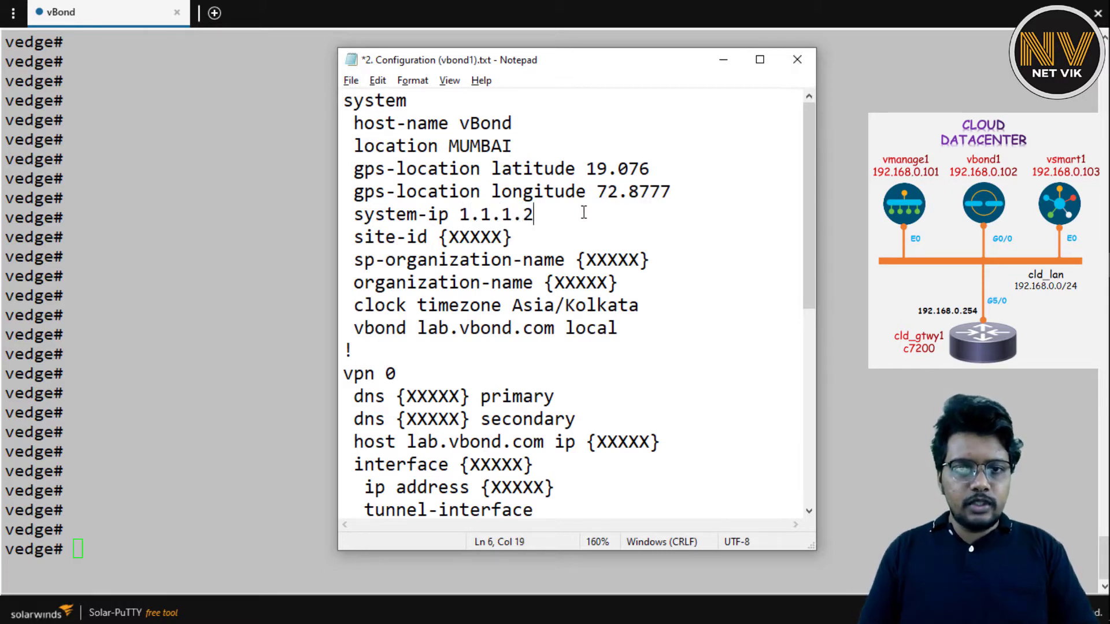
double_click(460, 237)
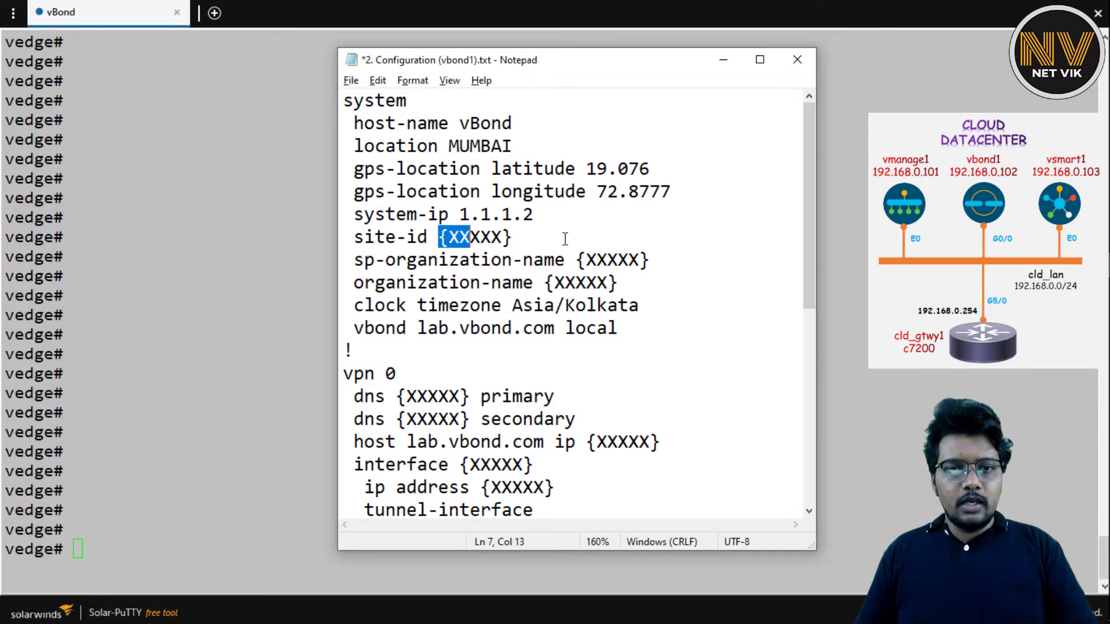
double_click(496, 214)
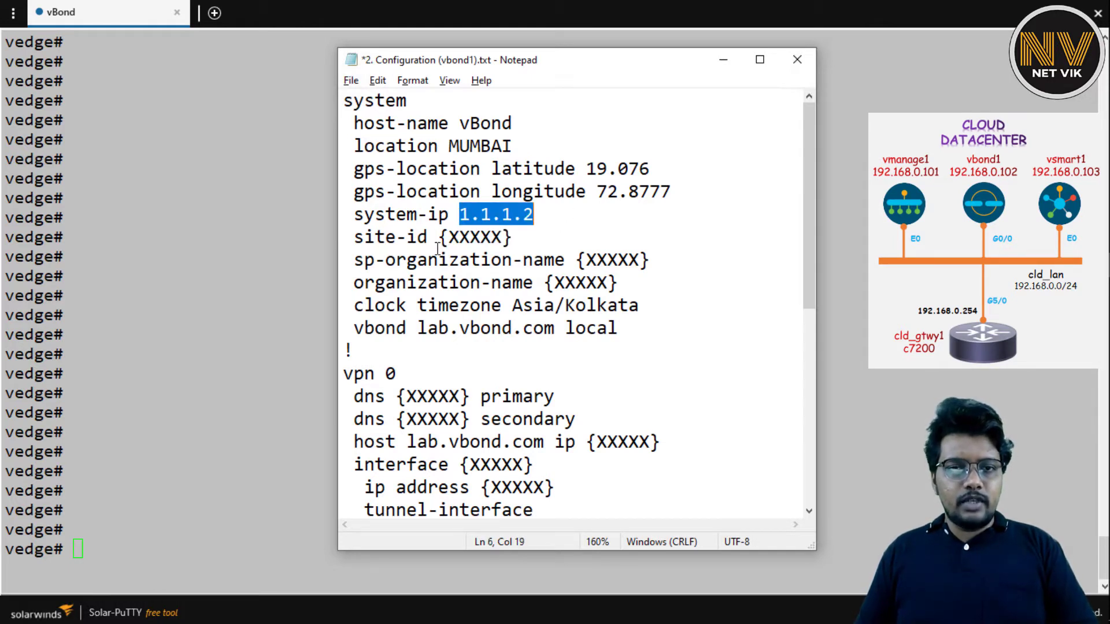
double_click(473, 236)
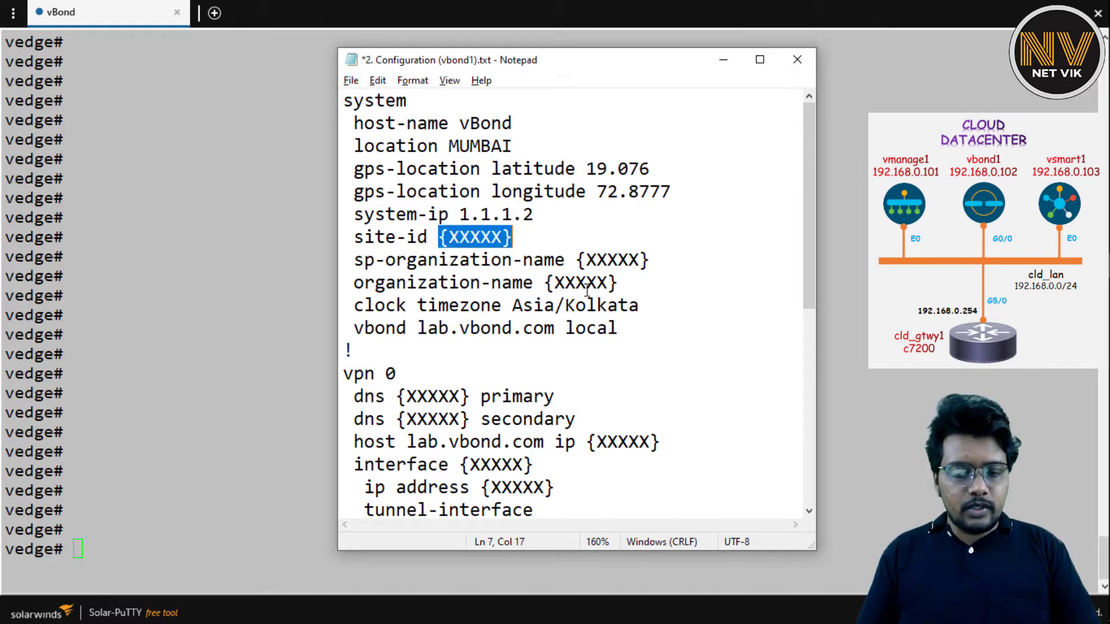
type("1")
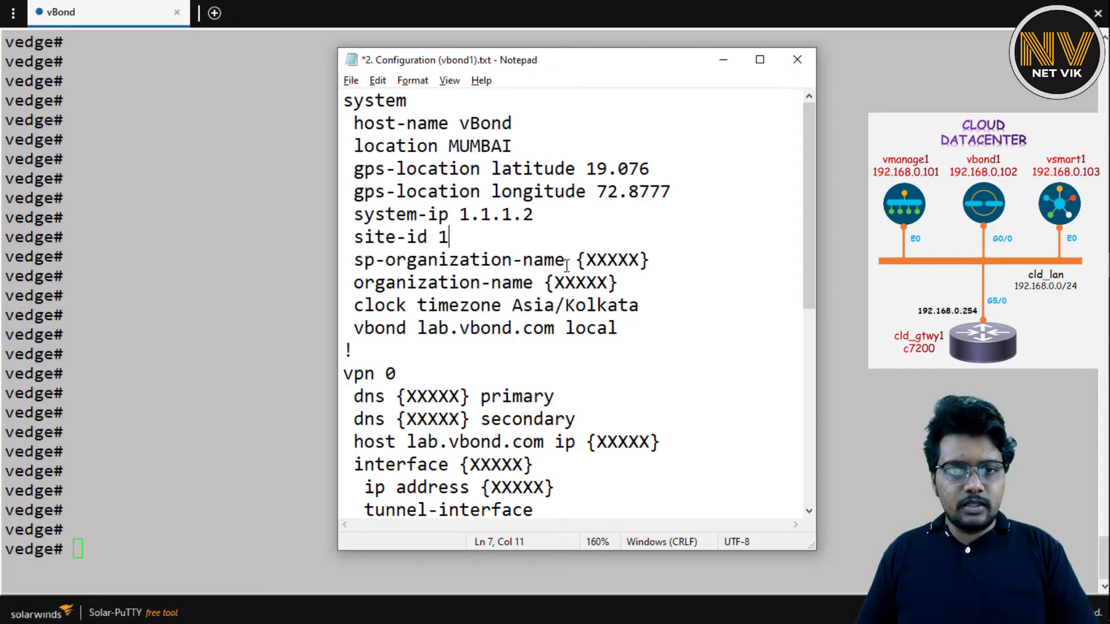
Set both organization-name fields to "vigneshlab2022"
double_click(613, 260)
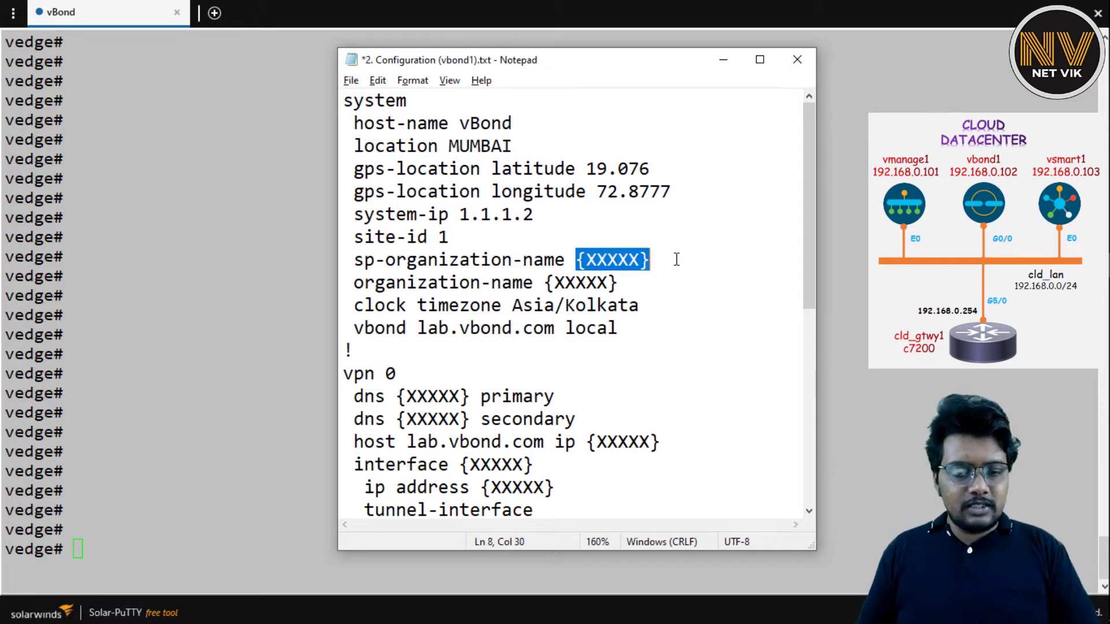
type("\"")
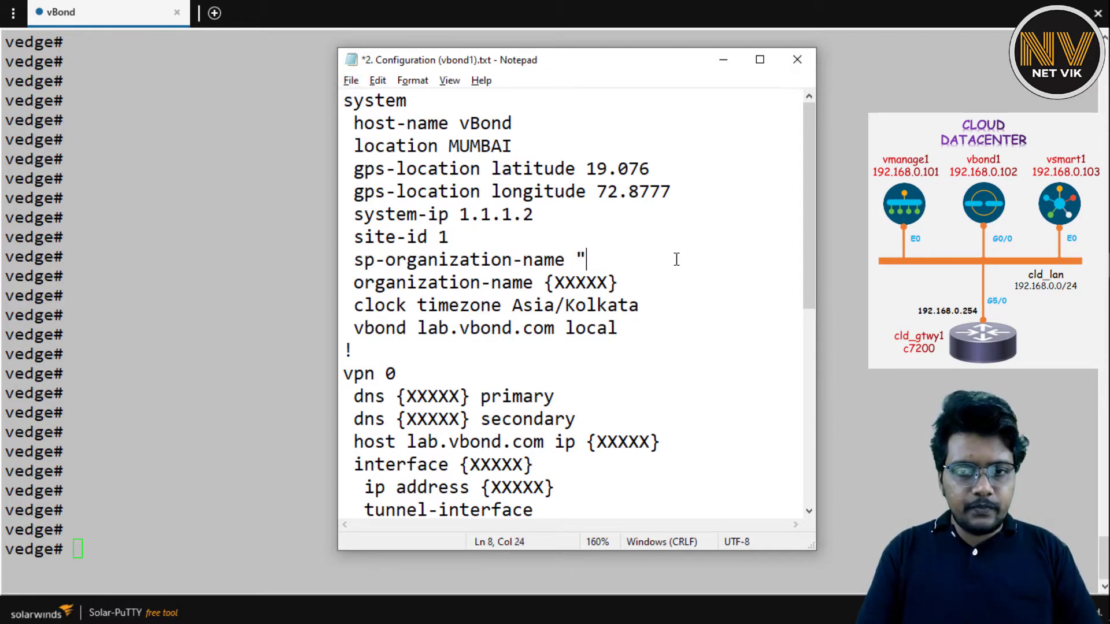
type("vignesh")
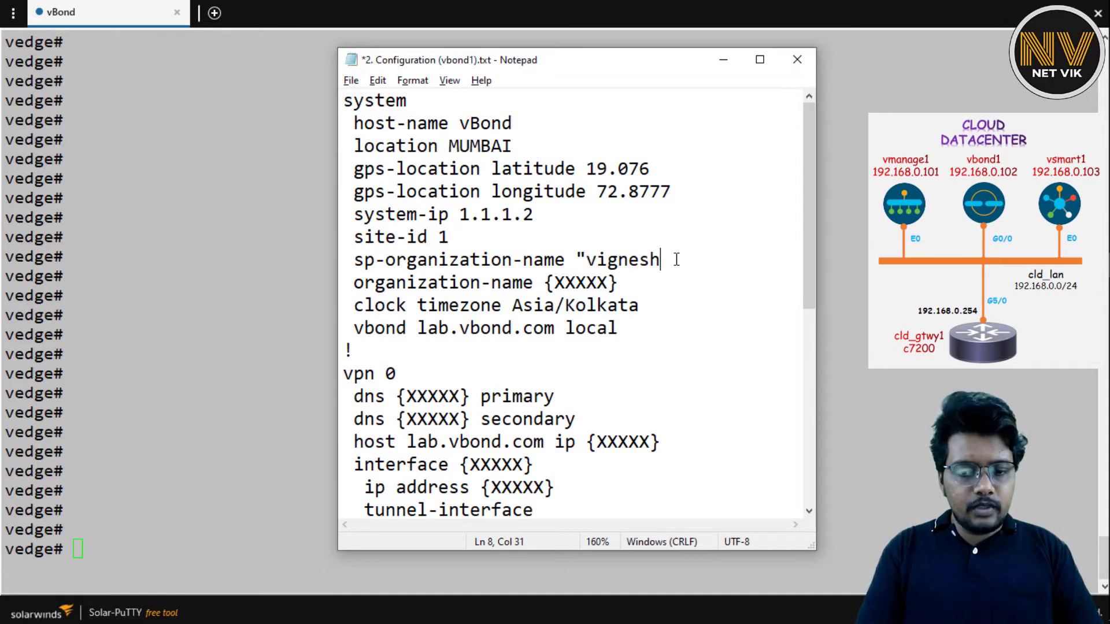
type("lab2022")
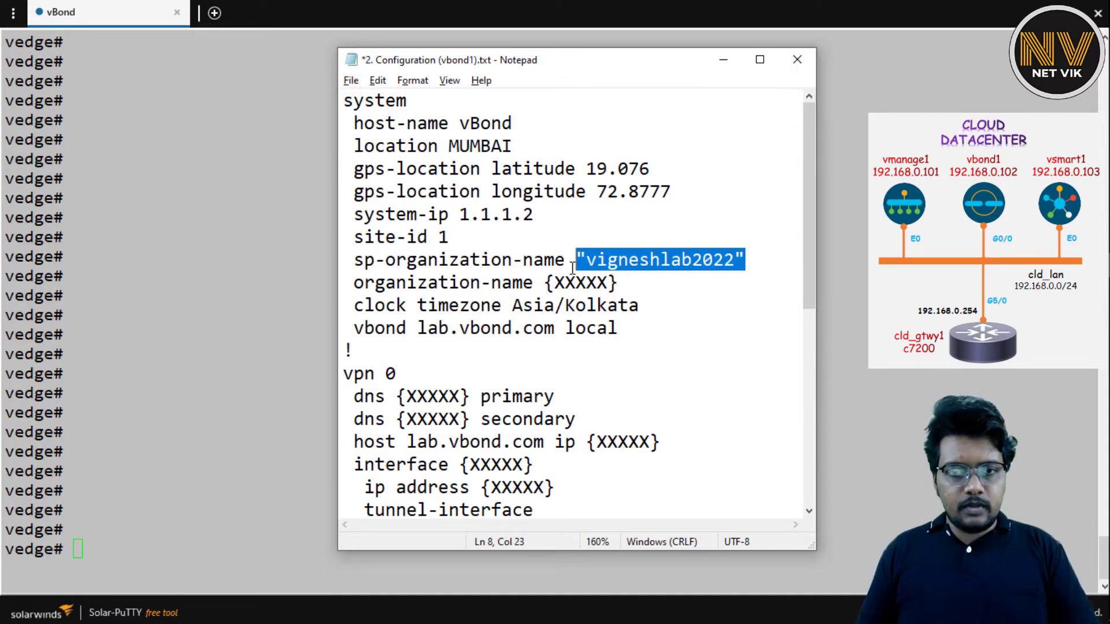
type("\"vigneshlab2022\"")
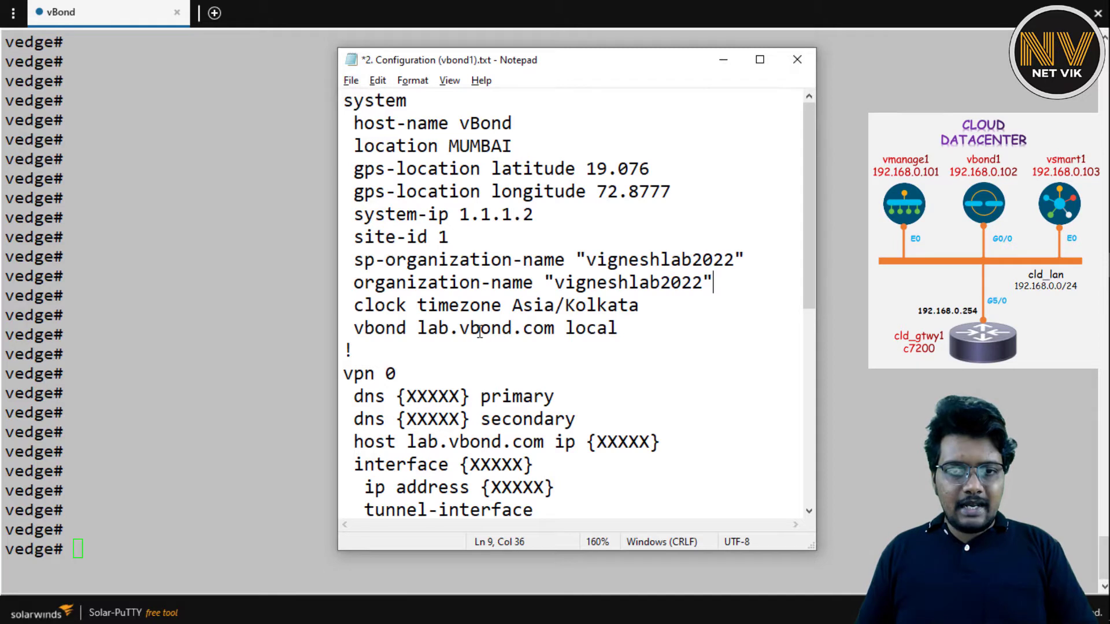
double_click(591, 328)
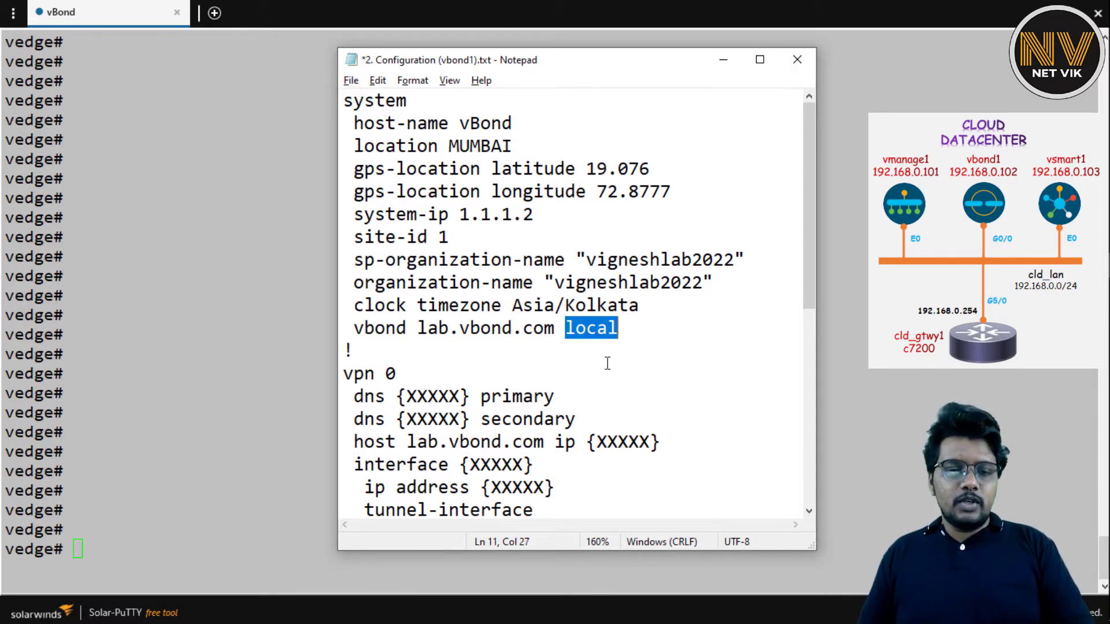
mouse_move(588, 374)
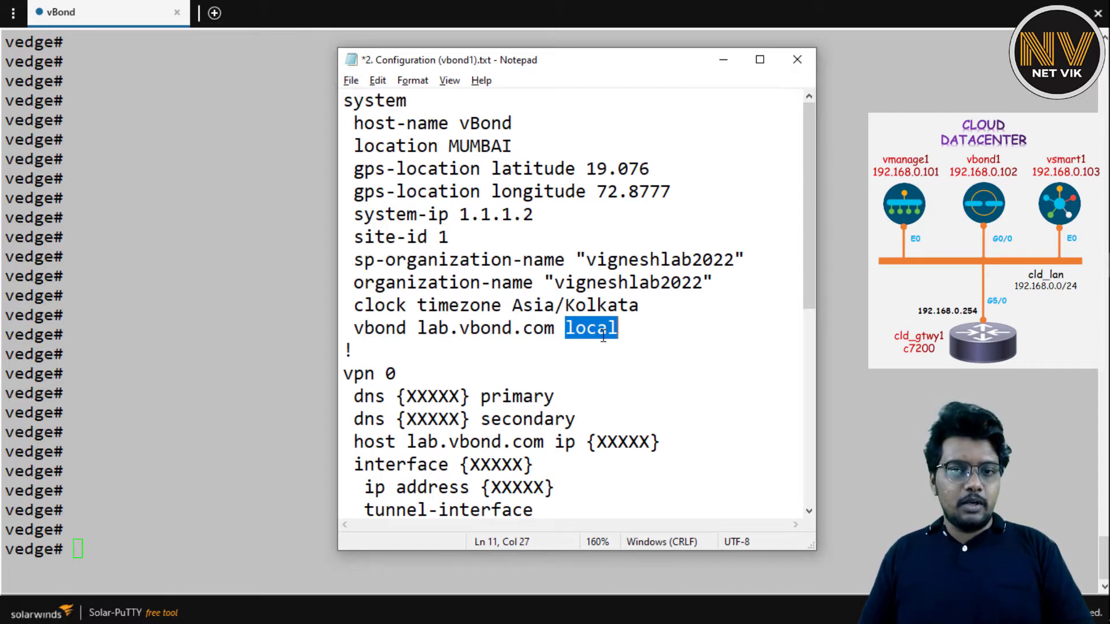
left_click(598, 327)
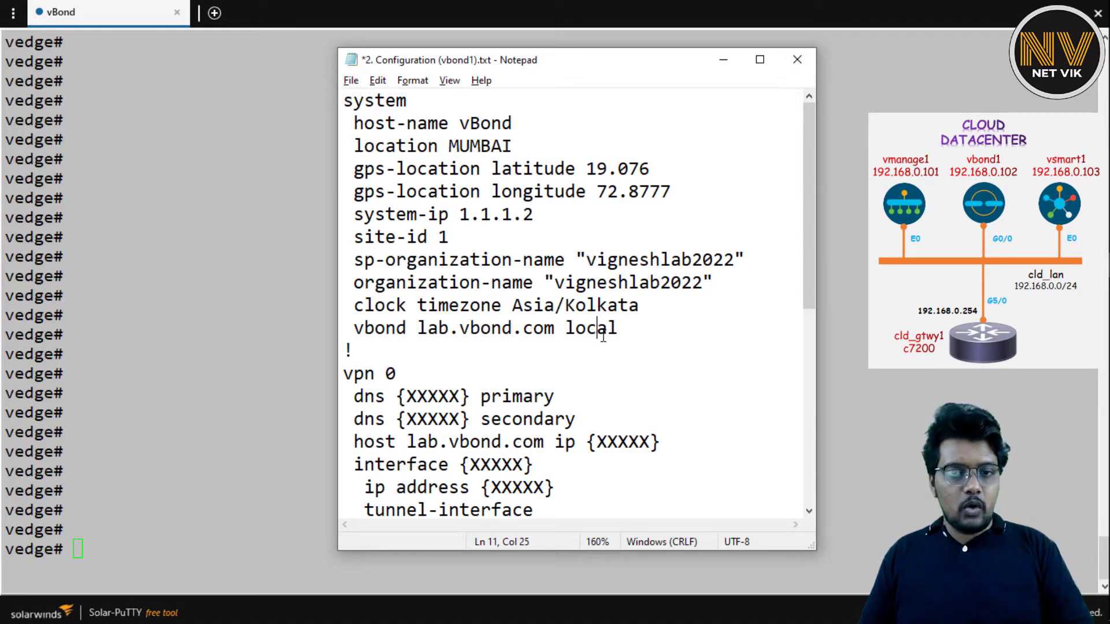
scroll("down", 3)
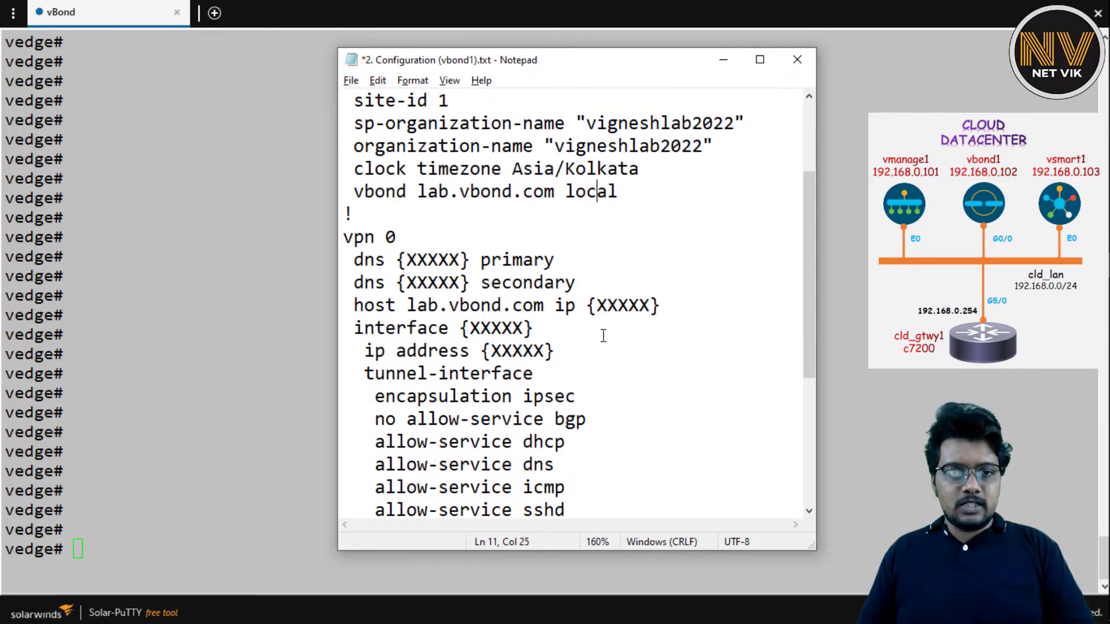
double_click(432, 191)
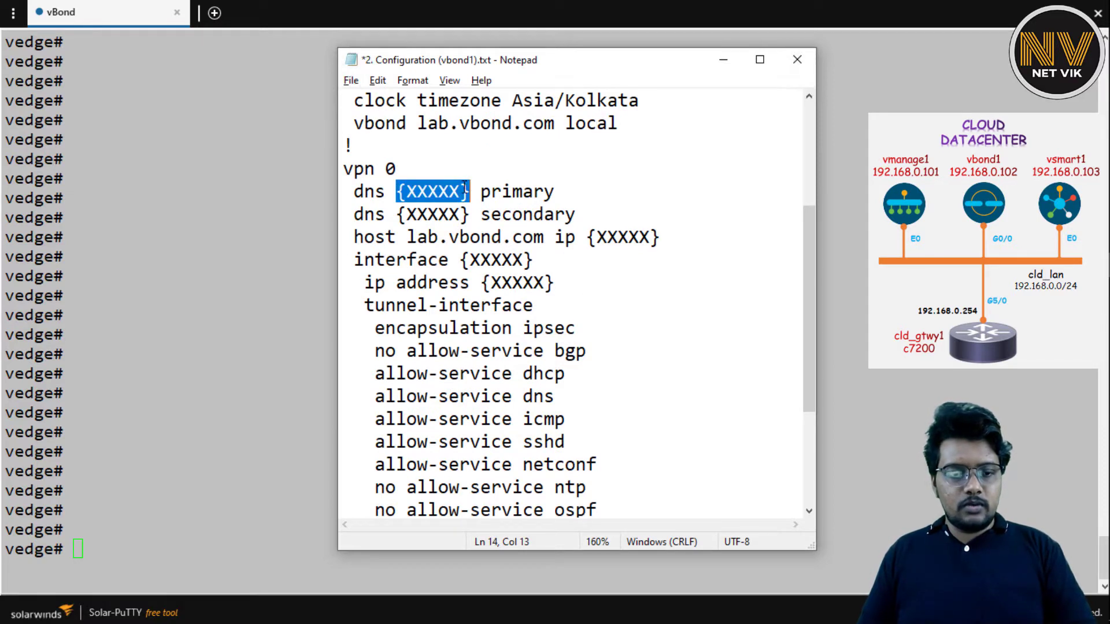
type("4.2.2.2")
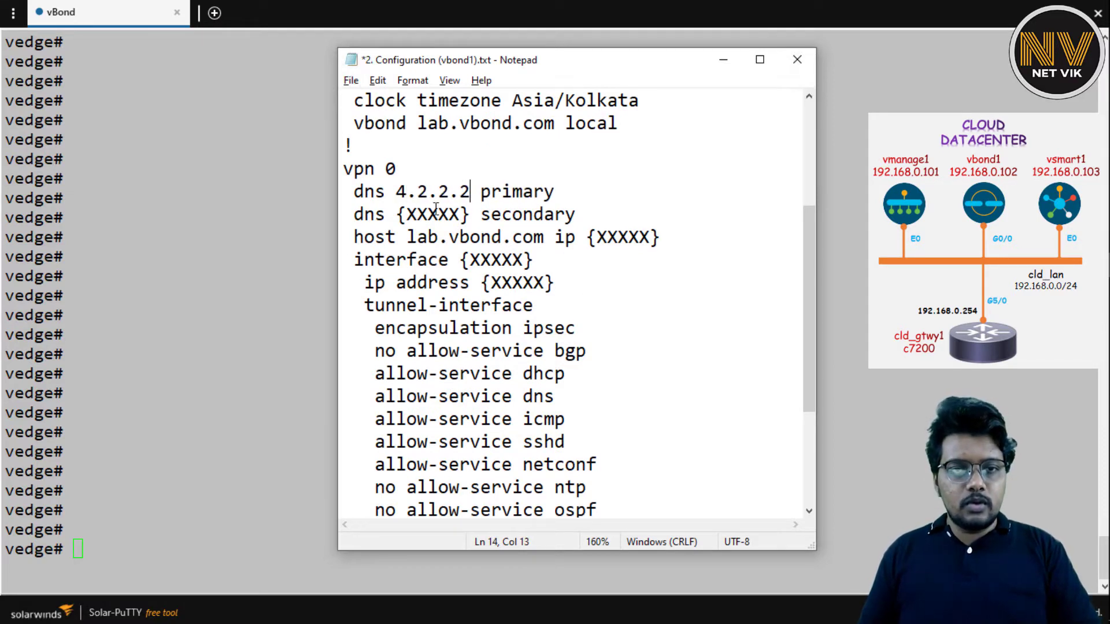
type("8.8.8.8")
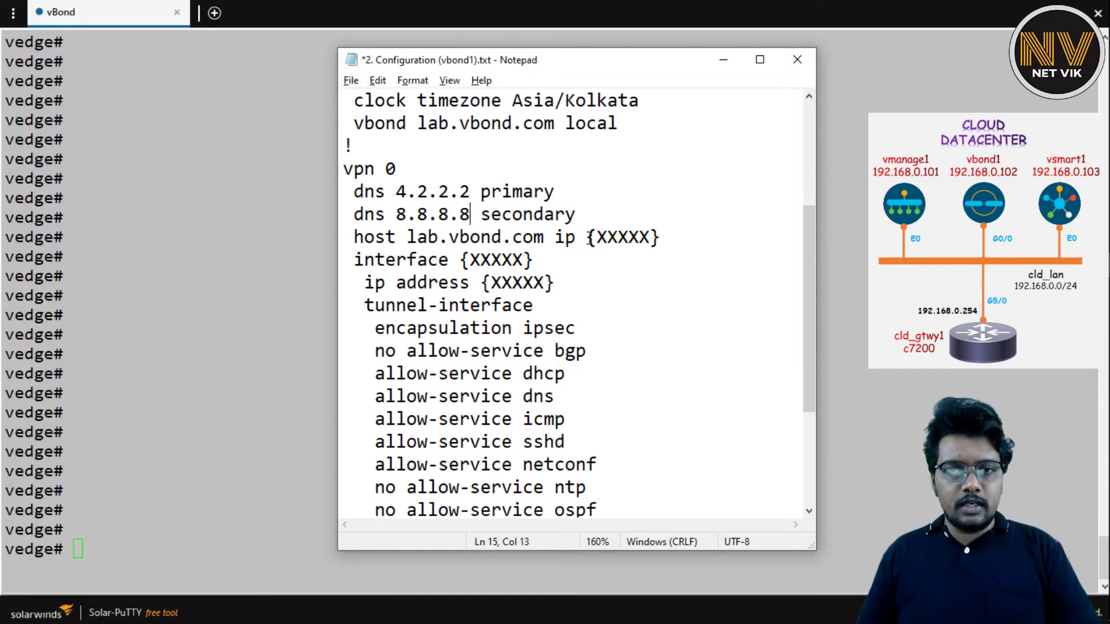
type("192.168.0.102")
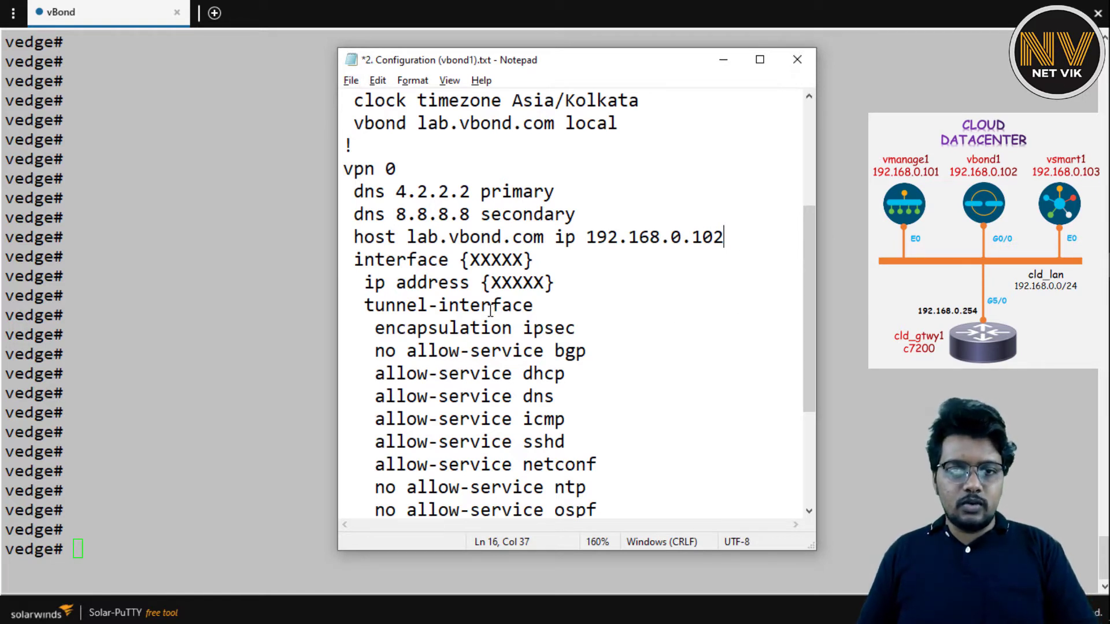
double_click(496, 260)
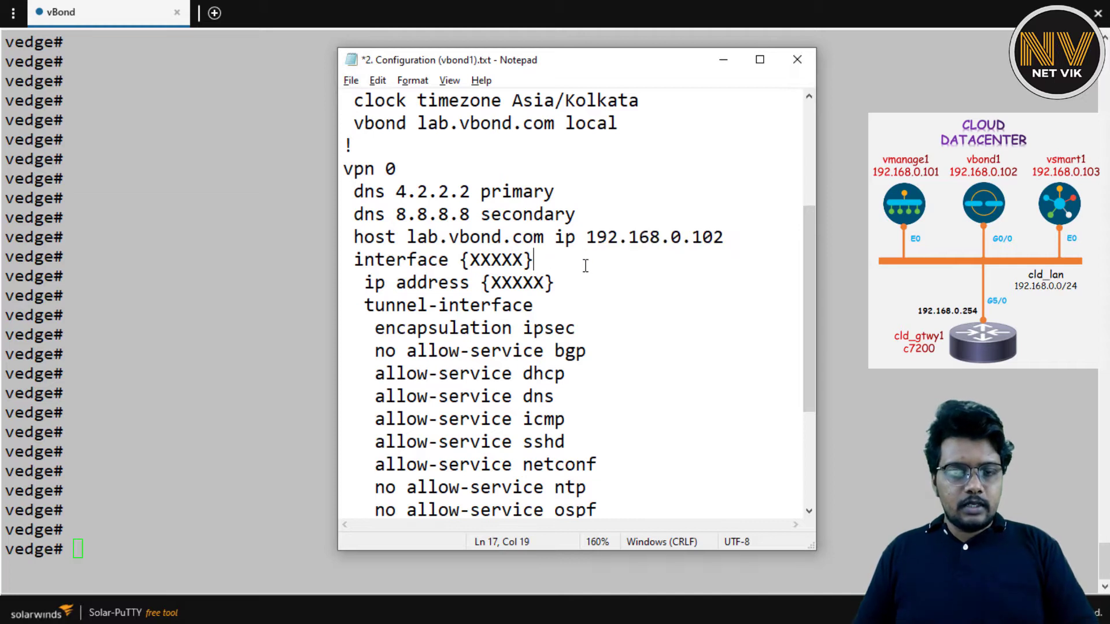
type("ge")
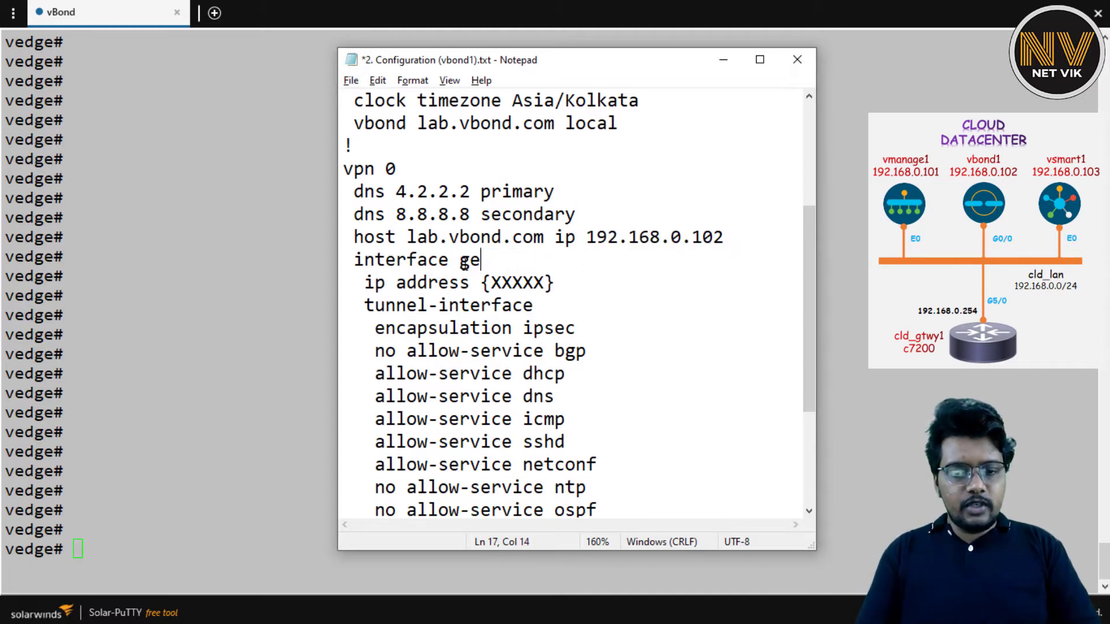
type("0/0")
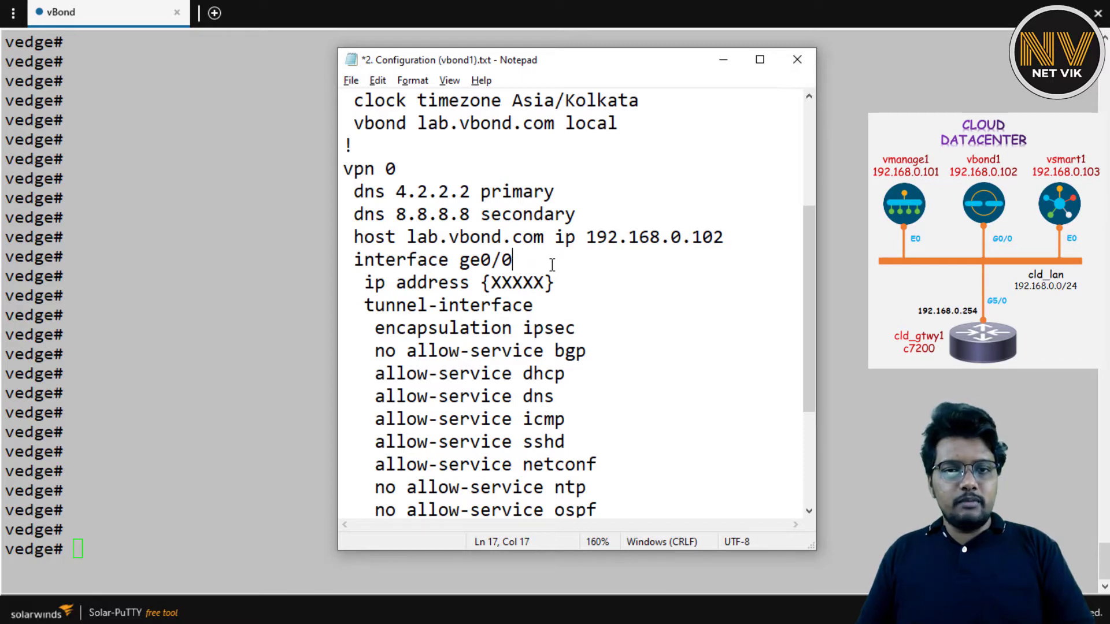
mouse_move(599, 241)
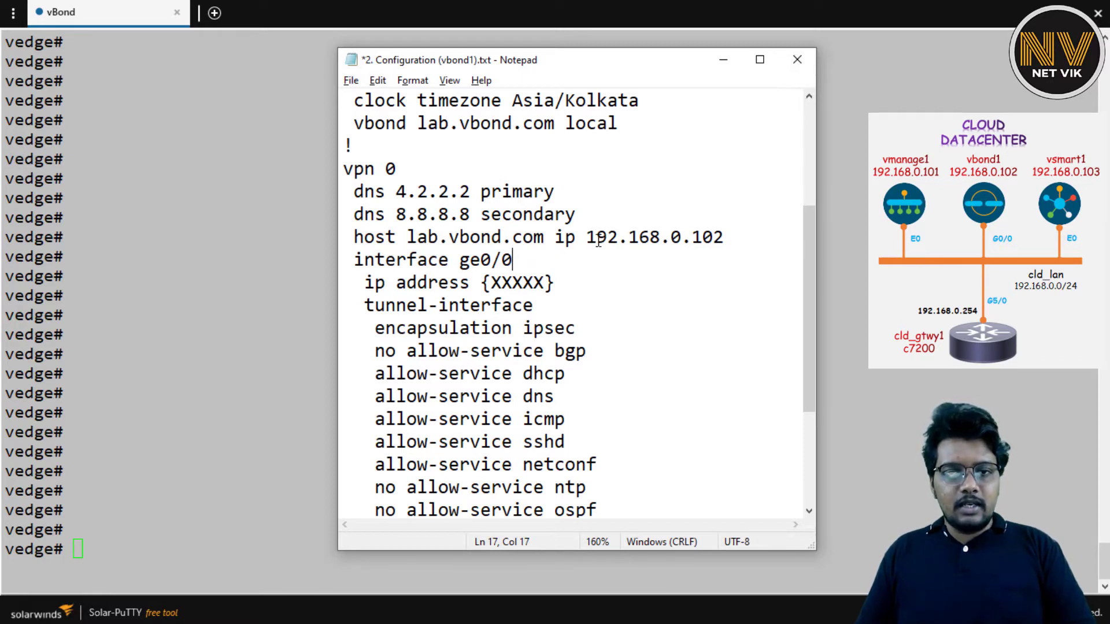
double_click(653, 237)
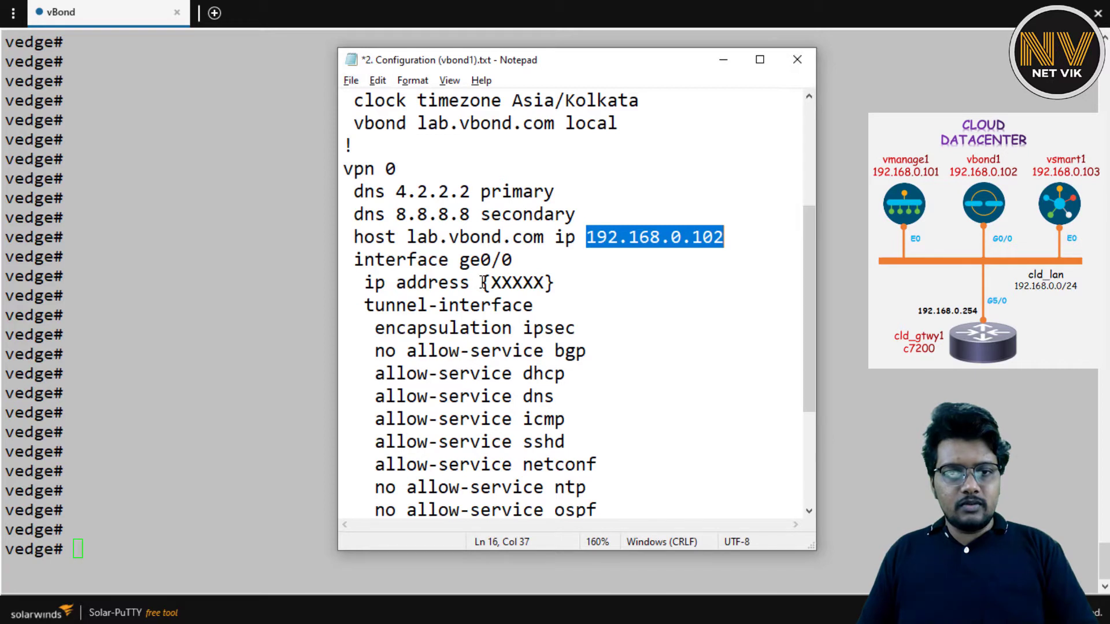
type("192.168.0.102/24")
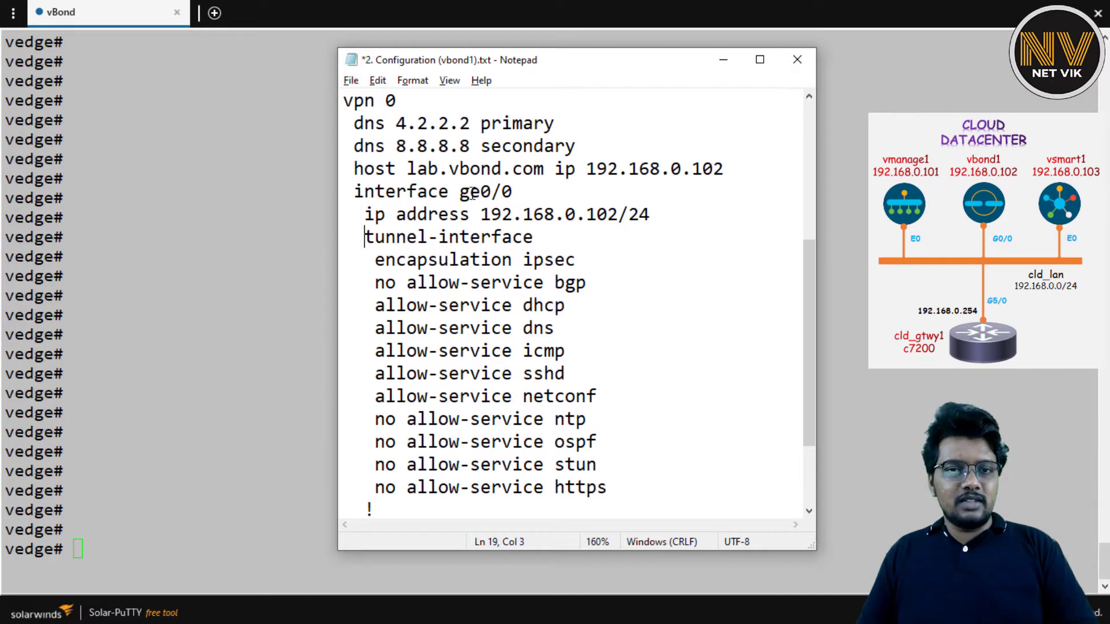
mouse_move(357, 314)
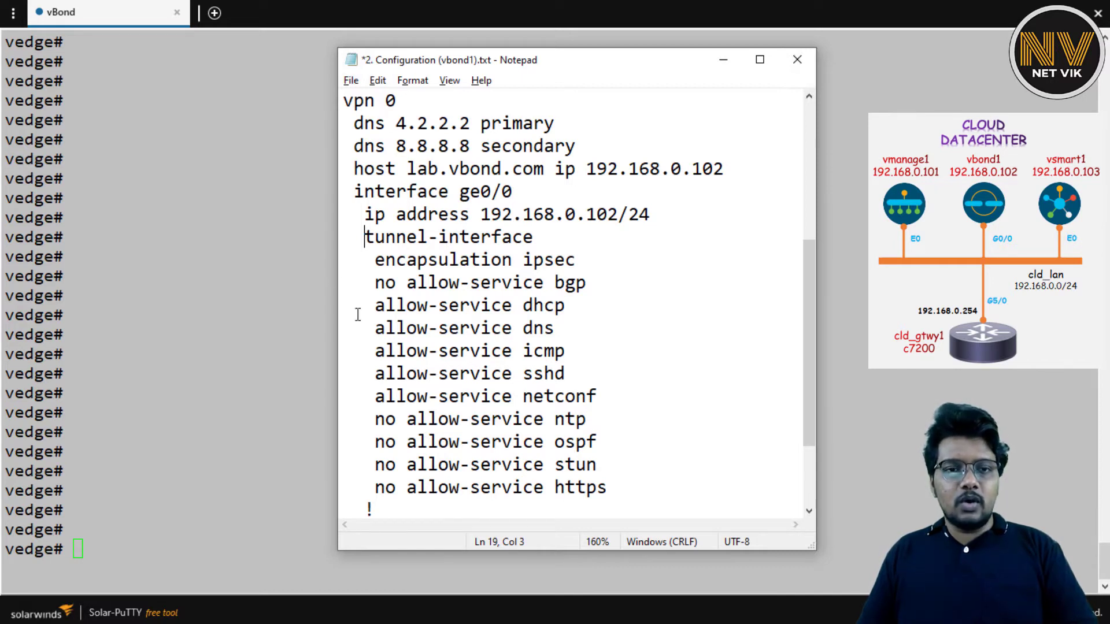
Prefix tunnel-interface with 'no' and set the default route next hop to 192.168.0.254
left_click(531, 237)
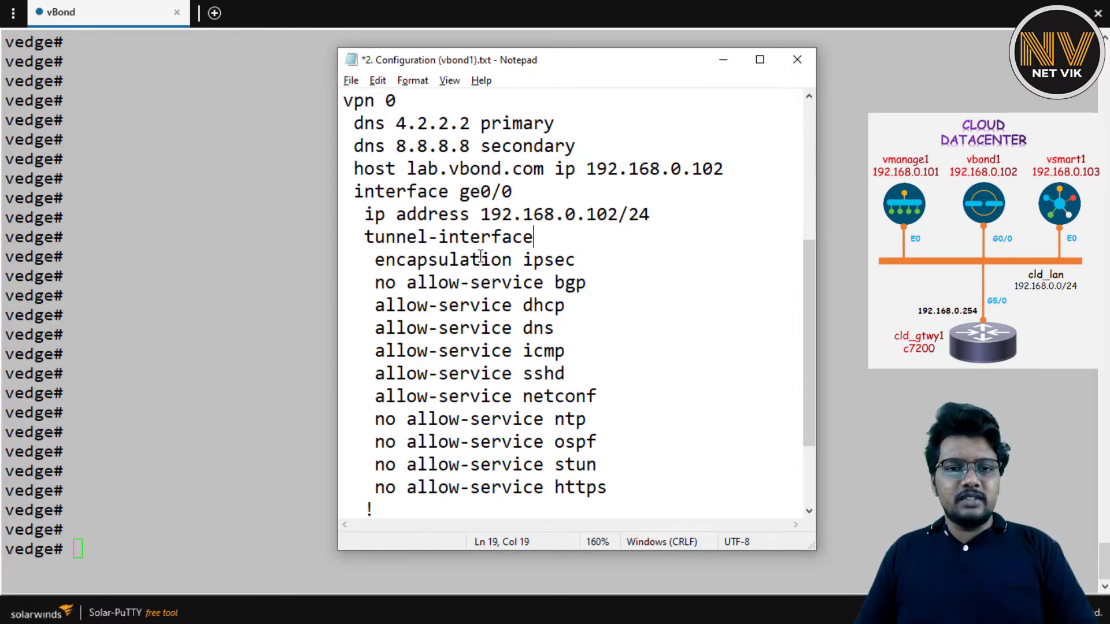
mouse_move(580, 304)
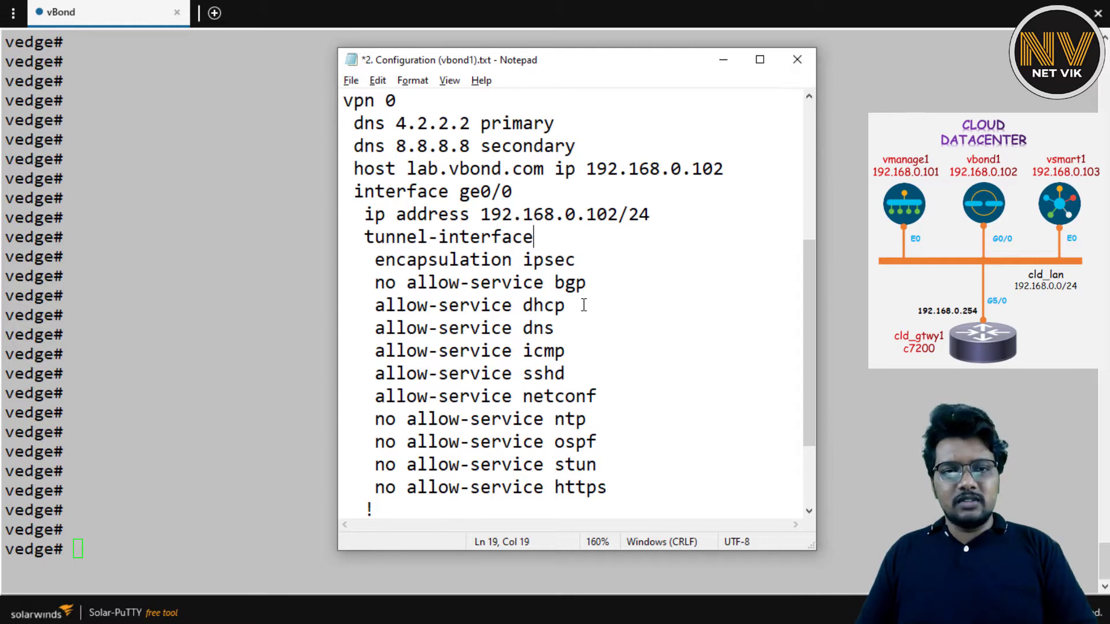
type("no")
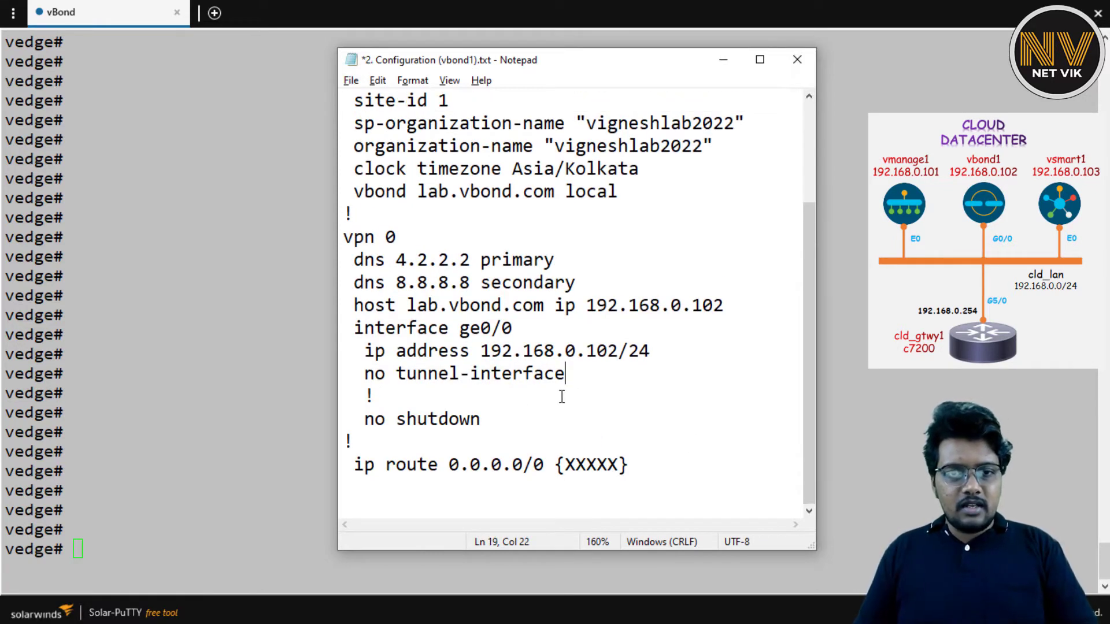
double_click(636, 350)
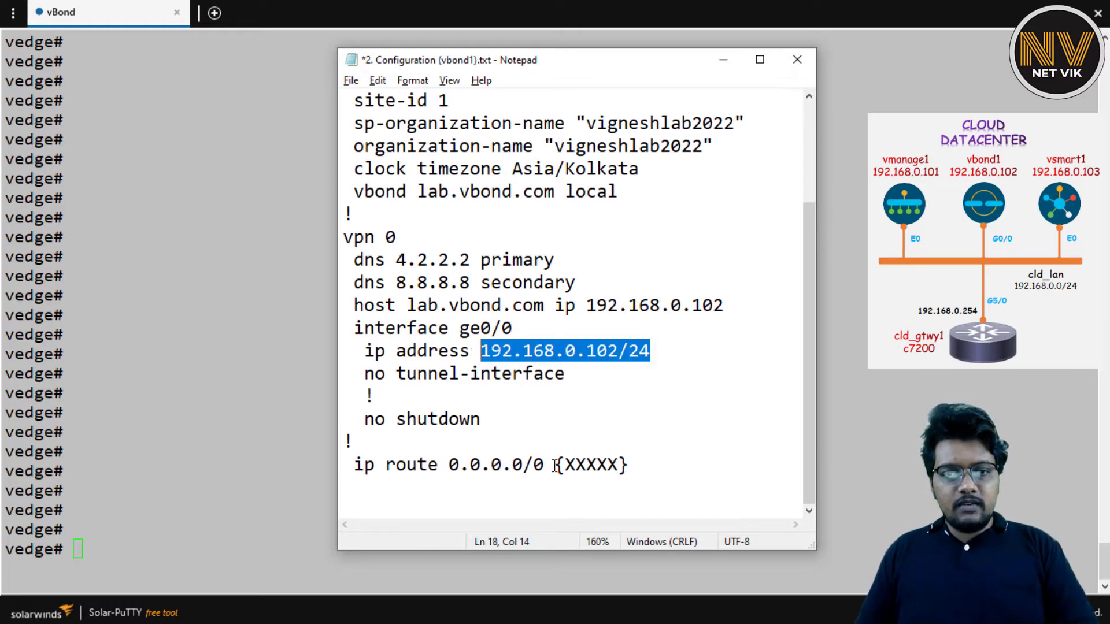
type("192.168.0.10")
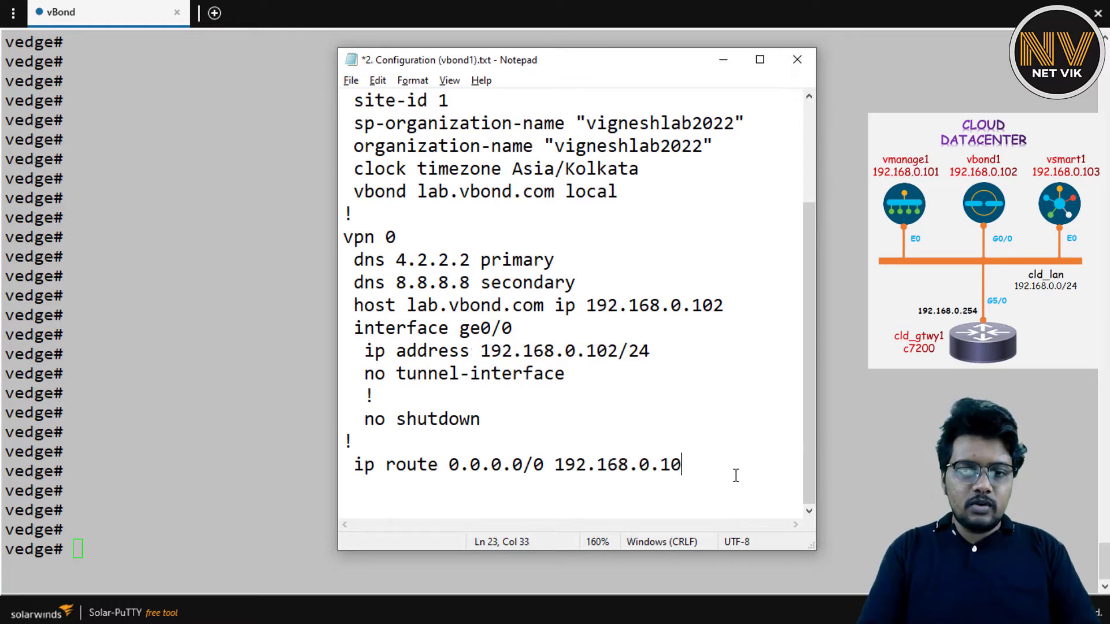
type("54")
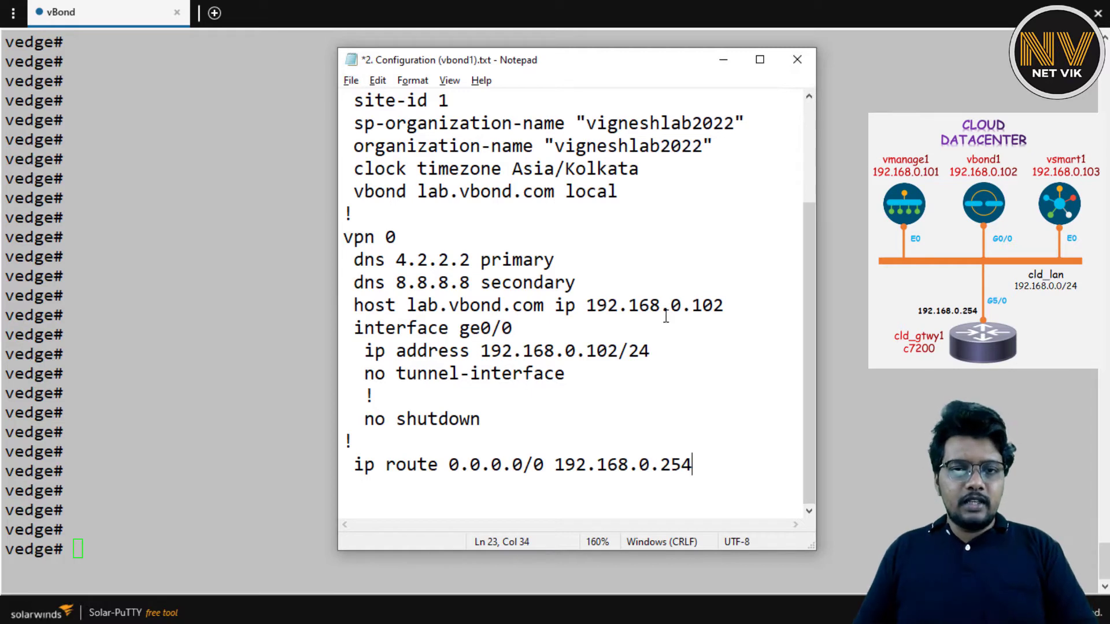
scroll("up", 3)
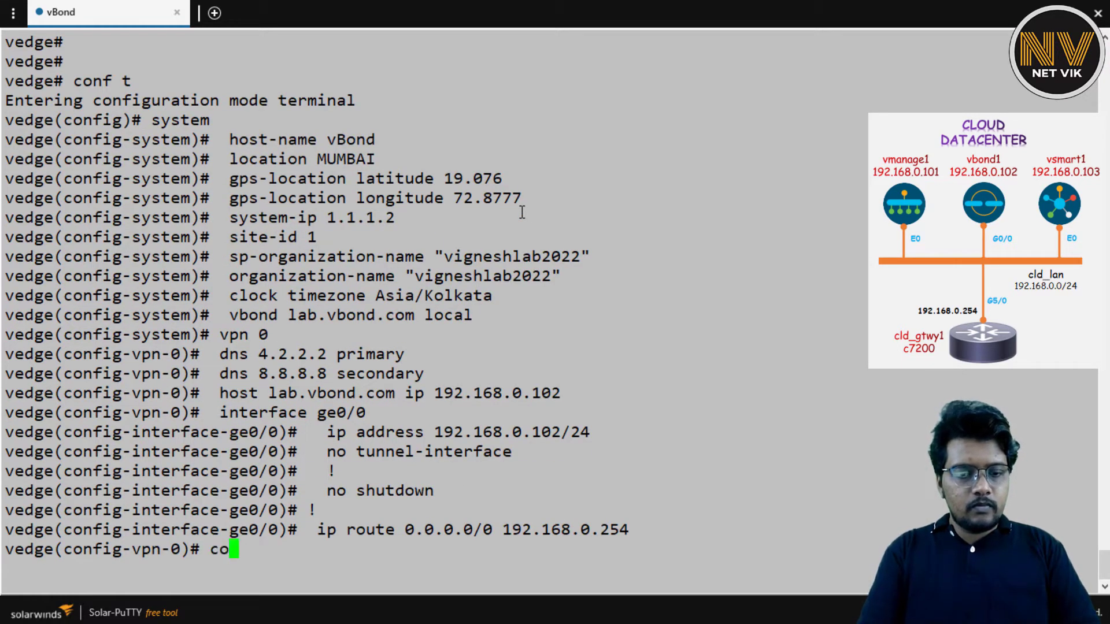
Commit the pasted vBond configuration with commit and-quit, returning to the vBond# prompt
type("mmit and-quit")
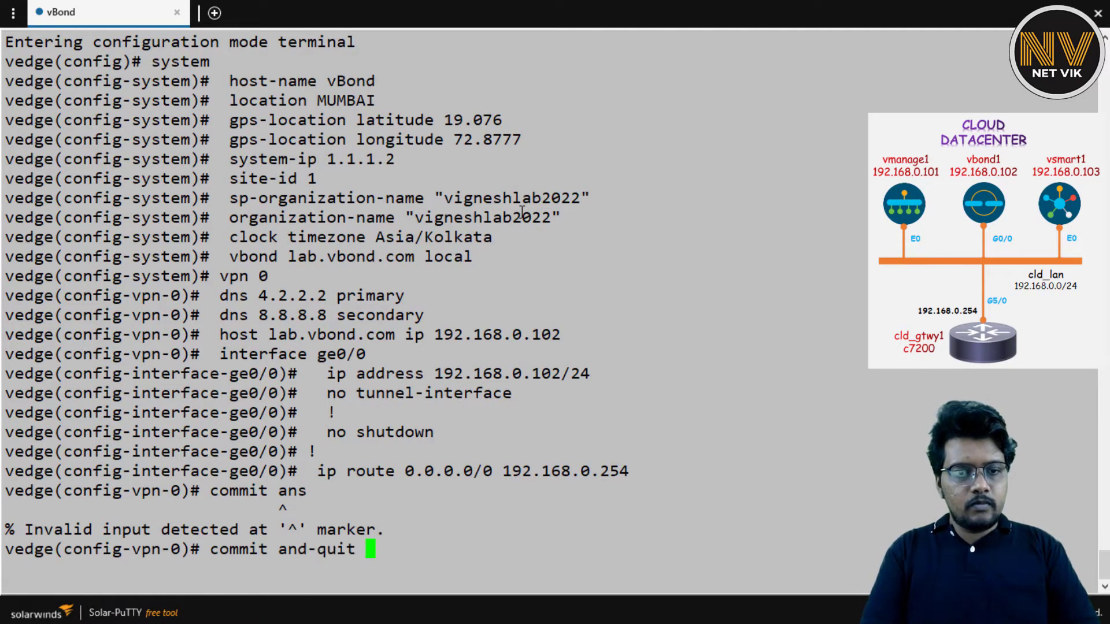
key("Return")
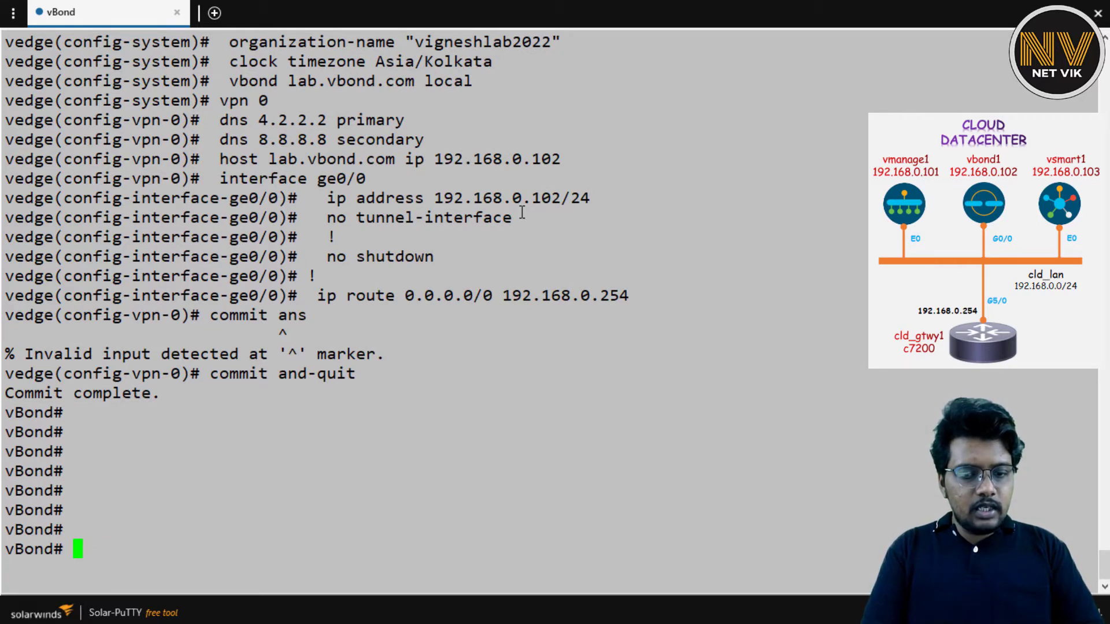
Ping the gateway 192.168.0.254 from the vBond and stop the initially failing ping
type("ping")
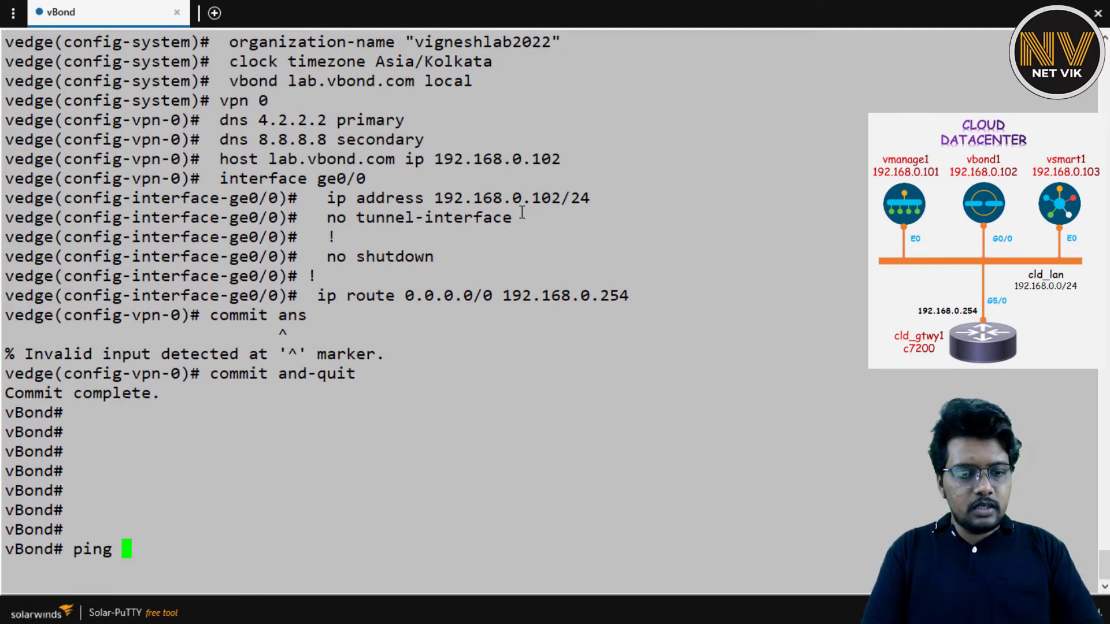
type("192.1")
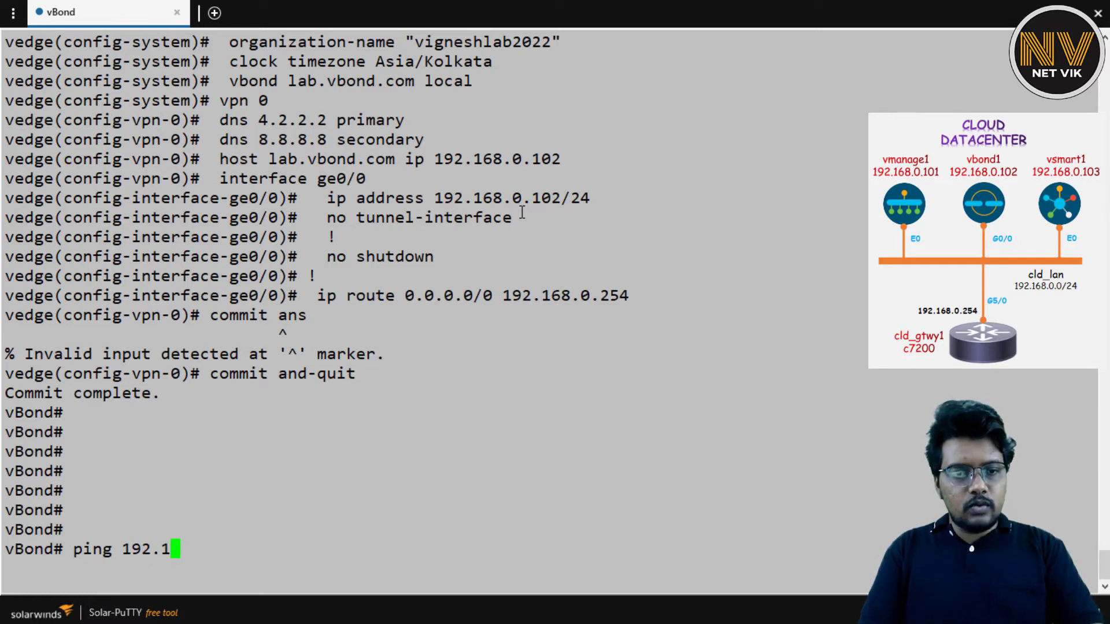
type("68.0.254")
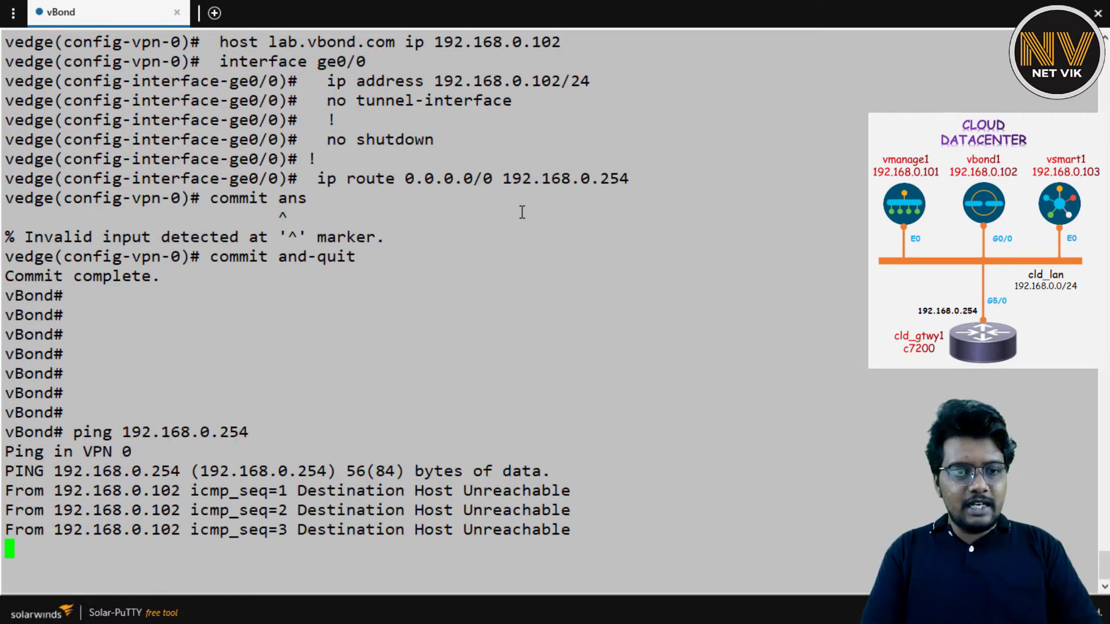
key("ctrl+c")
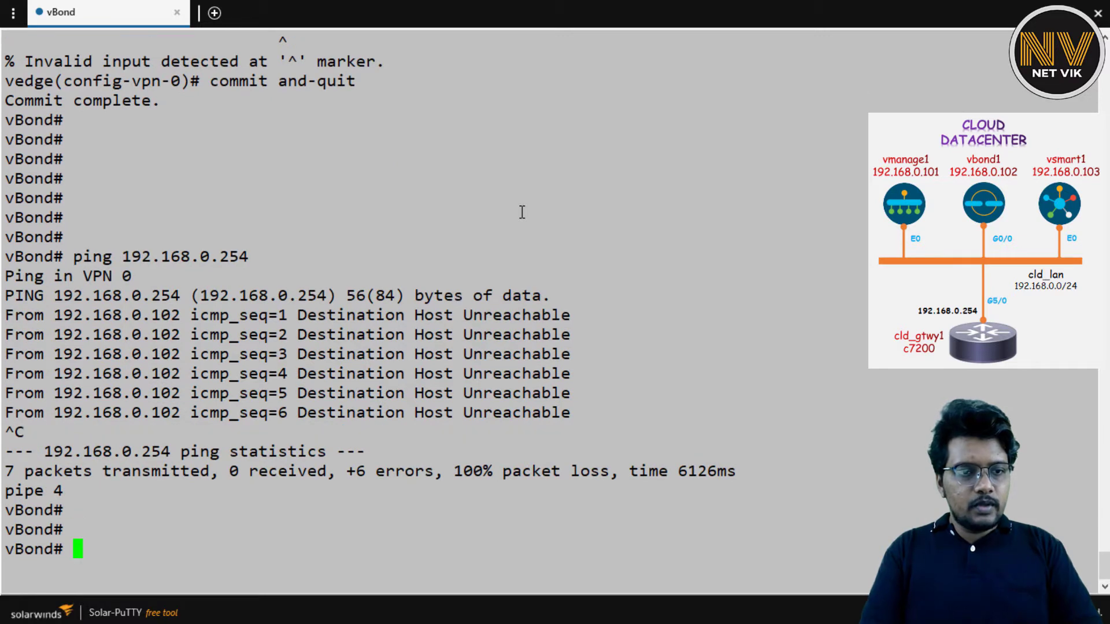
Ping 192.168.0.254 again until replies arrive with 0% loss, then stop it
type("ping 192.168.0.254")
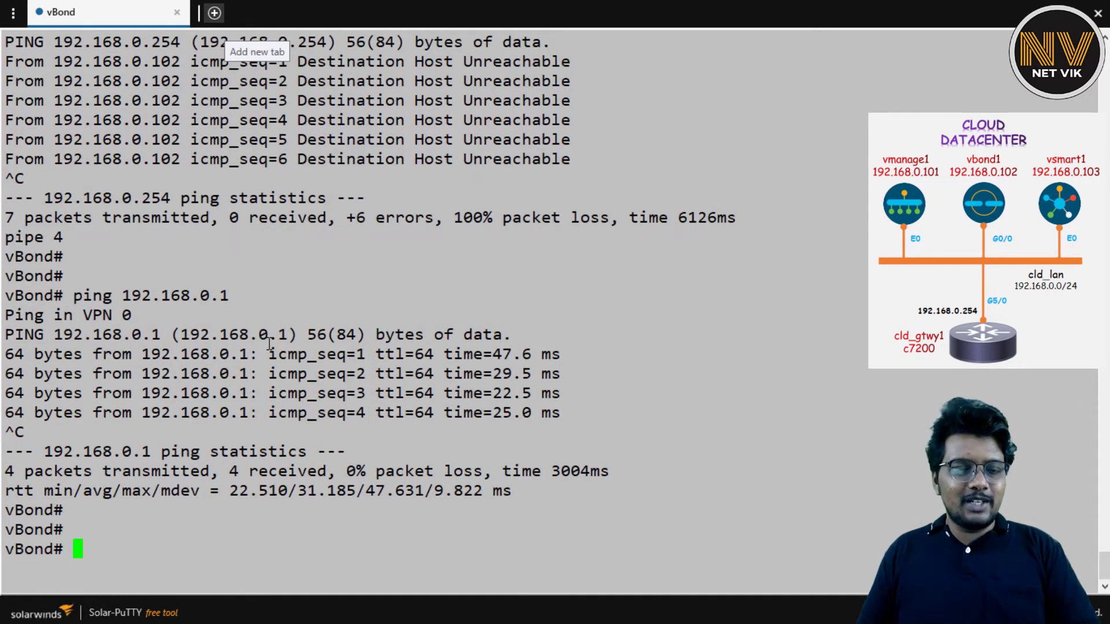
mouse_move(486, 367)
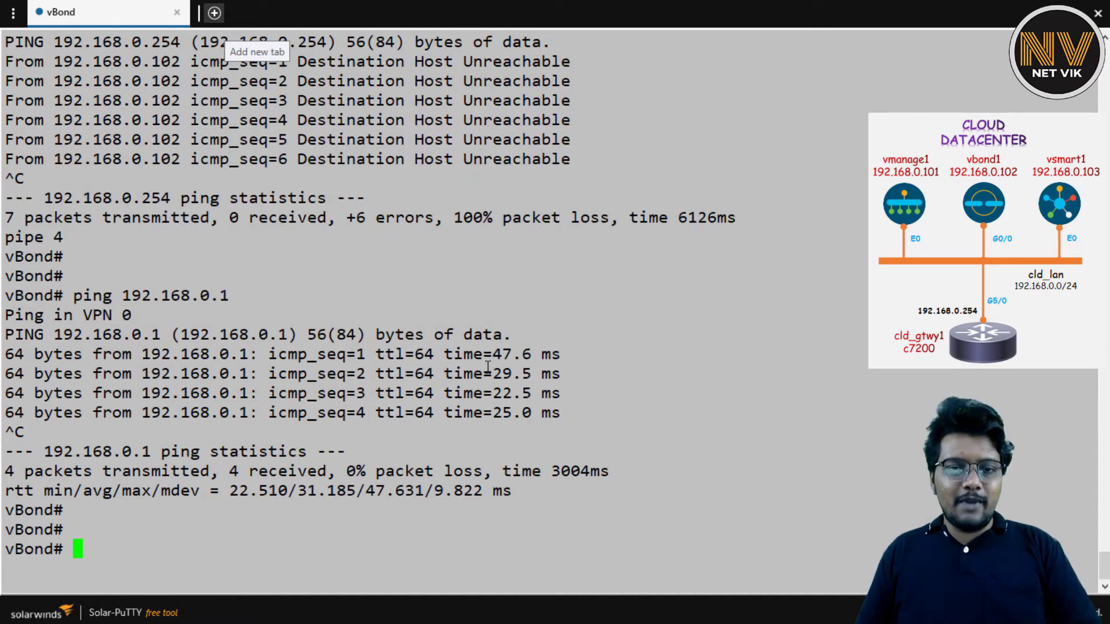
type("ping 192.168.0.254")
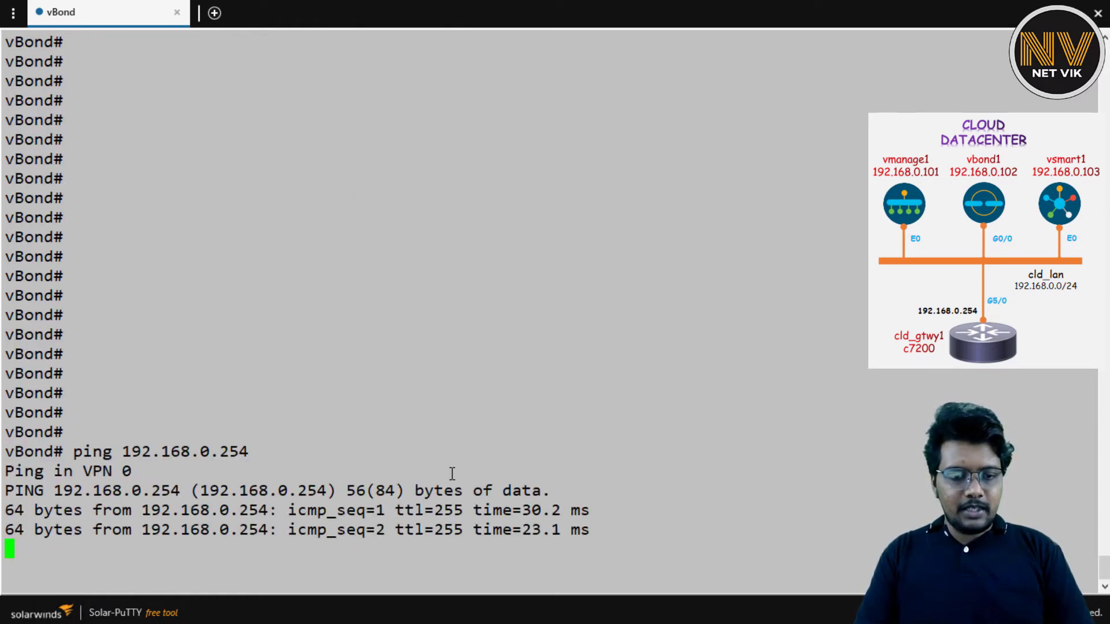
key("ctrl+c")
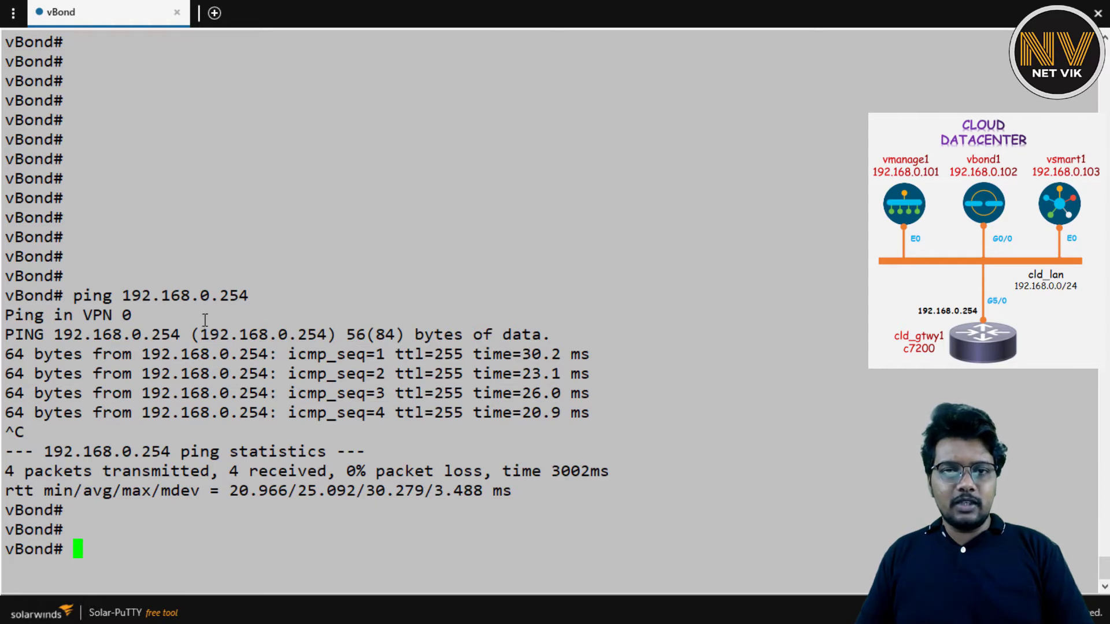
type("show")
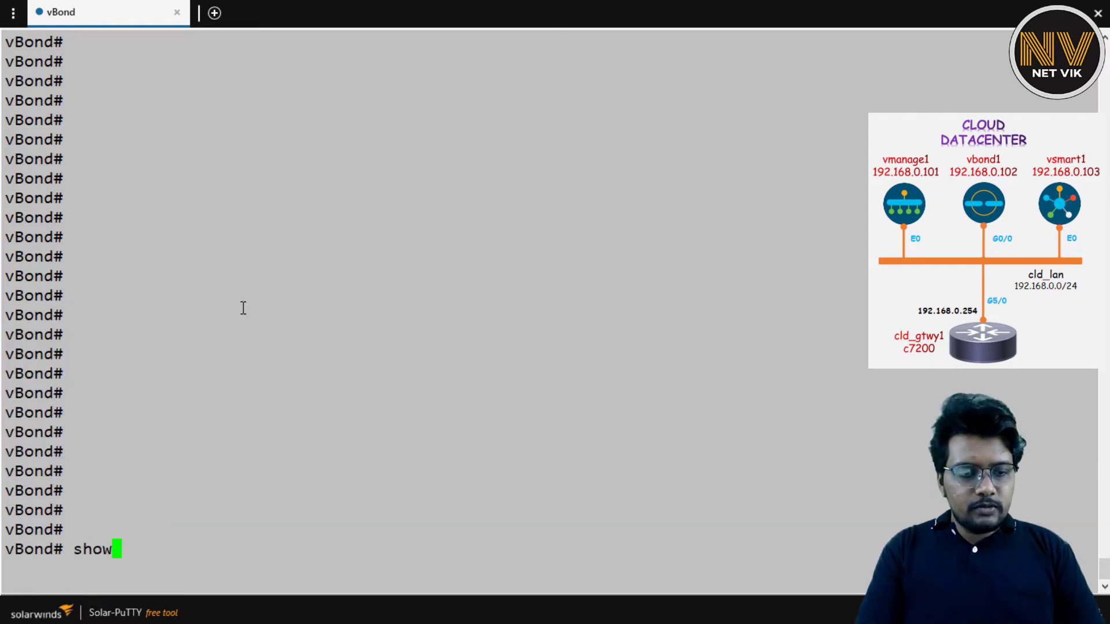
Run show orchestrator local-properties, showing certificate Not-Installed and root CA chain Installed
type("control")
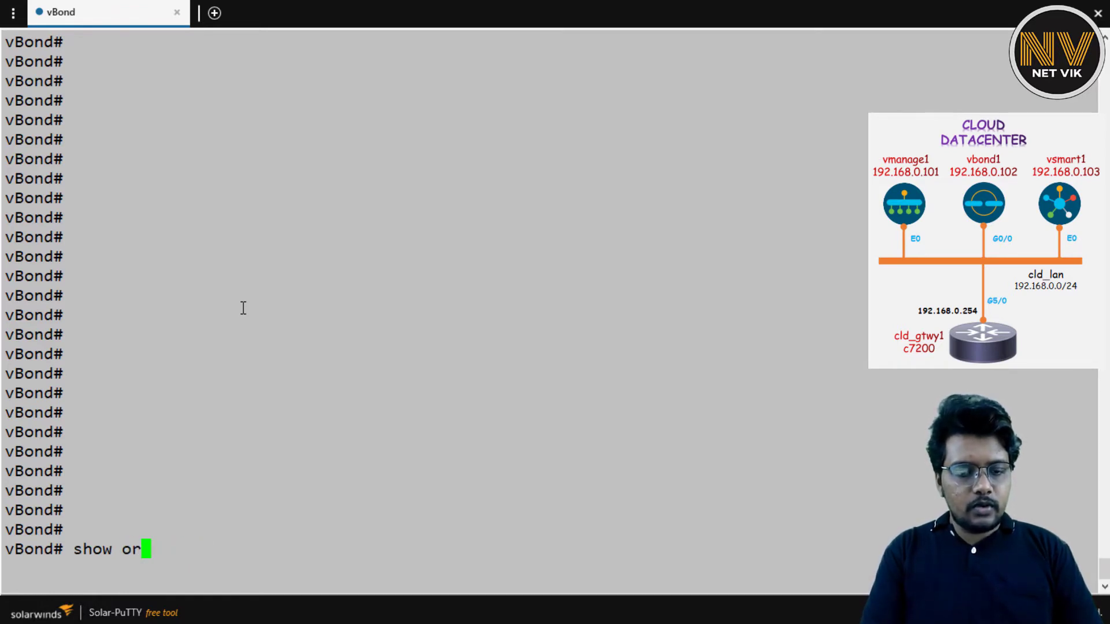
type("chestrator local-properties")
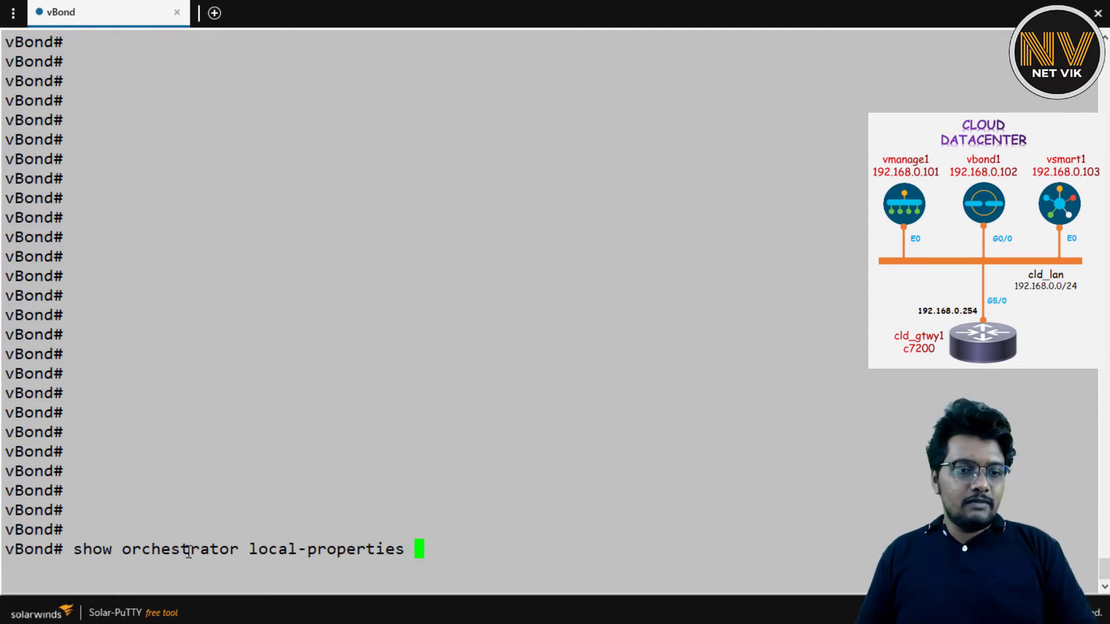
double_click(179, 548)
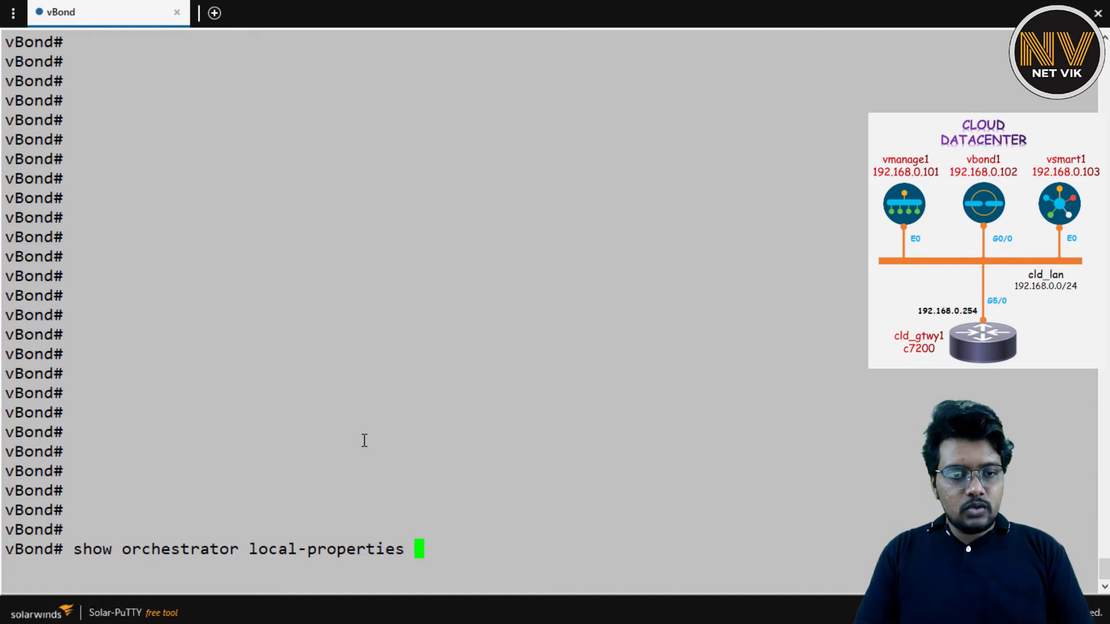
key("Return")
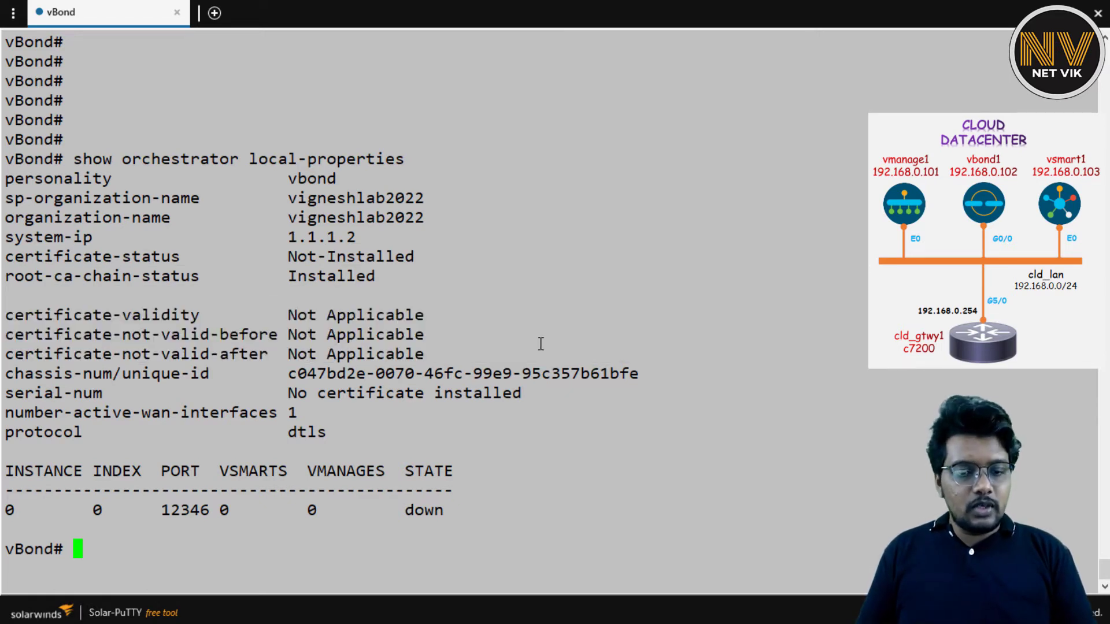
Run show certificate root-ca-cert | i netvik to check the root CA for netvik
type("show")
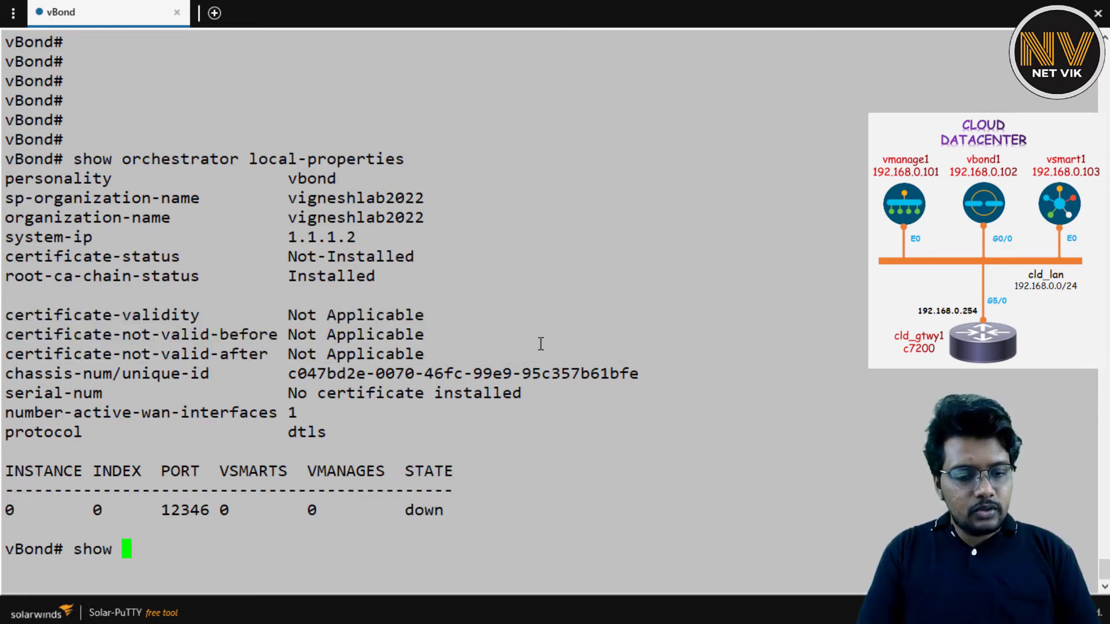
type("certificate")
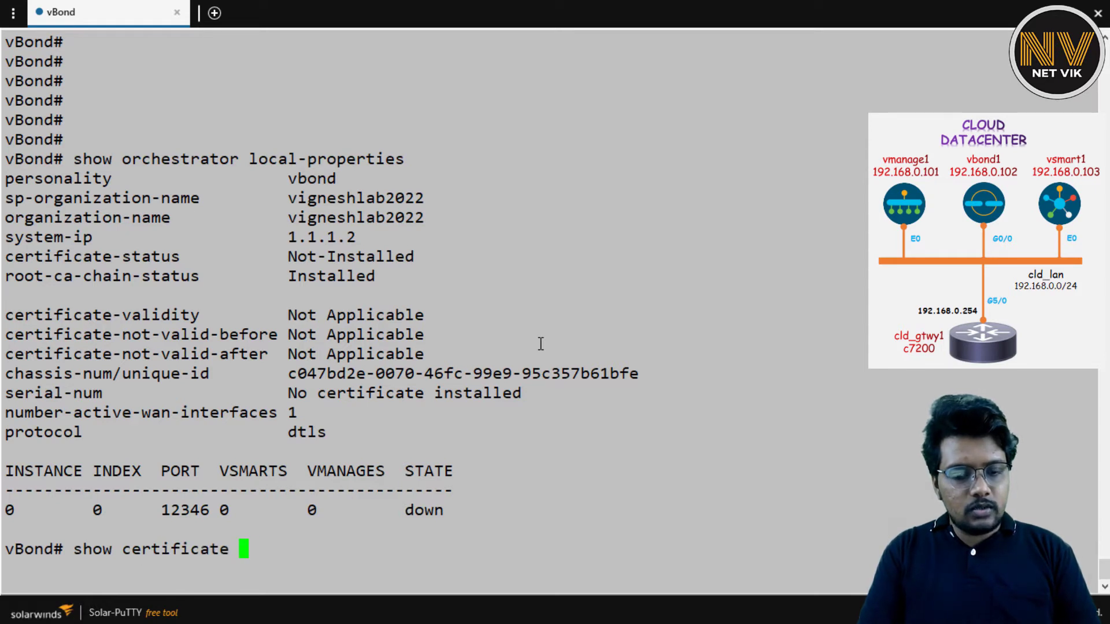
type("root-ca-cert | i")
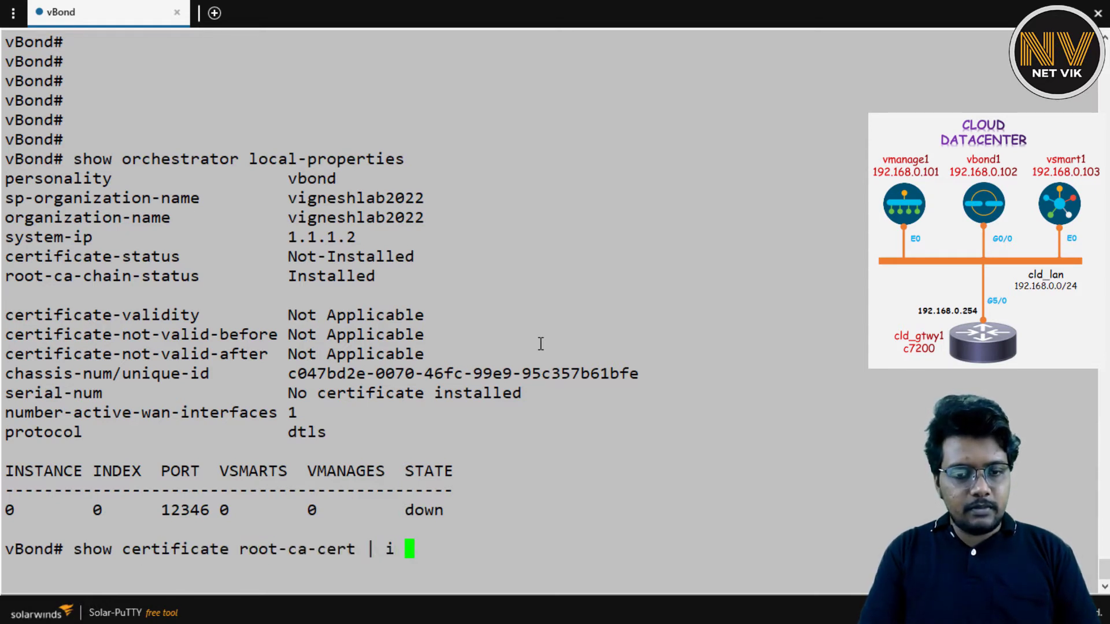
type("netvik")
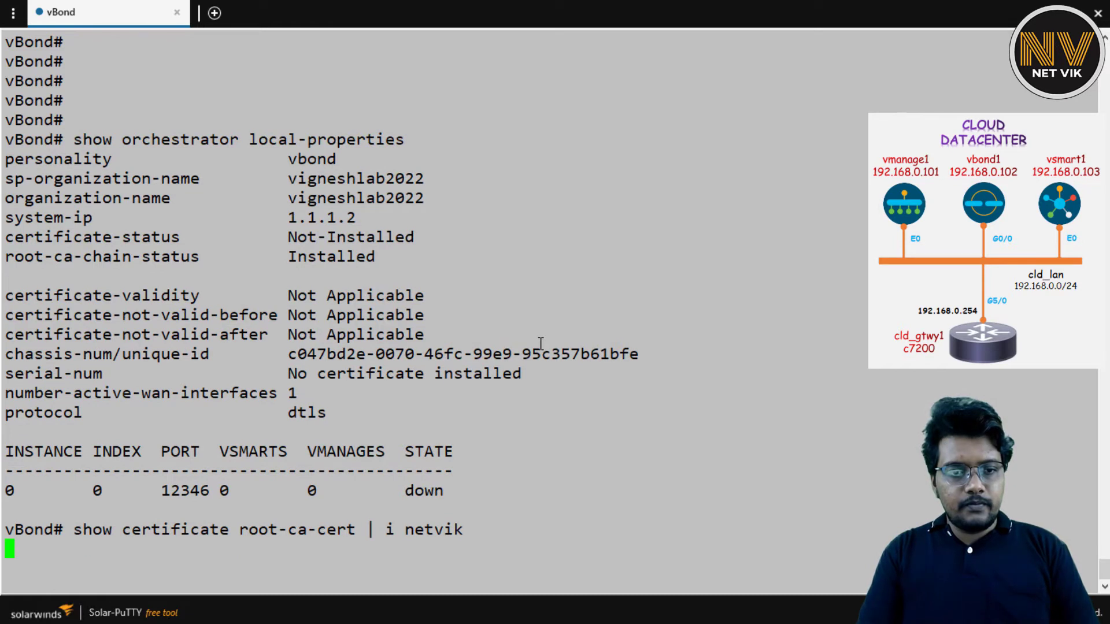
key("Return")
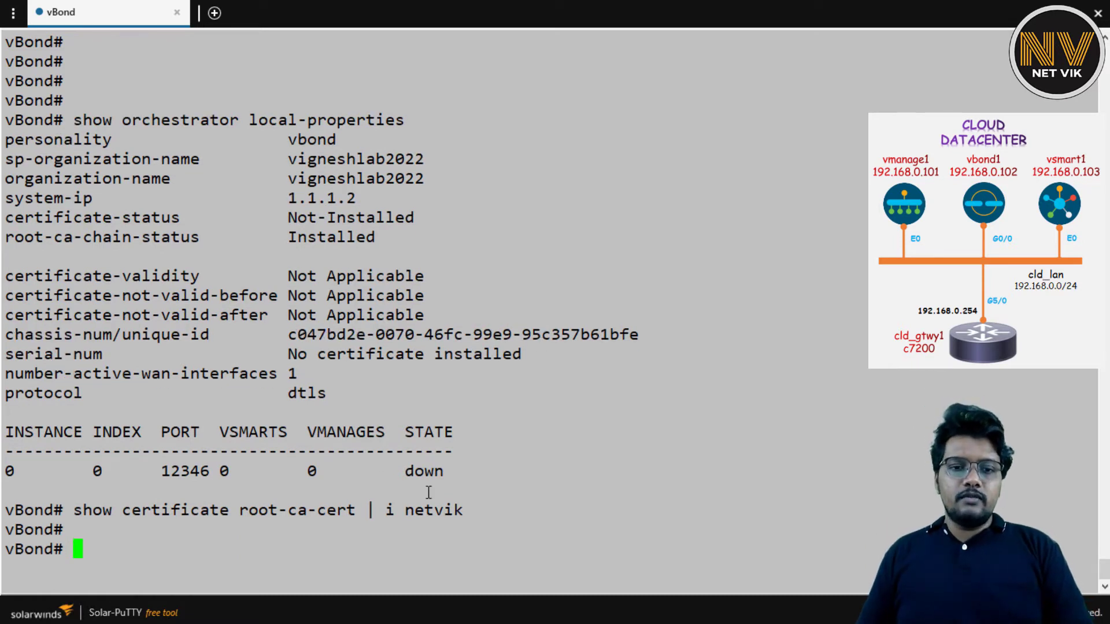
double_click(432, 509)
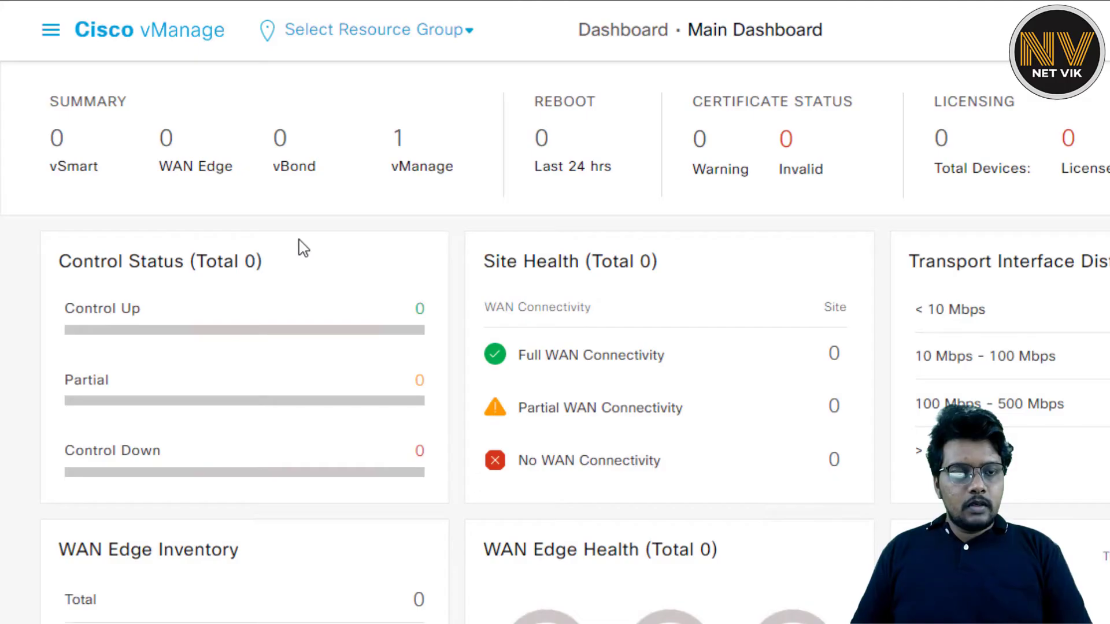
Review the controller certificates under Configuration > Certificates > Controllers
left_click(49, 30)
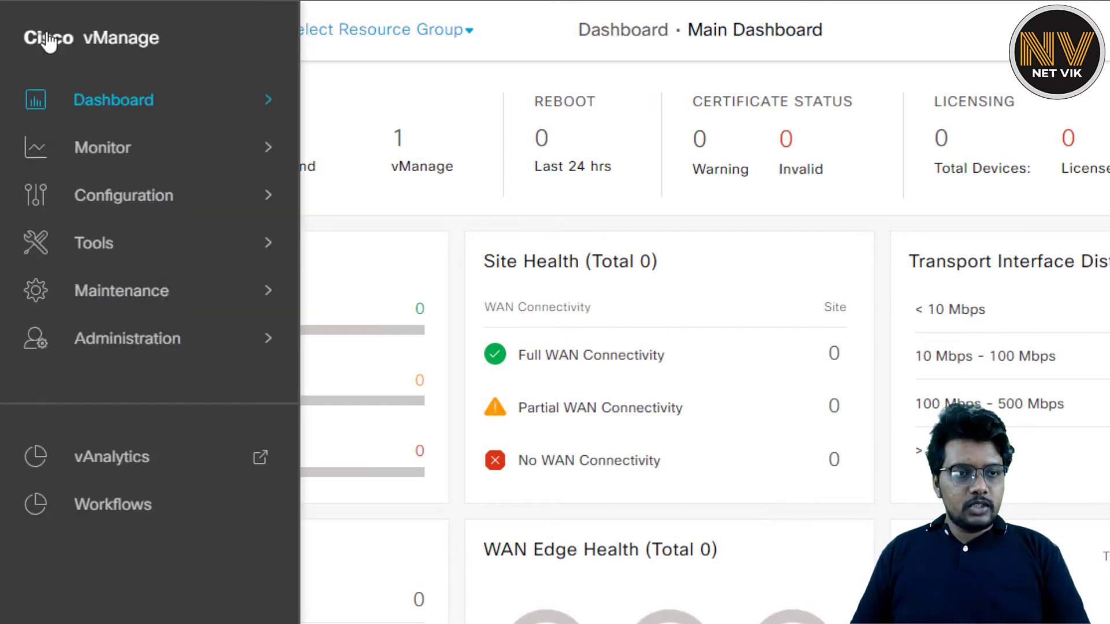
left_click(124, 195)
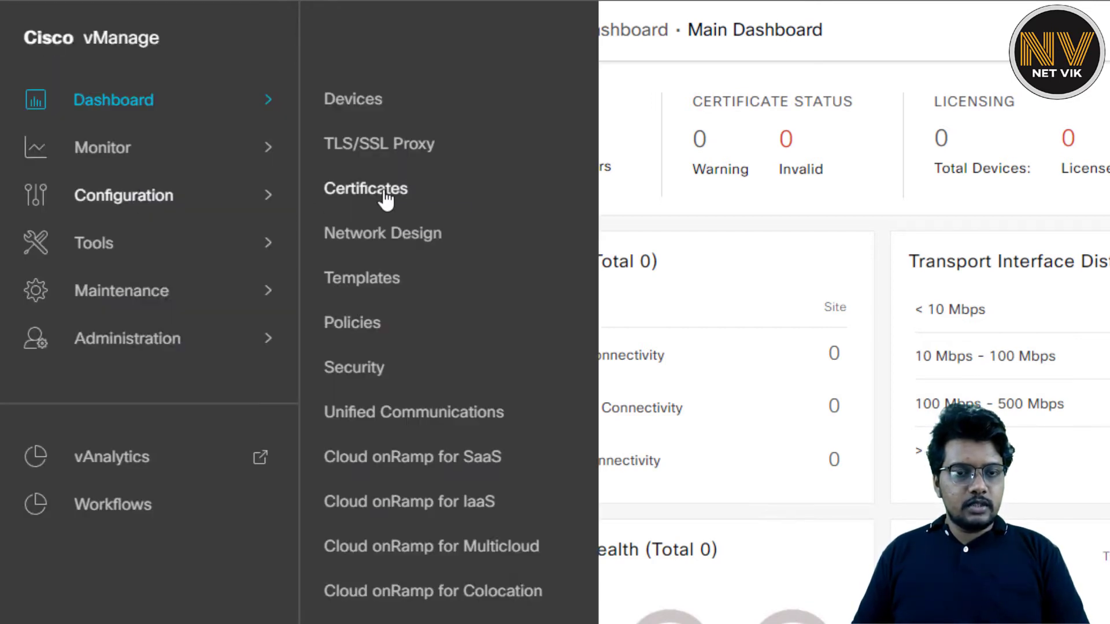
left_click(365, 188)
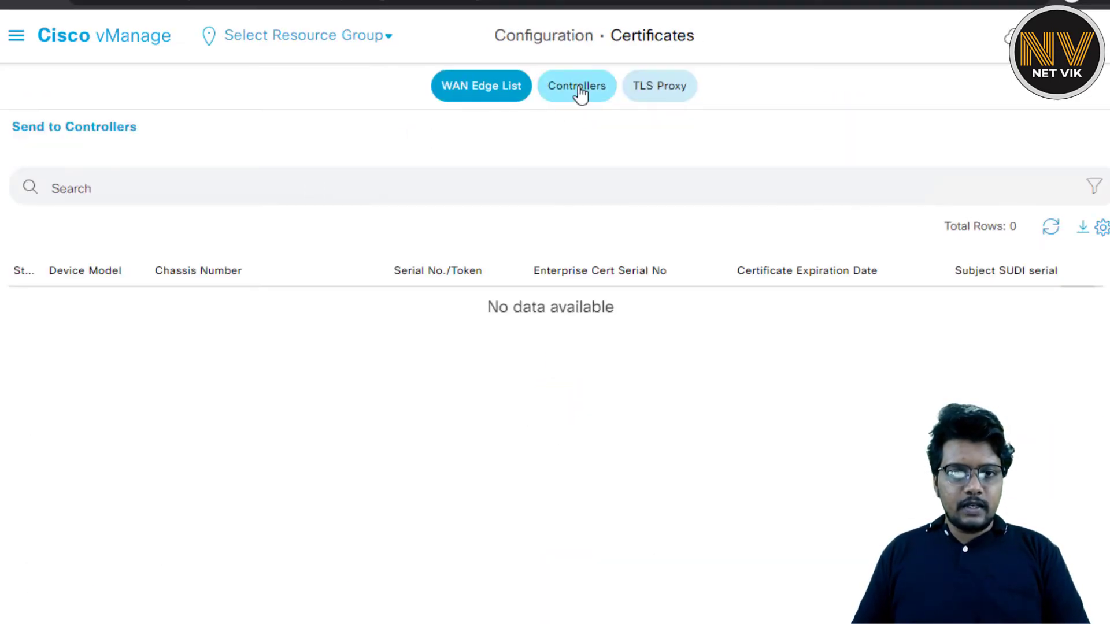
left_click(575, 86)
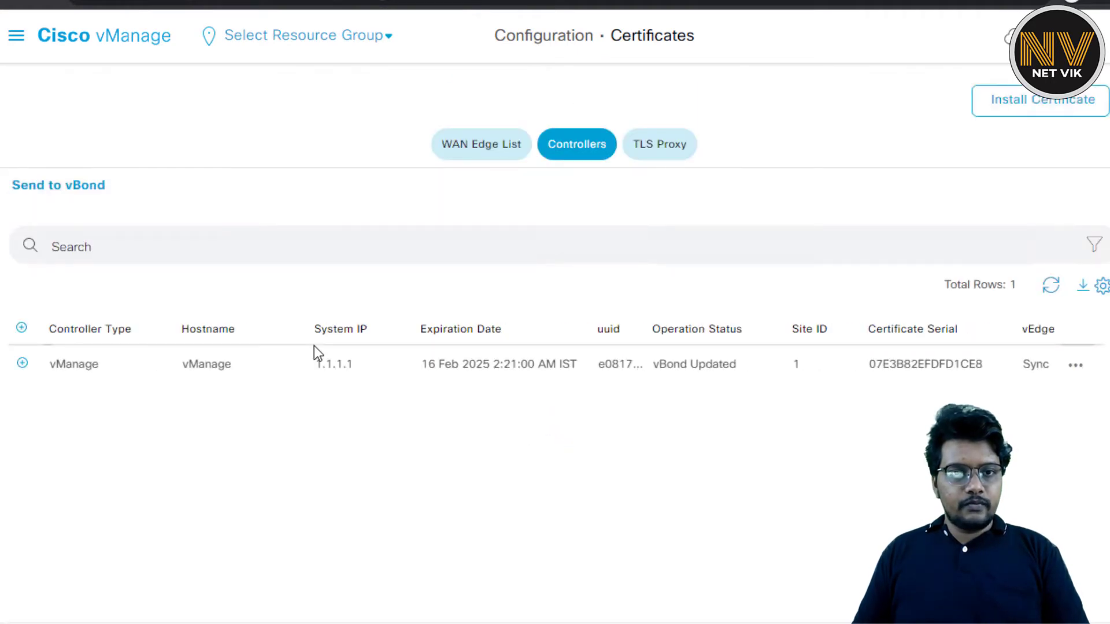
mouse_move(97, 374)
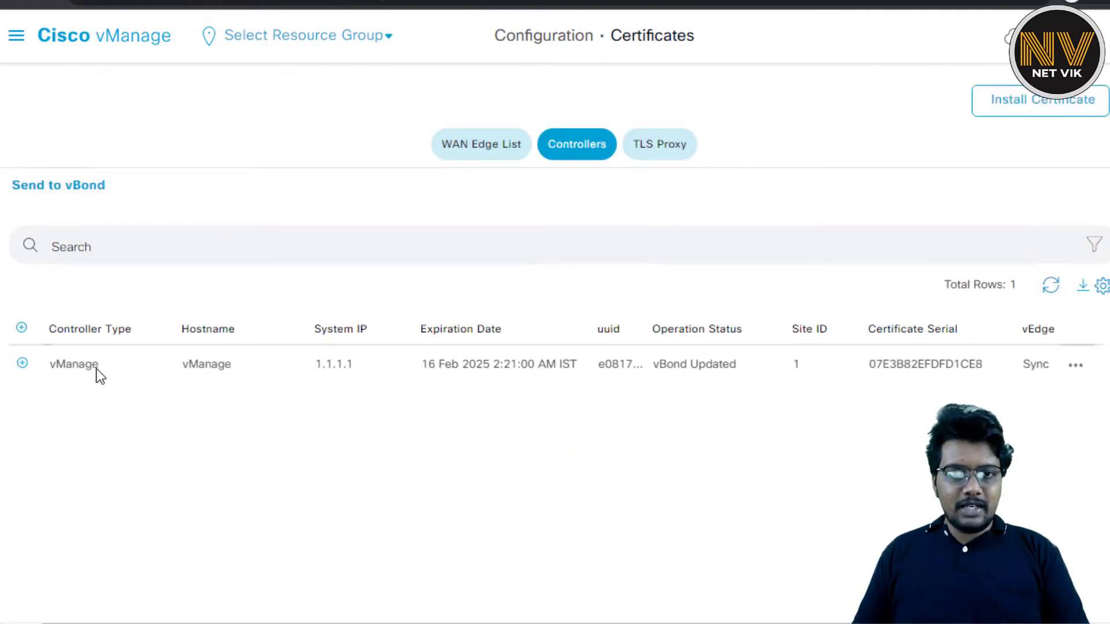
Go to Configuration > Devices > Controllers and list the Add Controller options
left_click(16, 36)
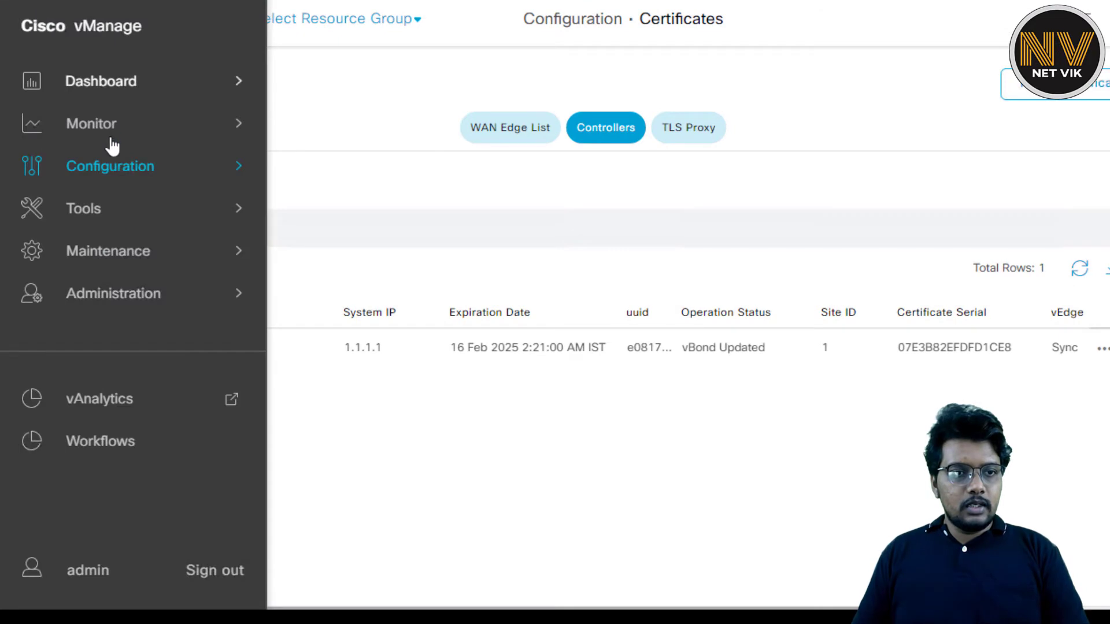
left_click(17, 35)
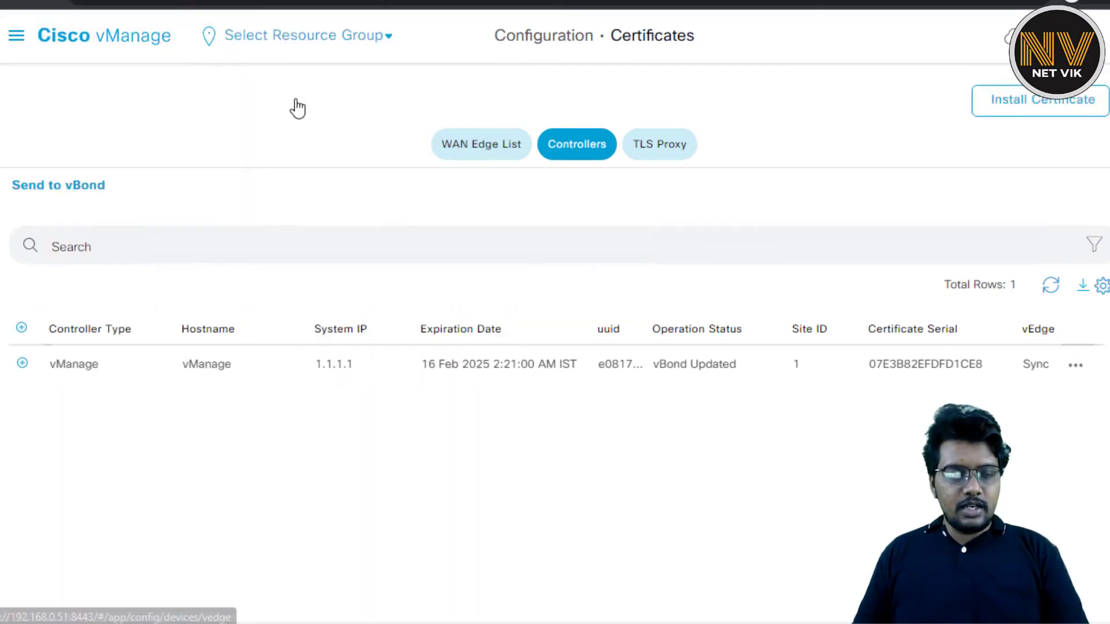
left_click(481, 143)
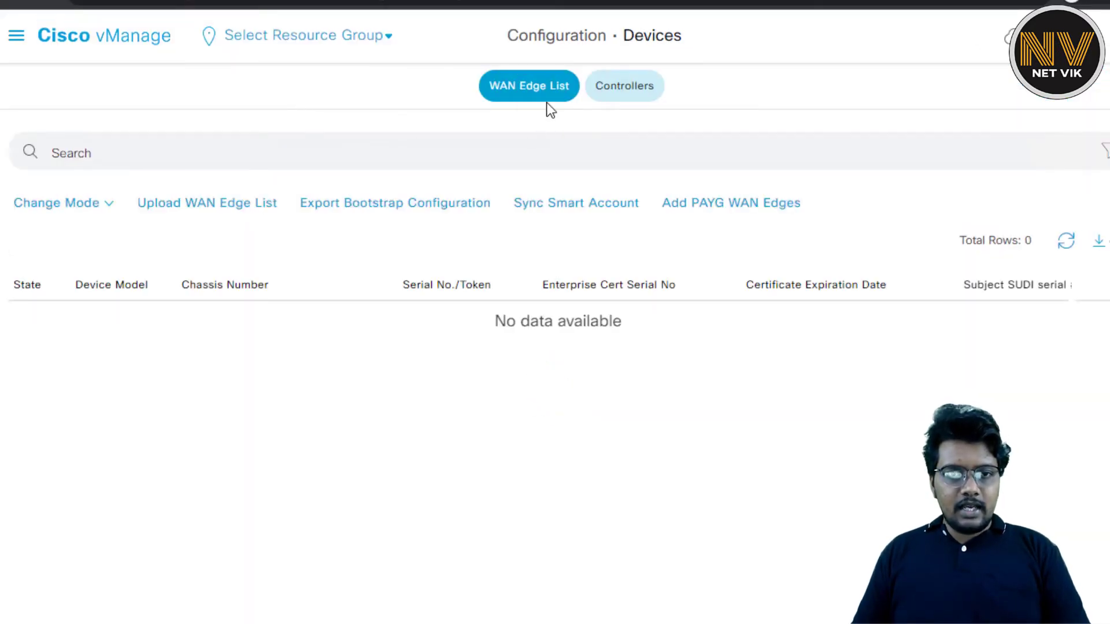
left_click(624, 86)
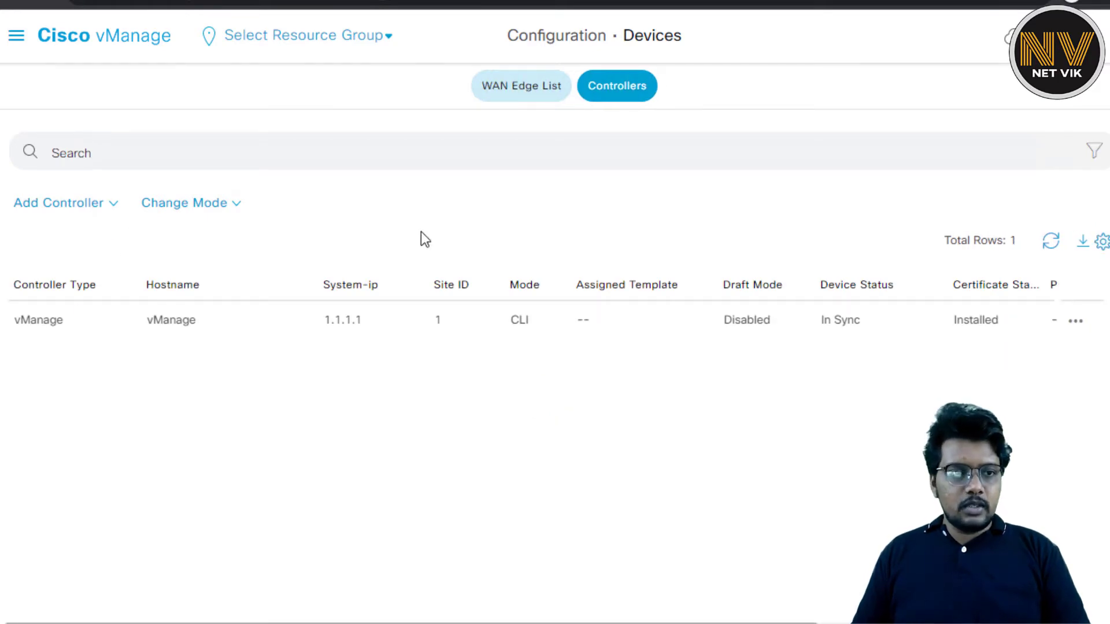
left_click(58, 203)
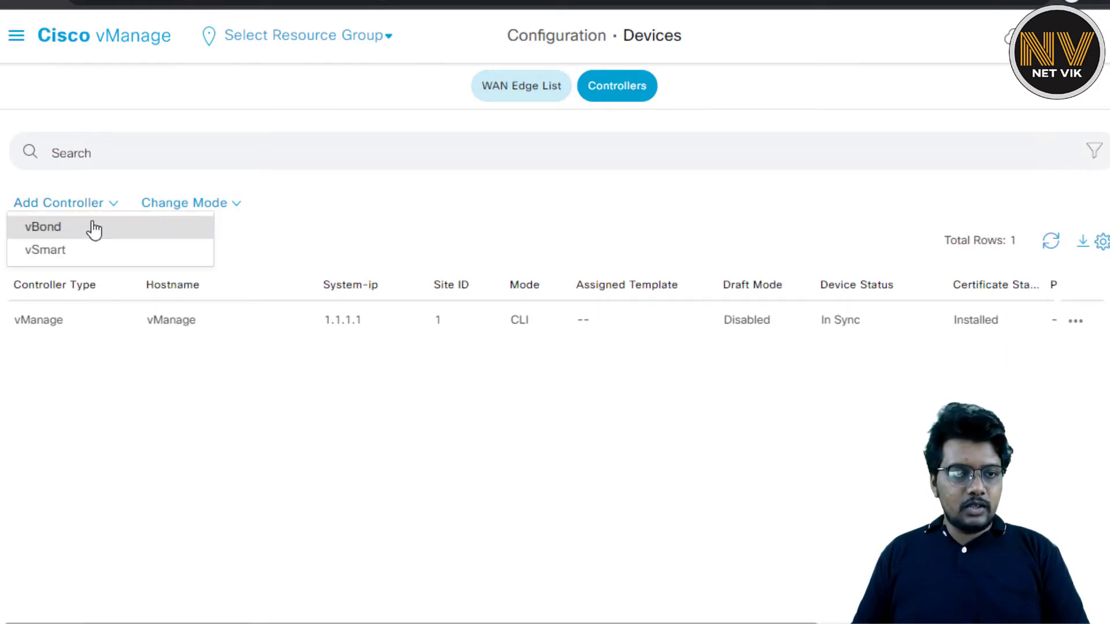
Start a new vBond controller with management IP 192.168.0.102
left_click(43, 226)
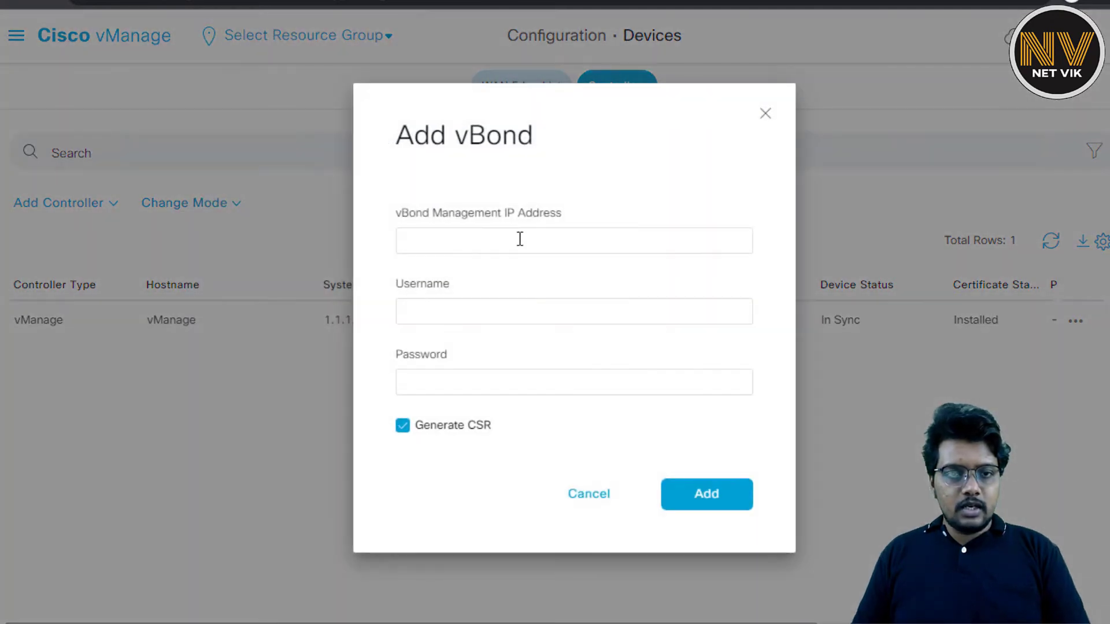
type("192.168.")
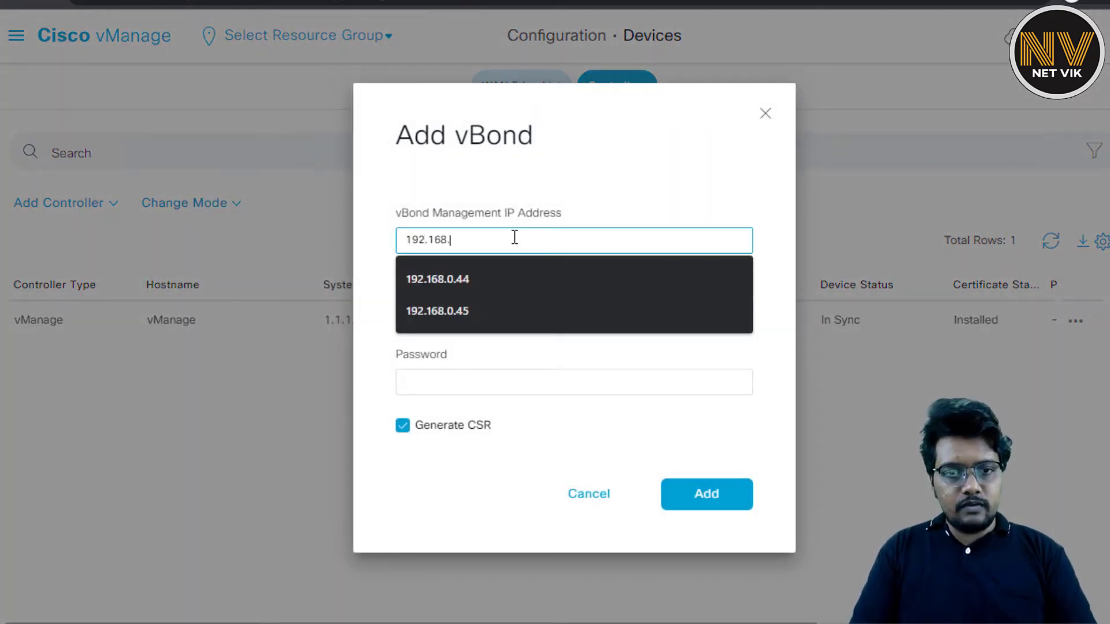
type("0.")
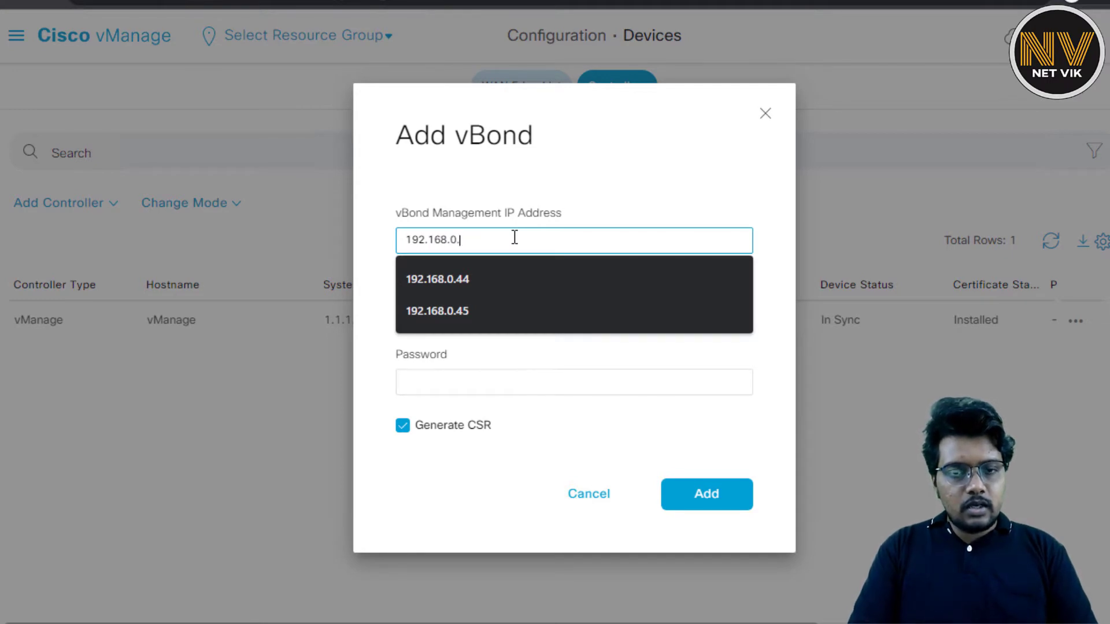
type("102")
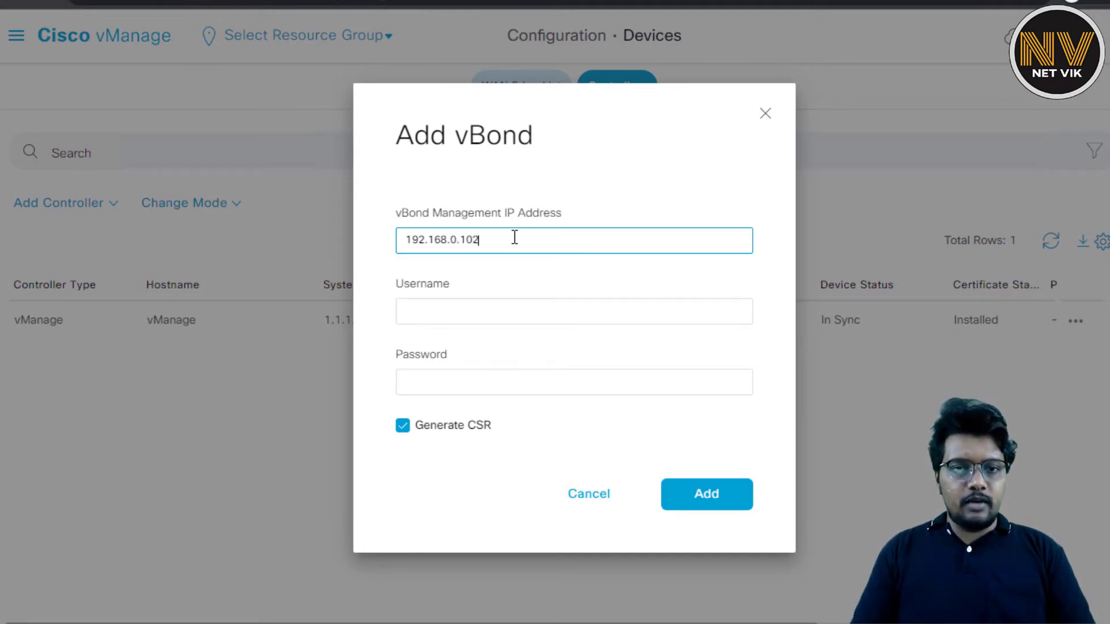
left_click(573, 311)
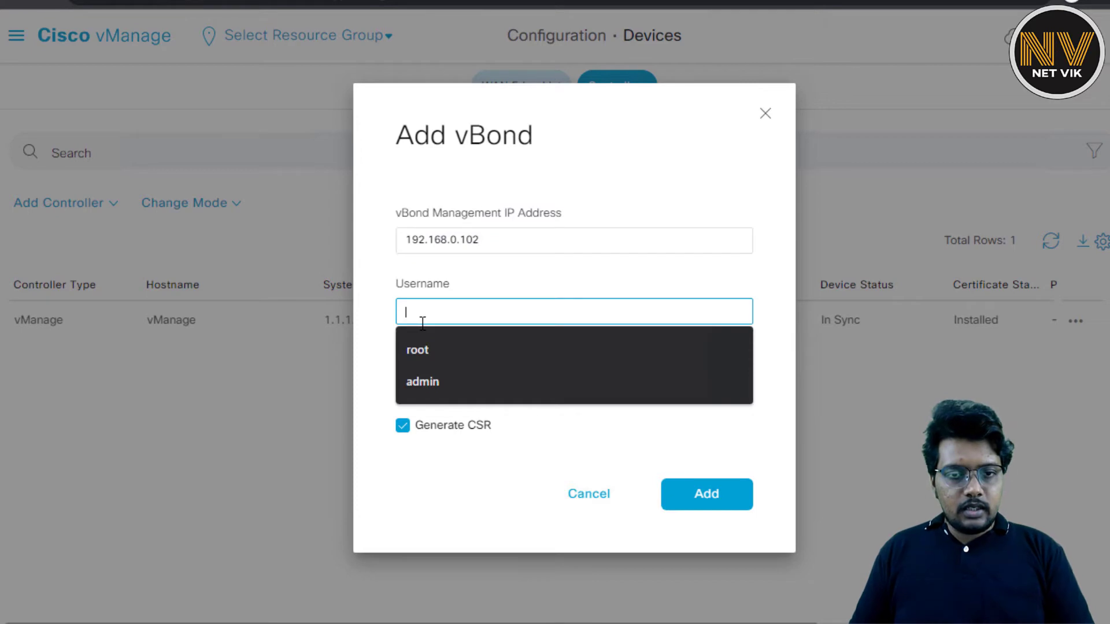
Enter username admin and password, disable Generate CSR, and add the vBond
left_click(423, 381)
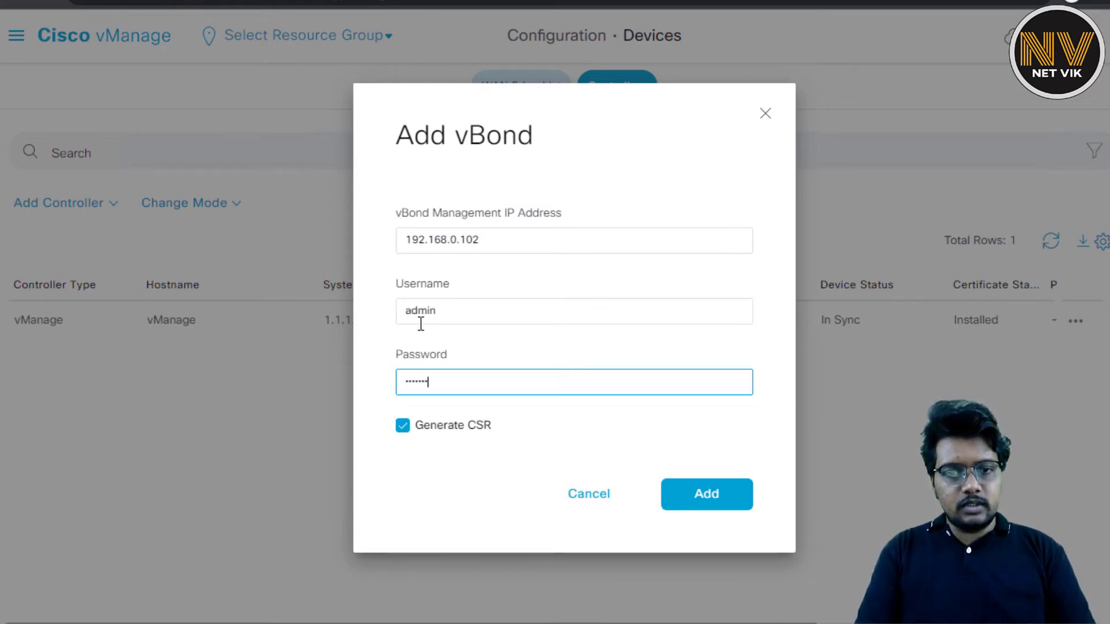
type("••")
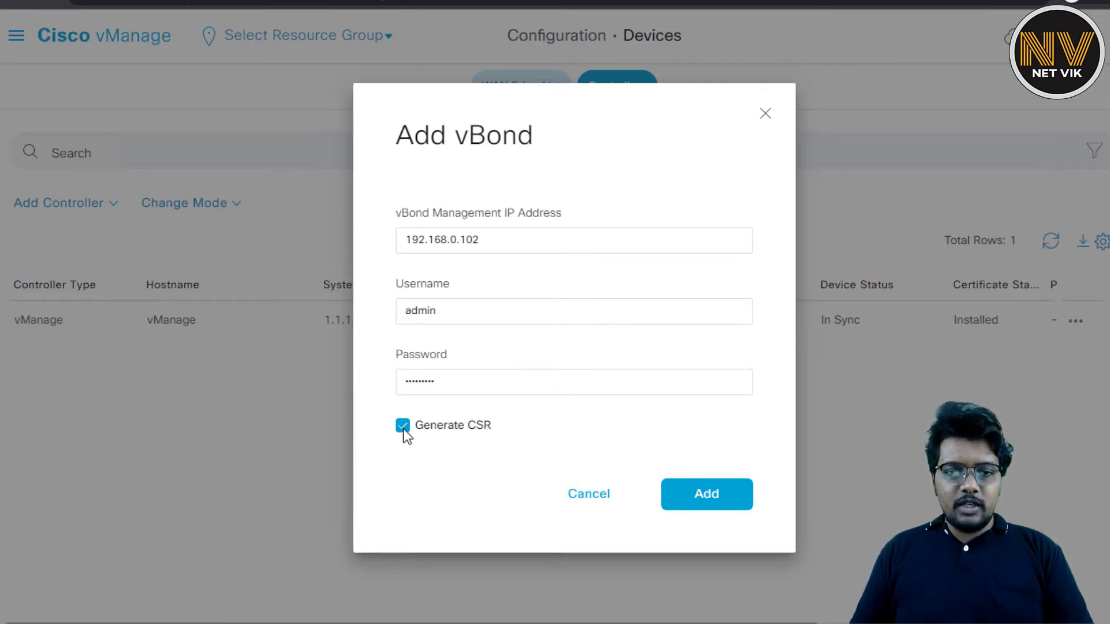
left_click(402, 425)
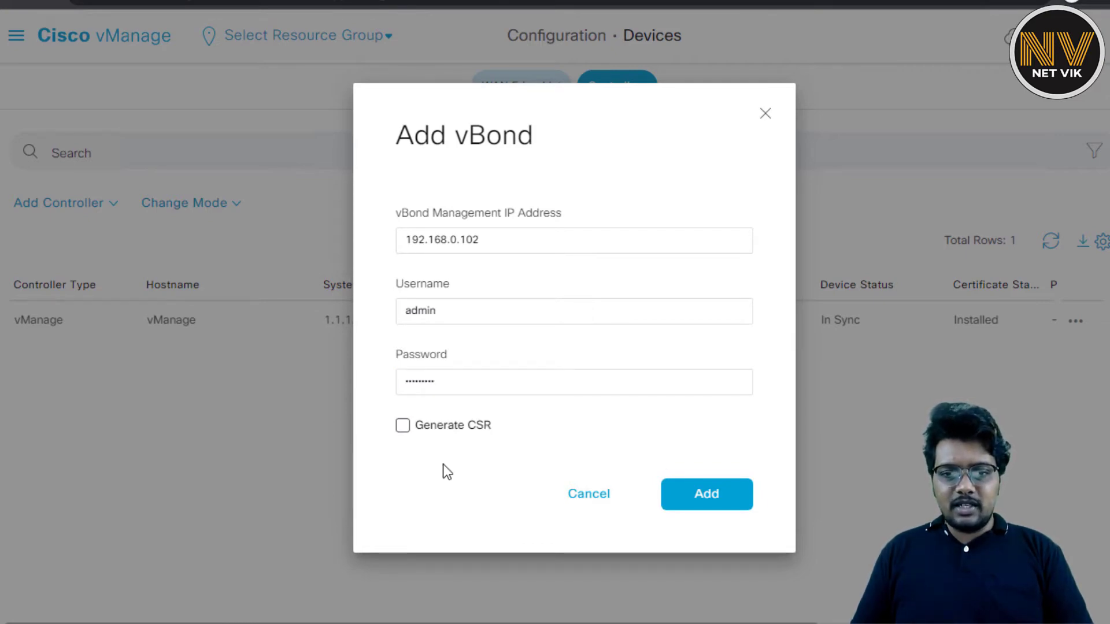
left_click(705, 493)
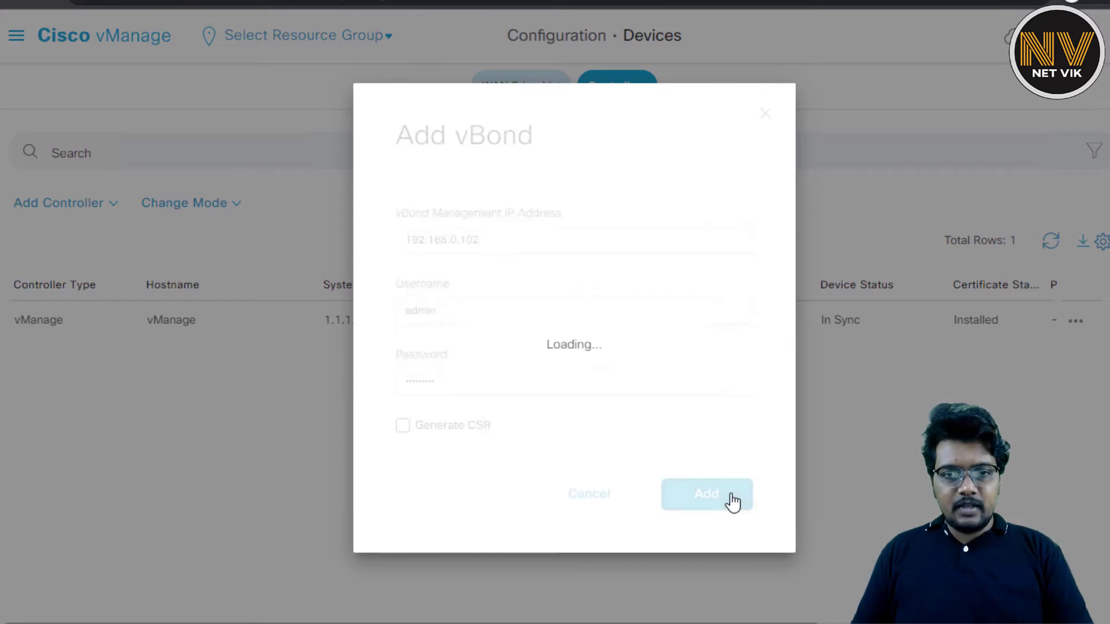
left_click(705, 494)
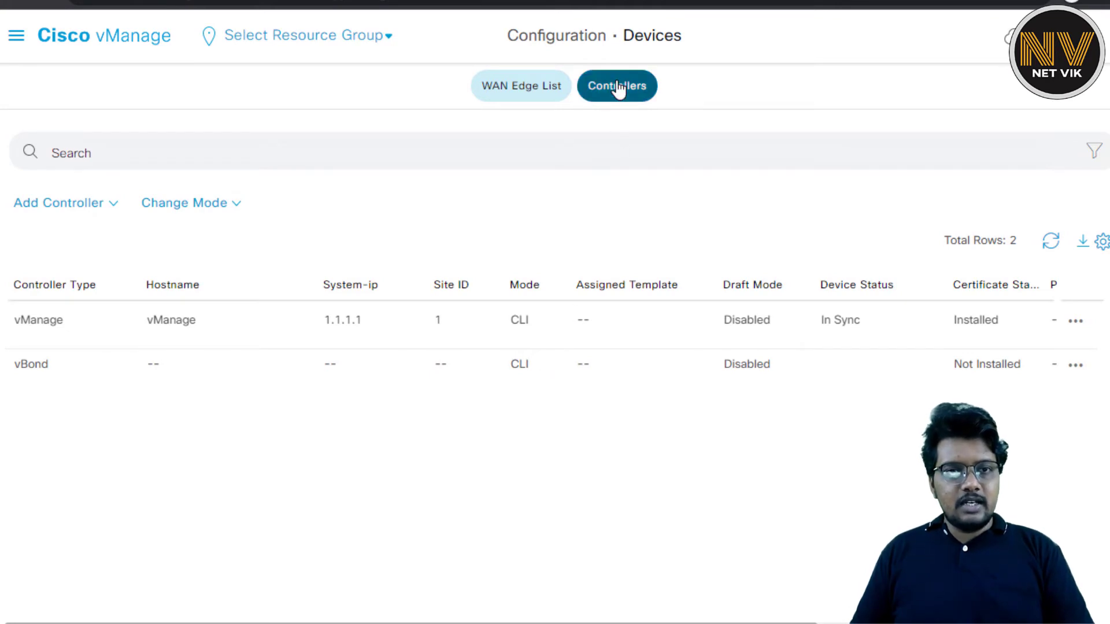
View the controller certificates and expand the vBond row showing no certificate installed
left_click(16, 36)
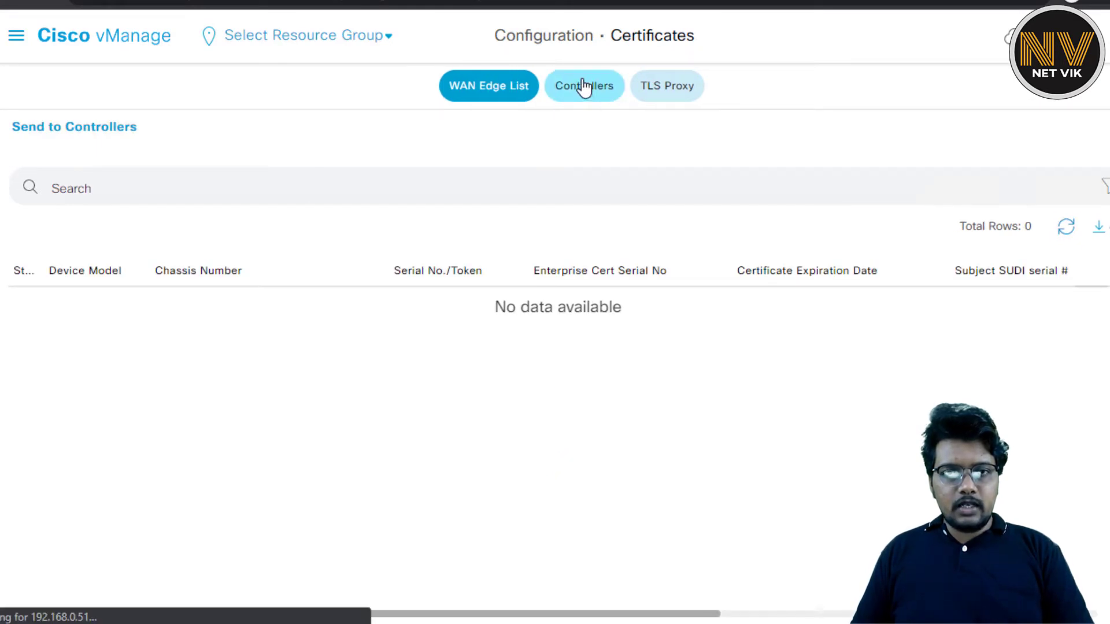
left_click(583, 84)
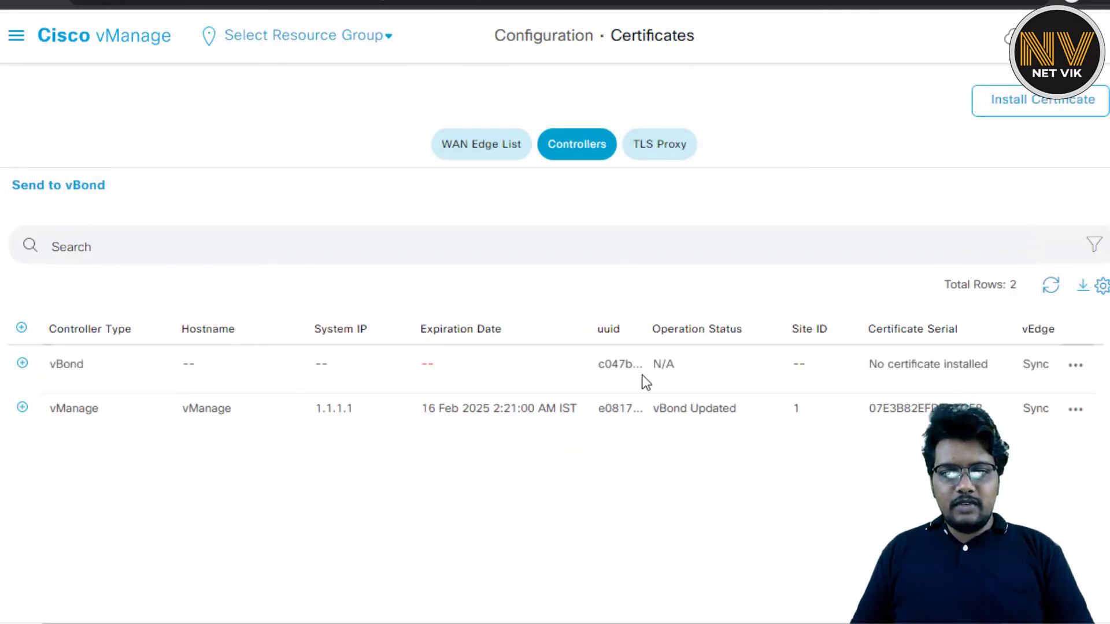
mouse_move(918, 371)
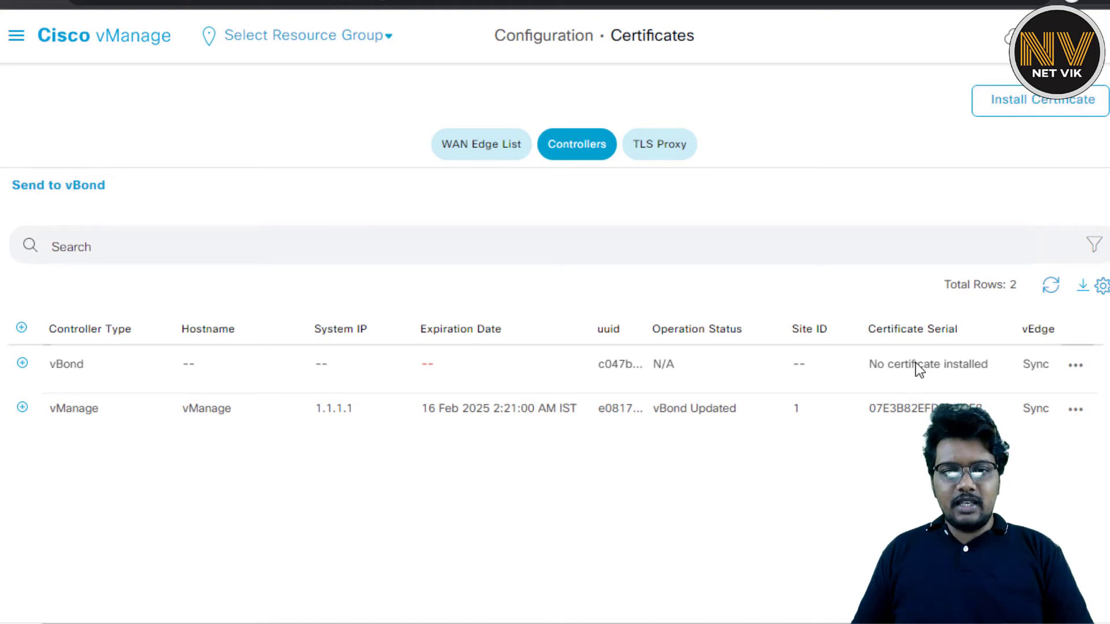
mouse_move(474, 377)
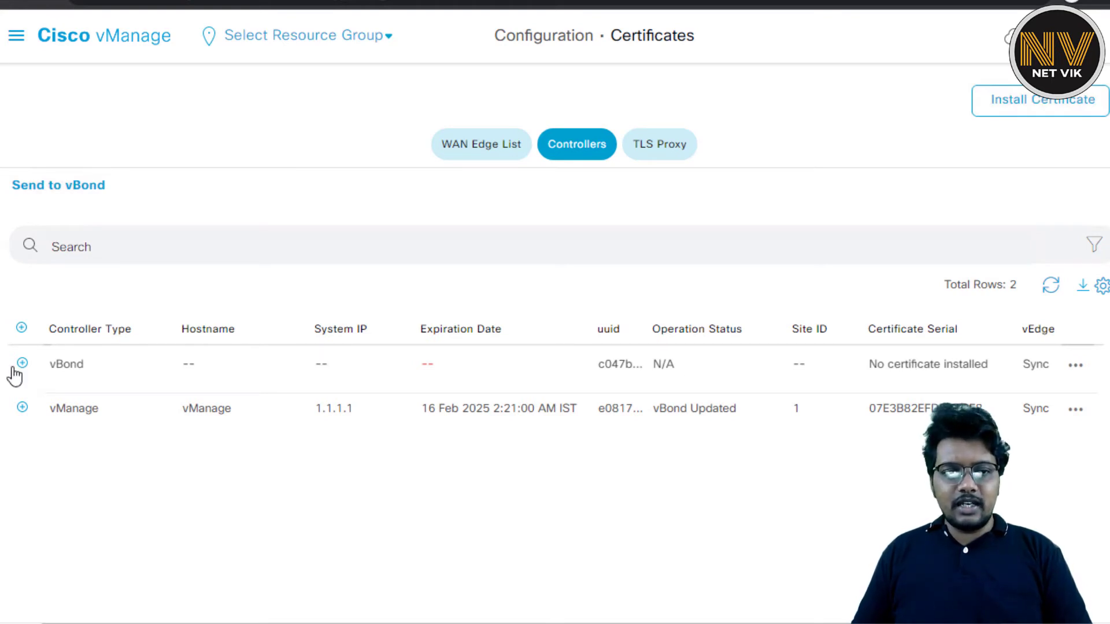
left_click(21, 364)
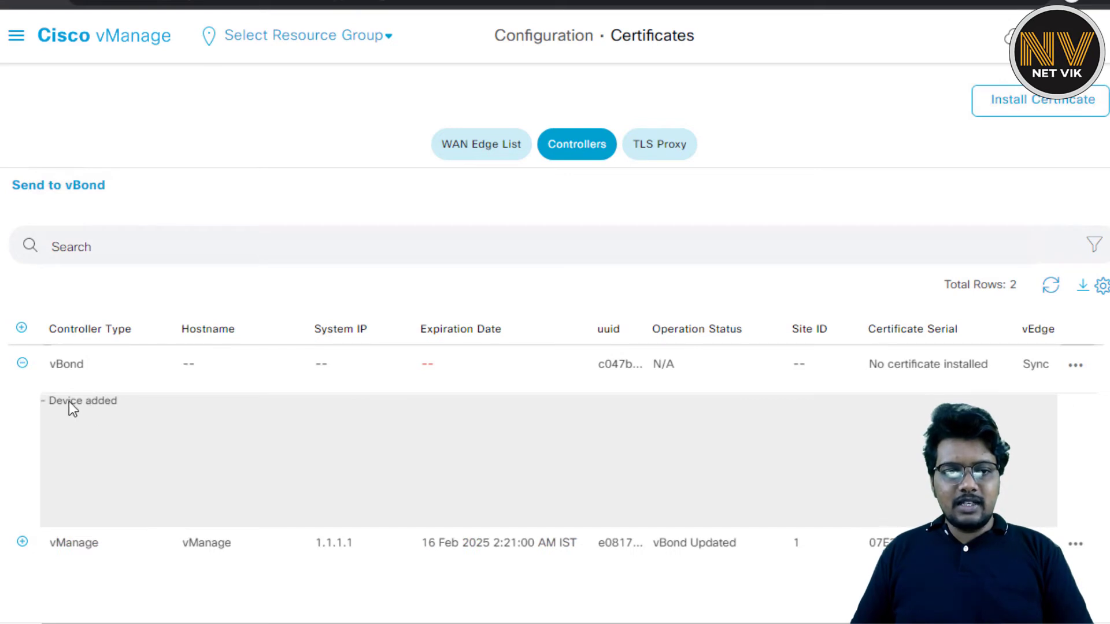
mouse_move(134, 411)
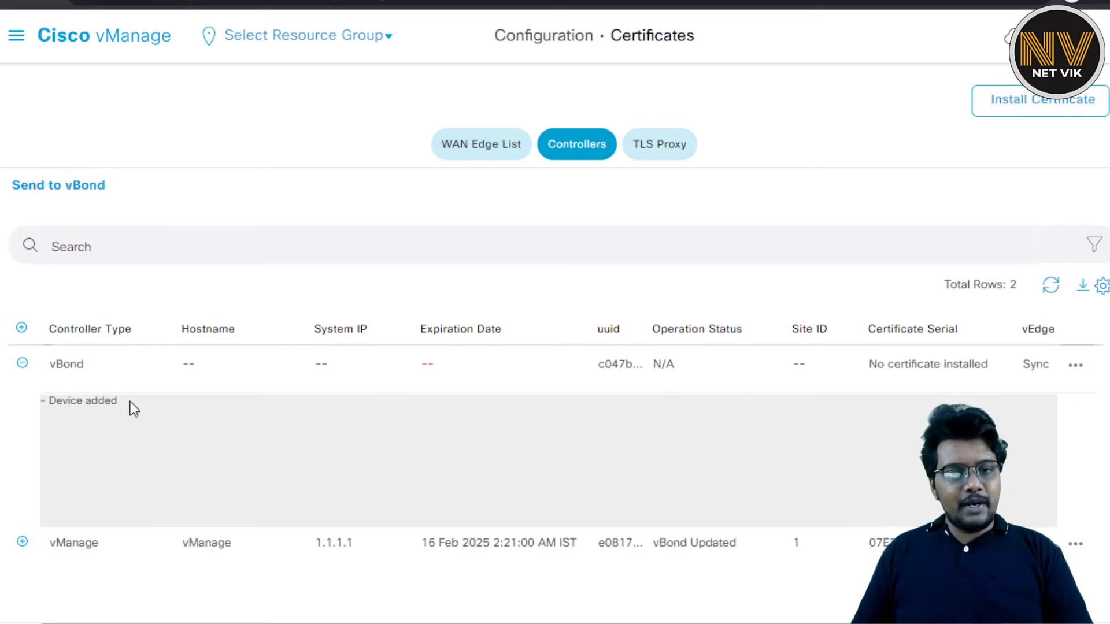
mouse_move(23, 369)
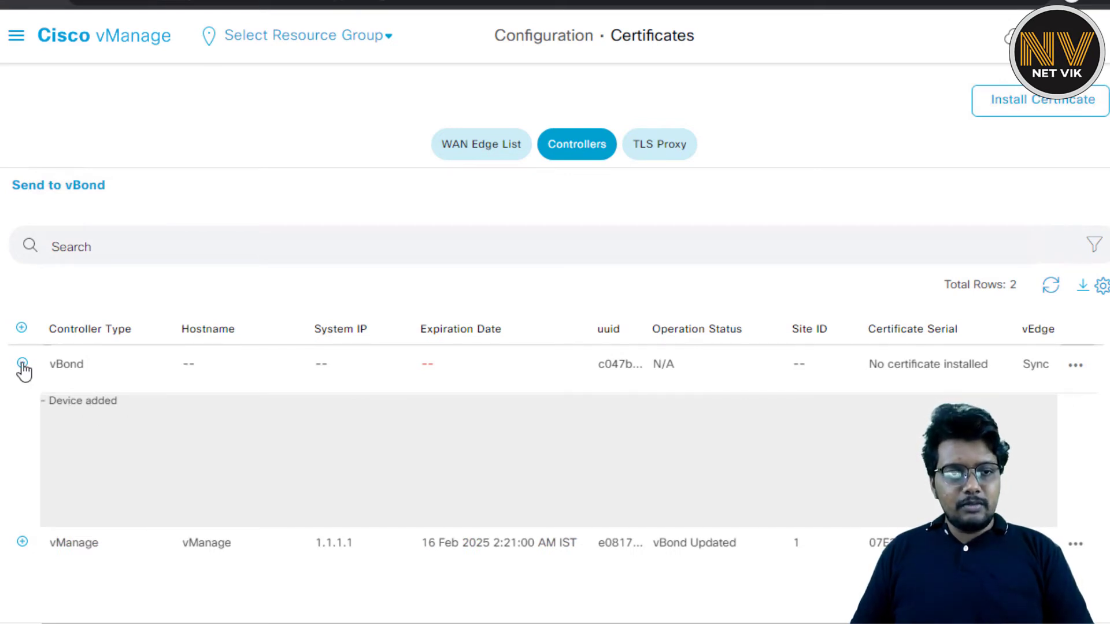
left_click(1074, 364)
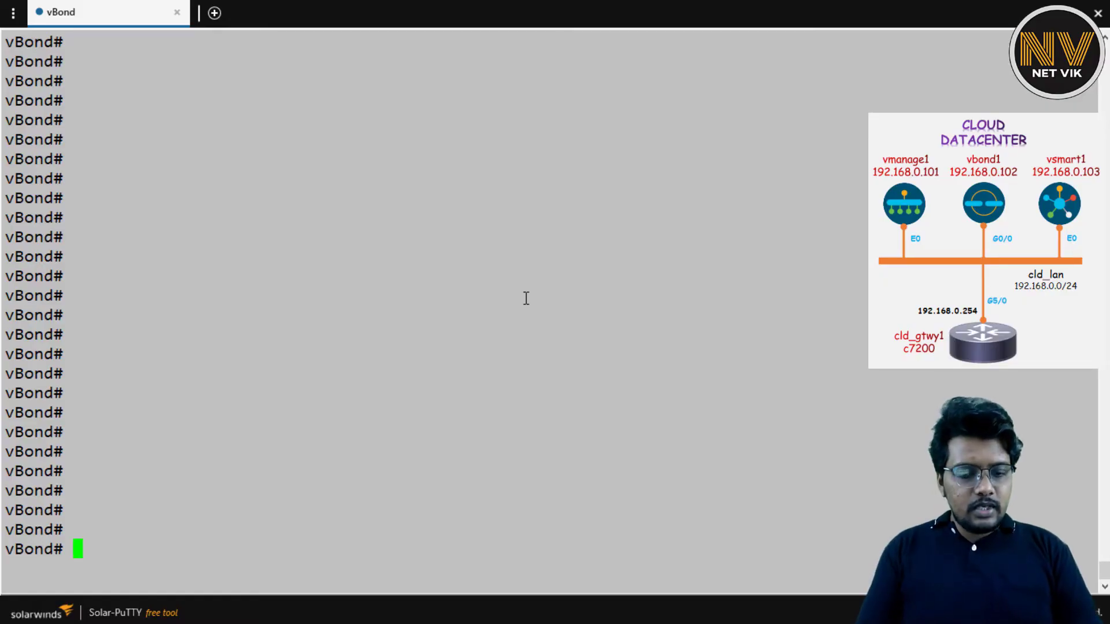
Run show orchestrator valid-vsmarts and valid-vedges, both returning no entries
type("show orchestrator")
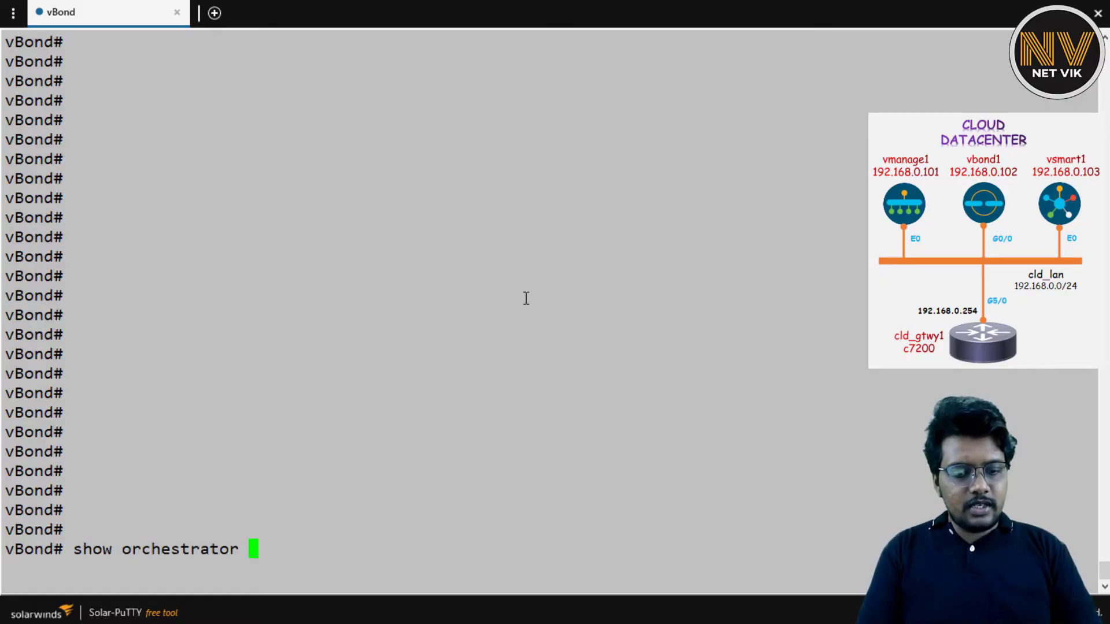
type("valid-v?")
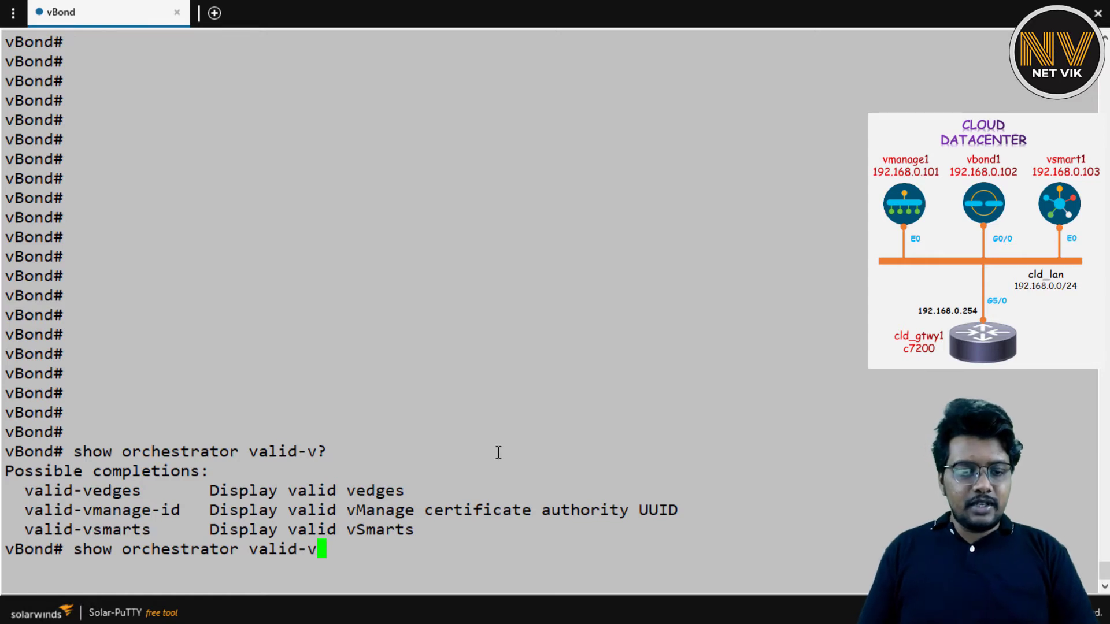
type("smarts")
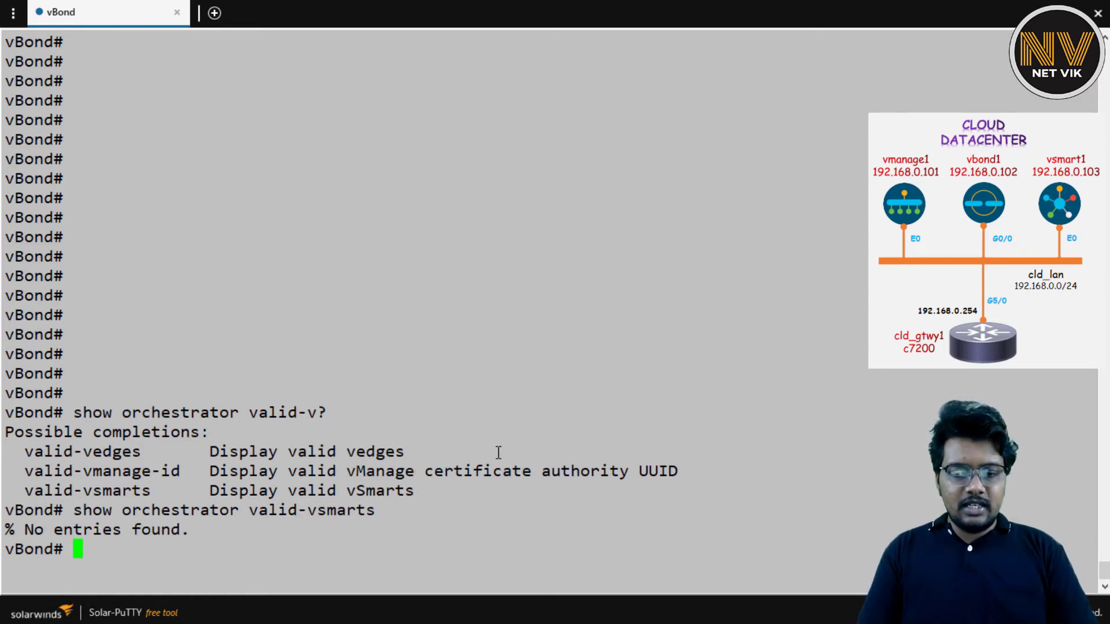
type("show orchestrator valid-vs")
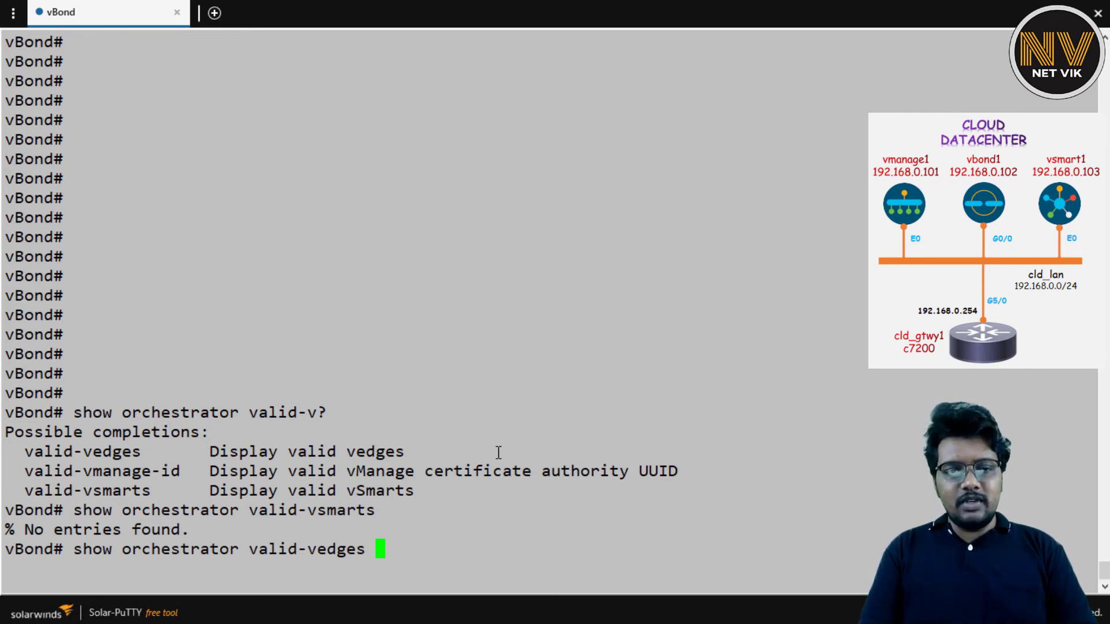
key("Return")
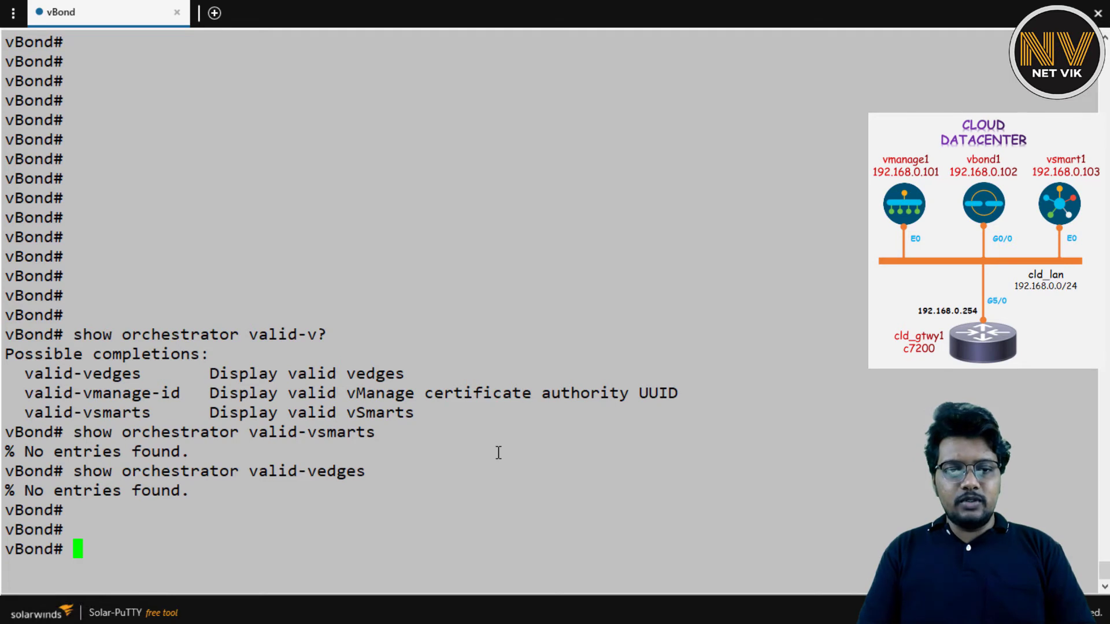
Run show orchestrator valid-vmanage-id, which lists the vManage chassis UUID
type("show orchestrator valid-vedges")
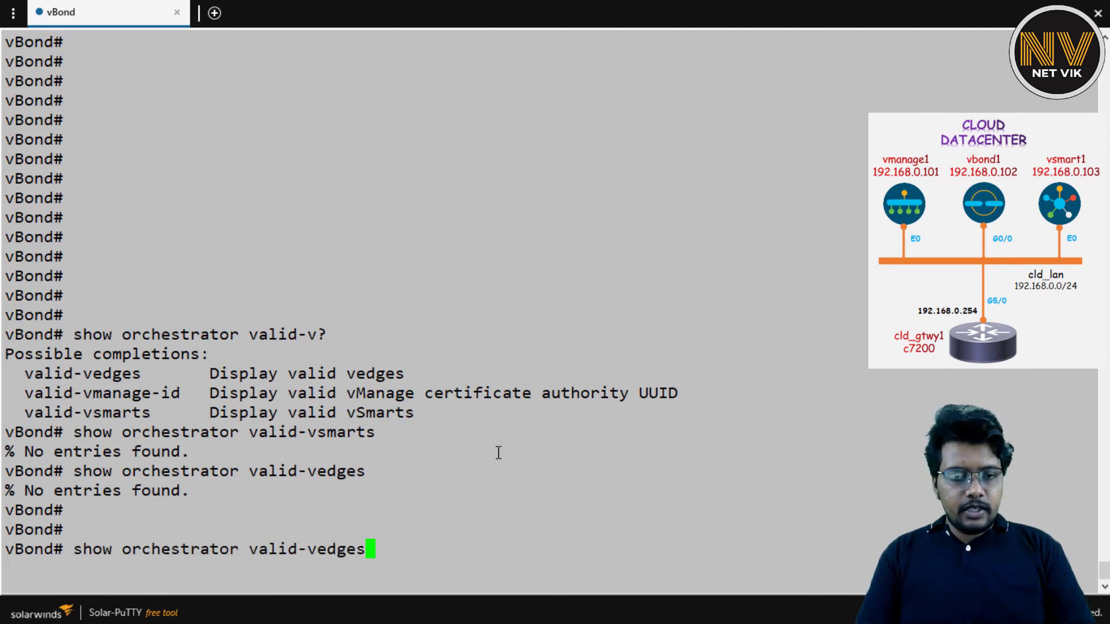
key("Backspace")
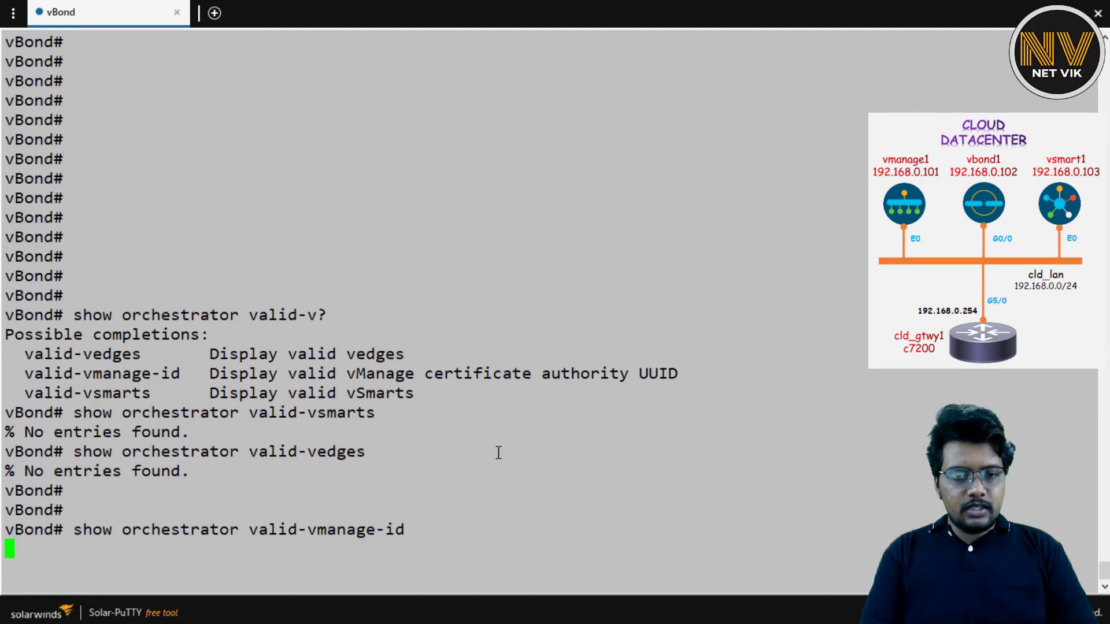
key("Return")
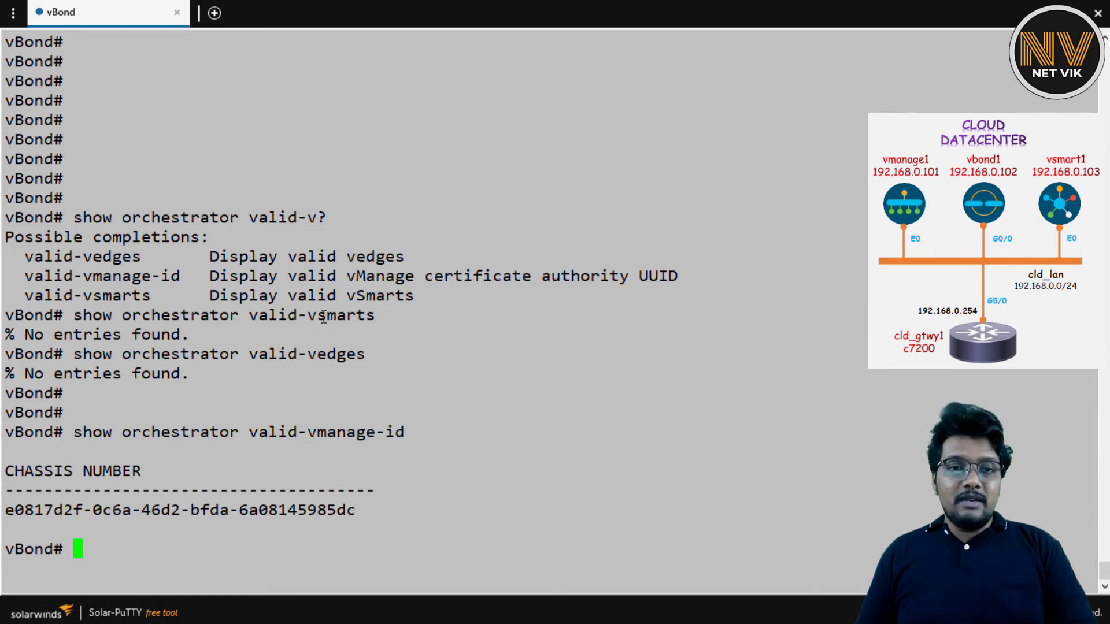
mouse_move(596, 201)
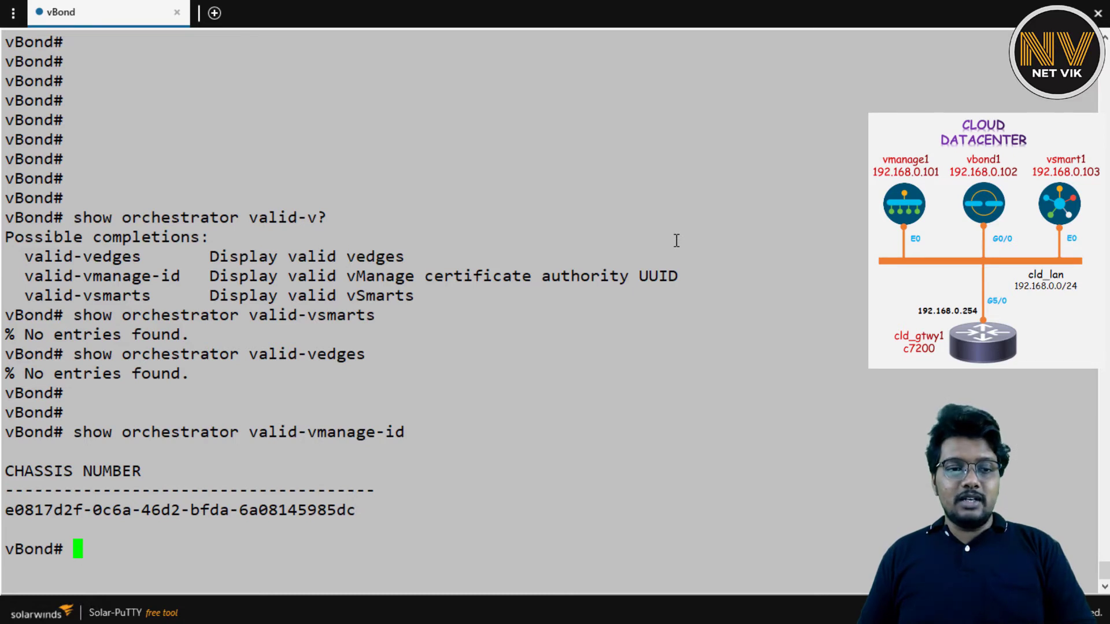
mouse_move(514, 437)
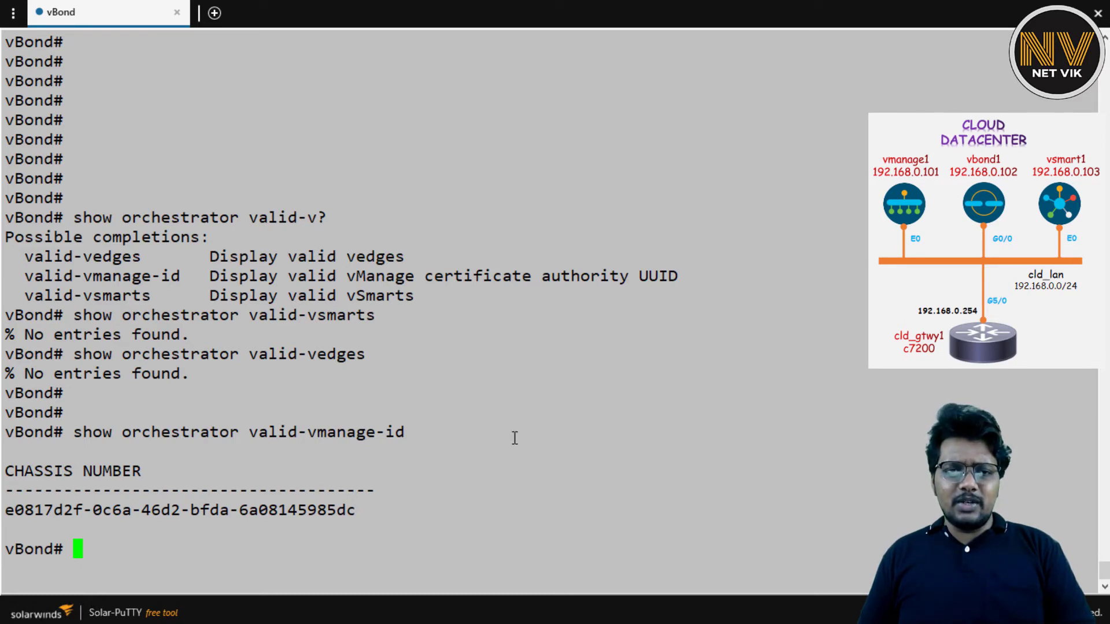
Run show orchestrator connections on the vBond, which returns no entries
type("show")
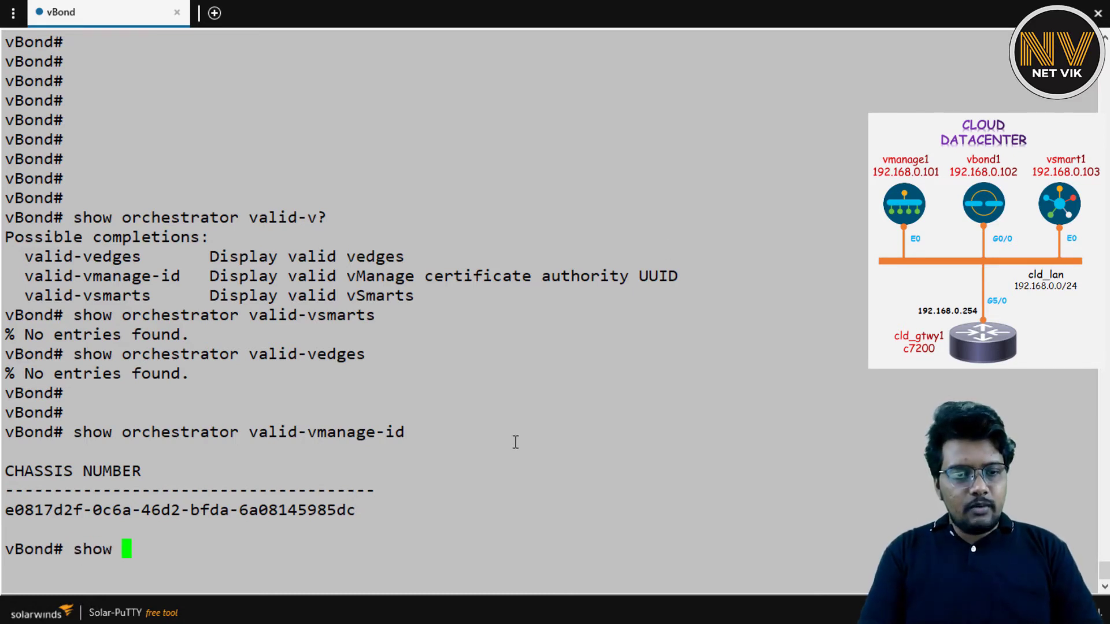
type("orchestrator c")
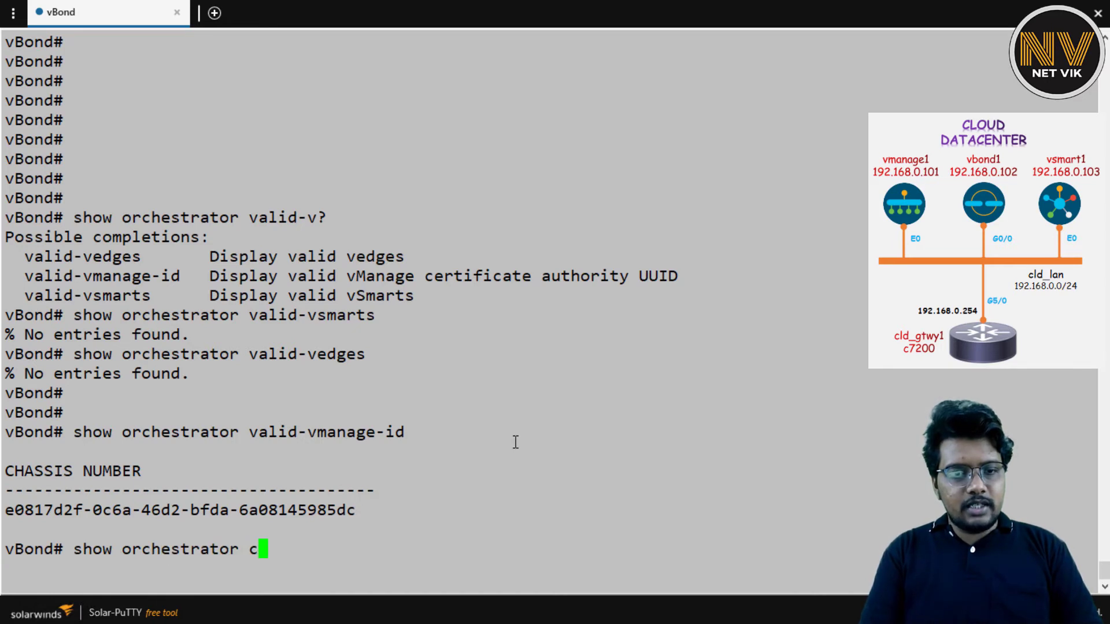
type("onnections")
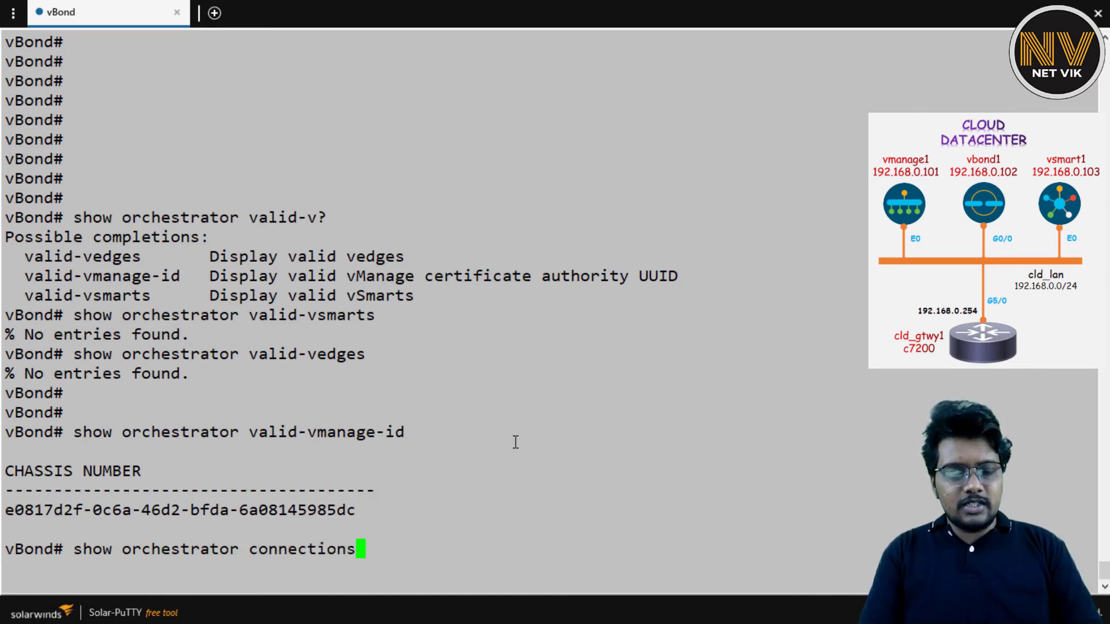
key("Return")
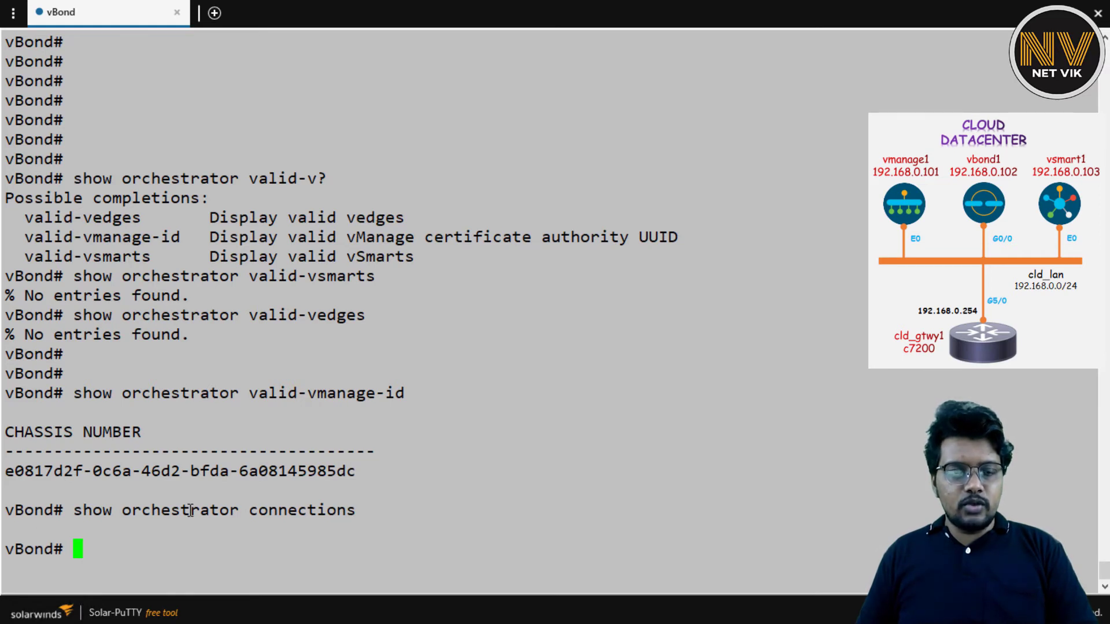
double_click(179, 510)
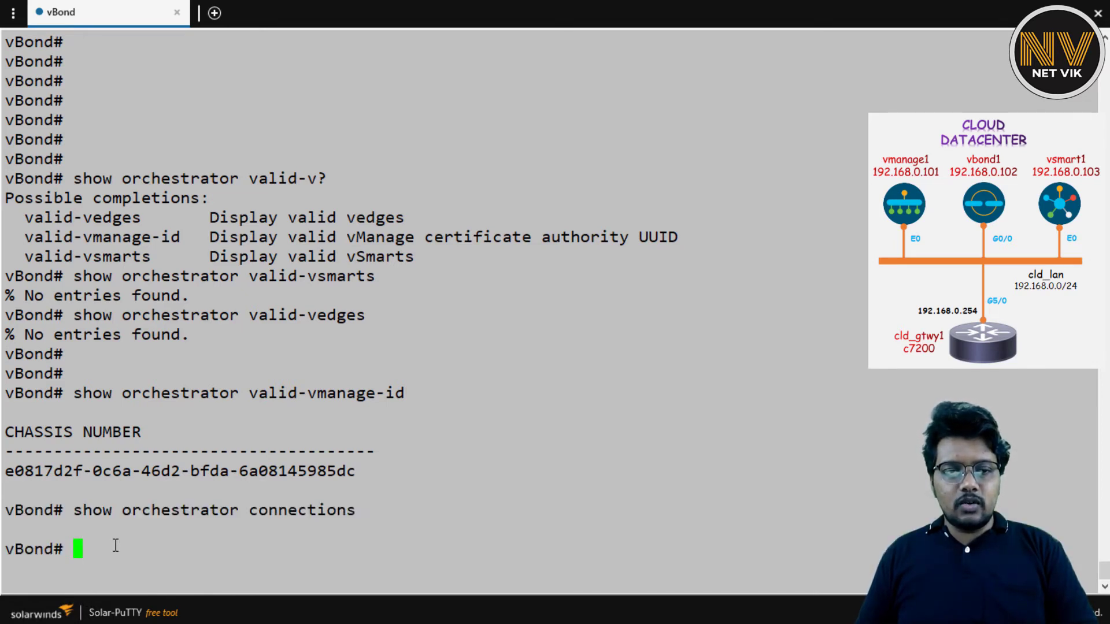
mouse_move(486, 419)
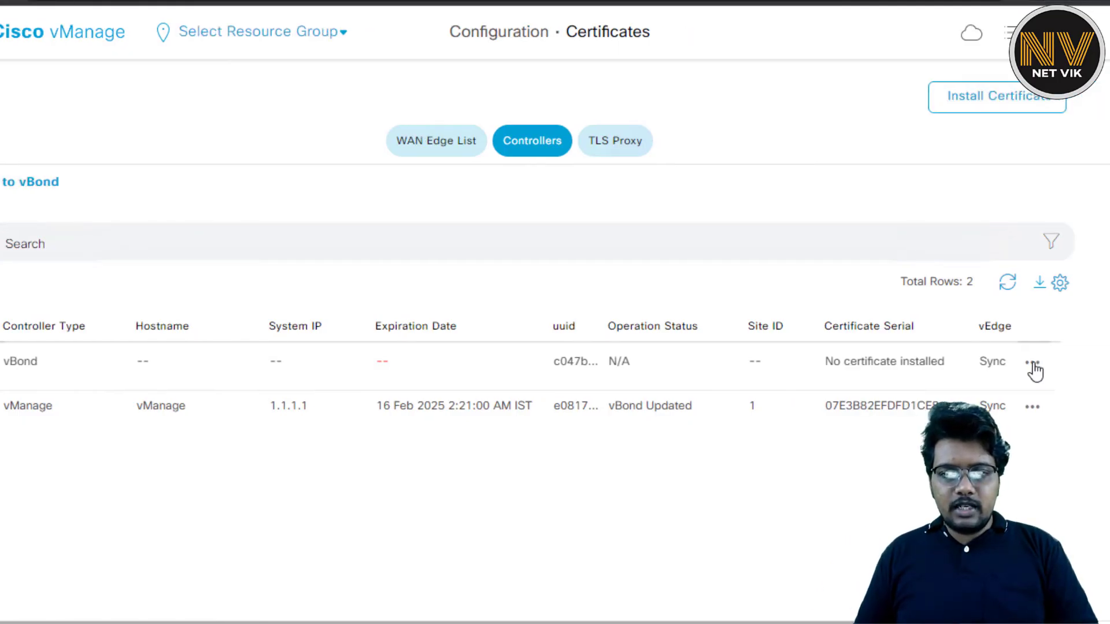
Generate the vBond controller's CSR from its actions menu and download the request file
left_click(1032, 361)
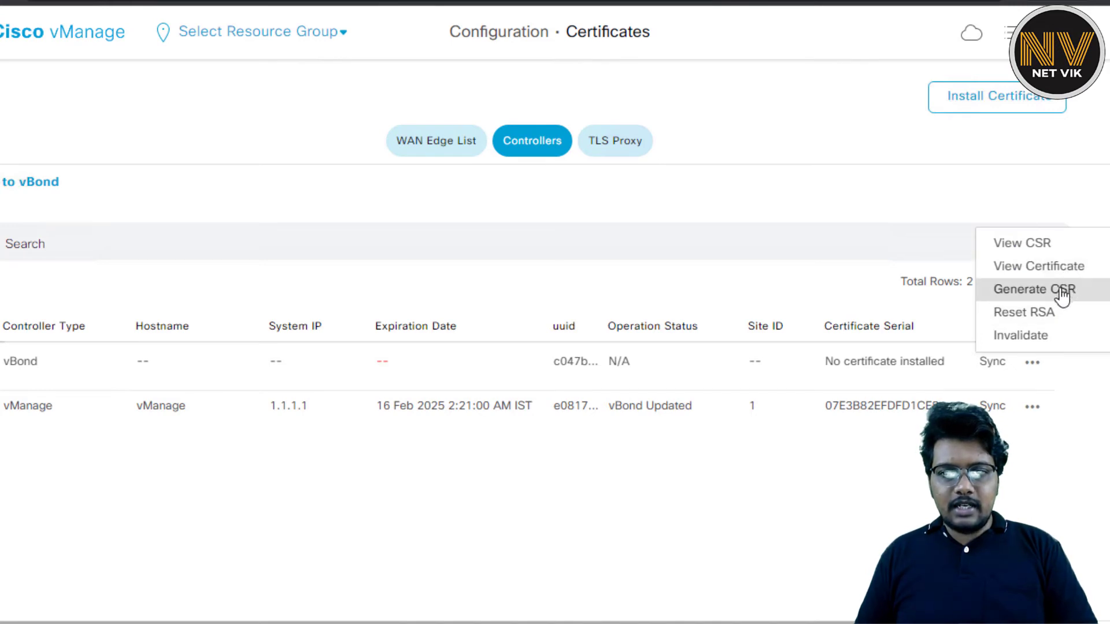
left_click(1033, 289)
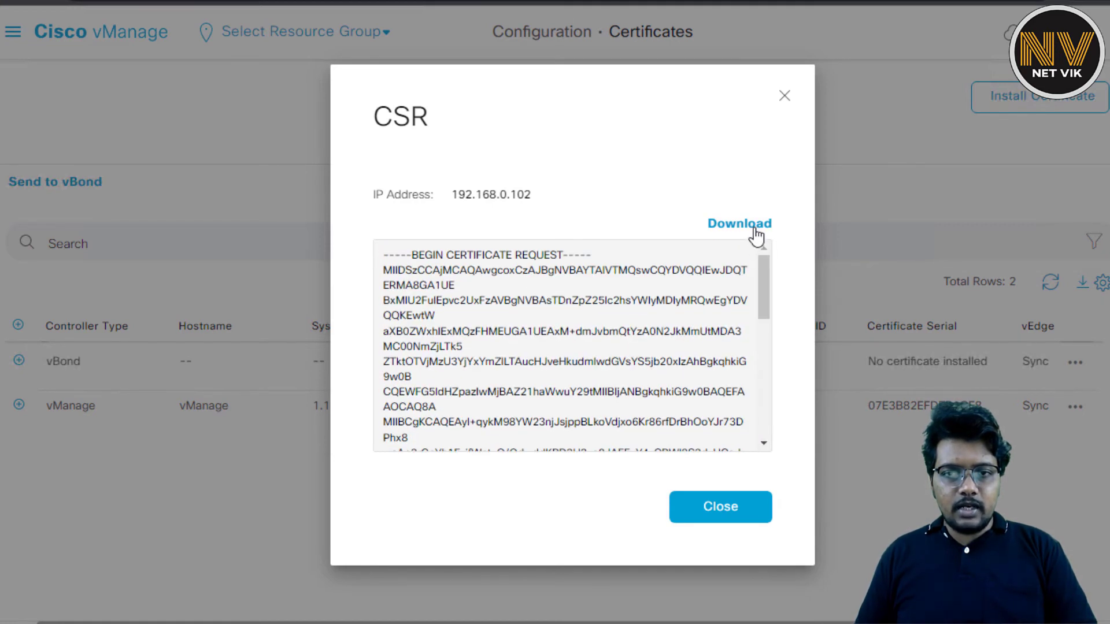
left_click(739, 223)
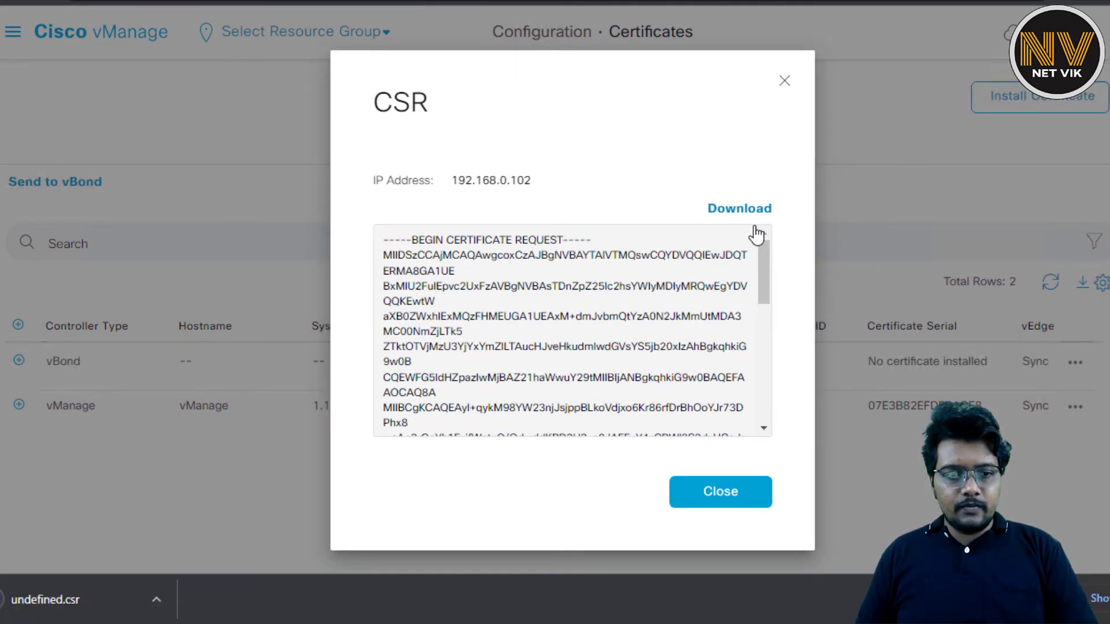
left_click(719, 491)
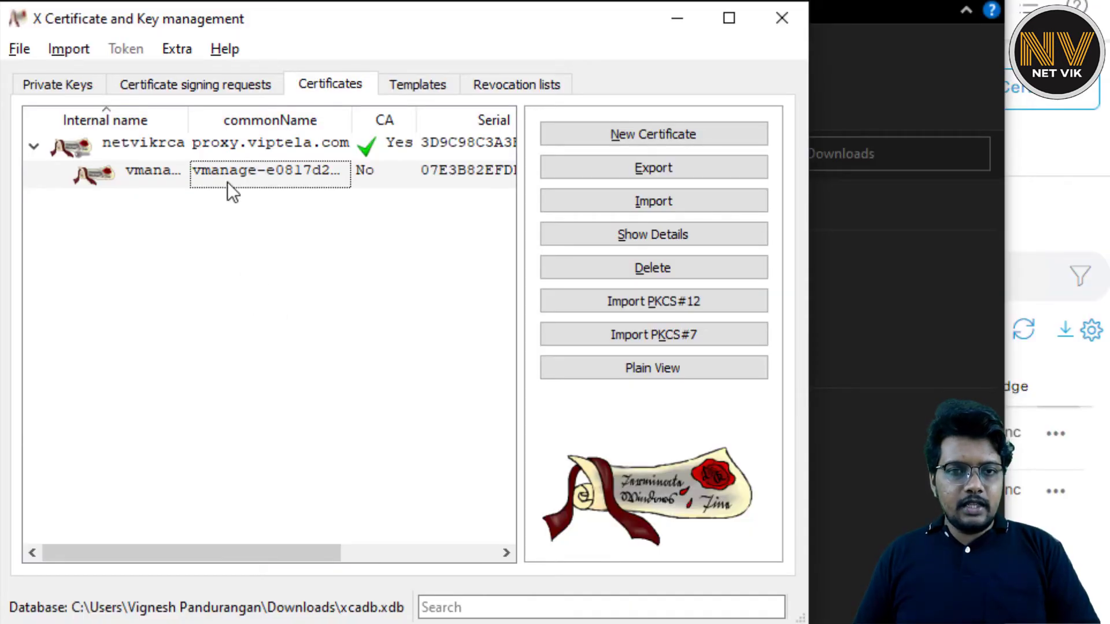
Import vBond.csr into XCA's certificate signing requests list next to the vManage request
left_click(194, 84)
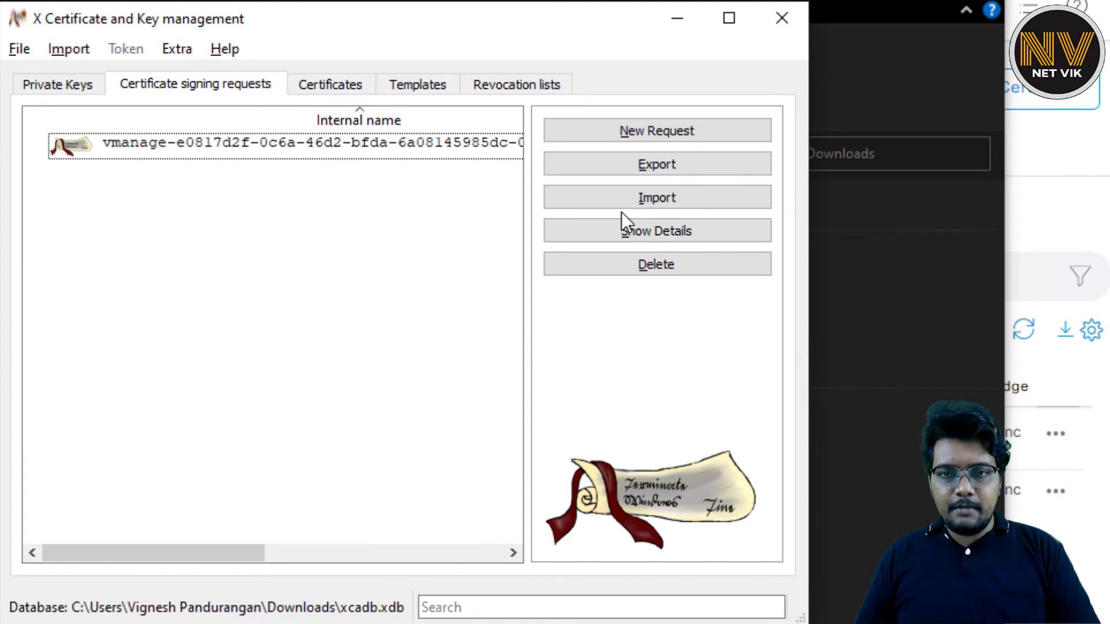
left_click(655, 198)
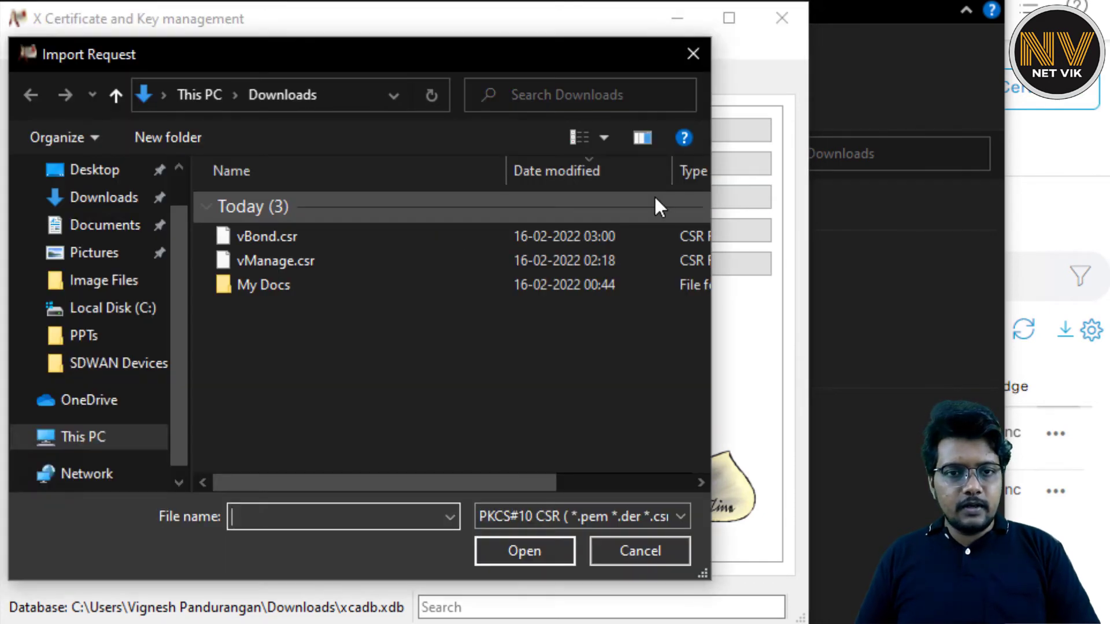
left_click(523, 551)
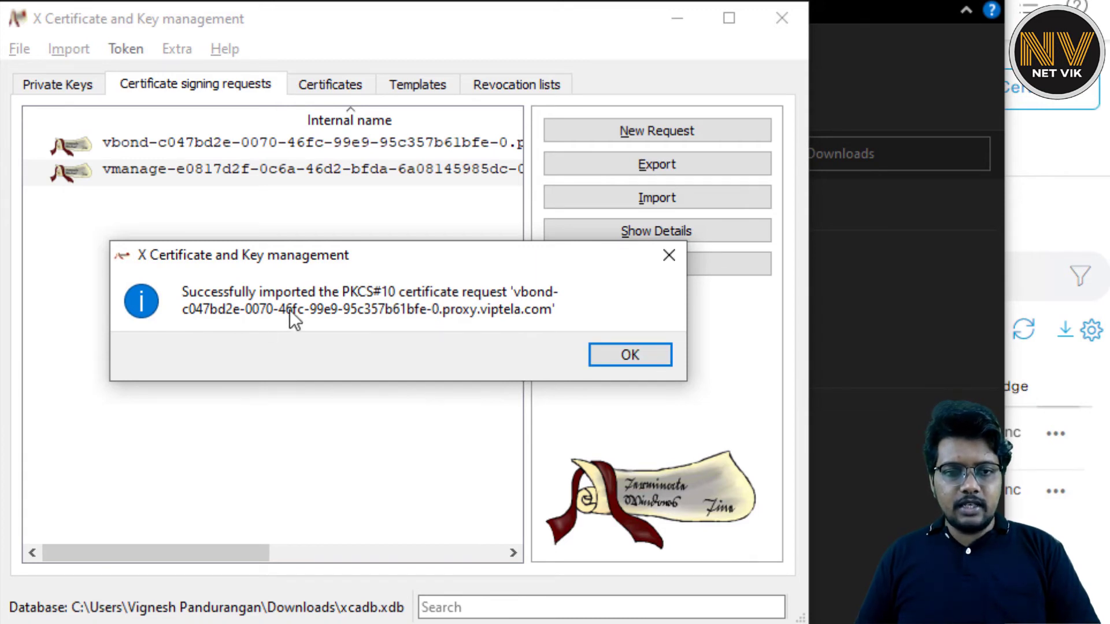
mouse_move(486, 320)
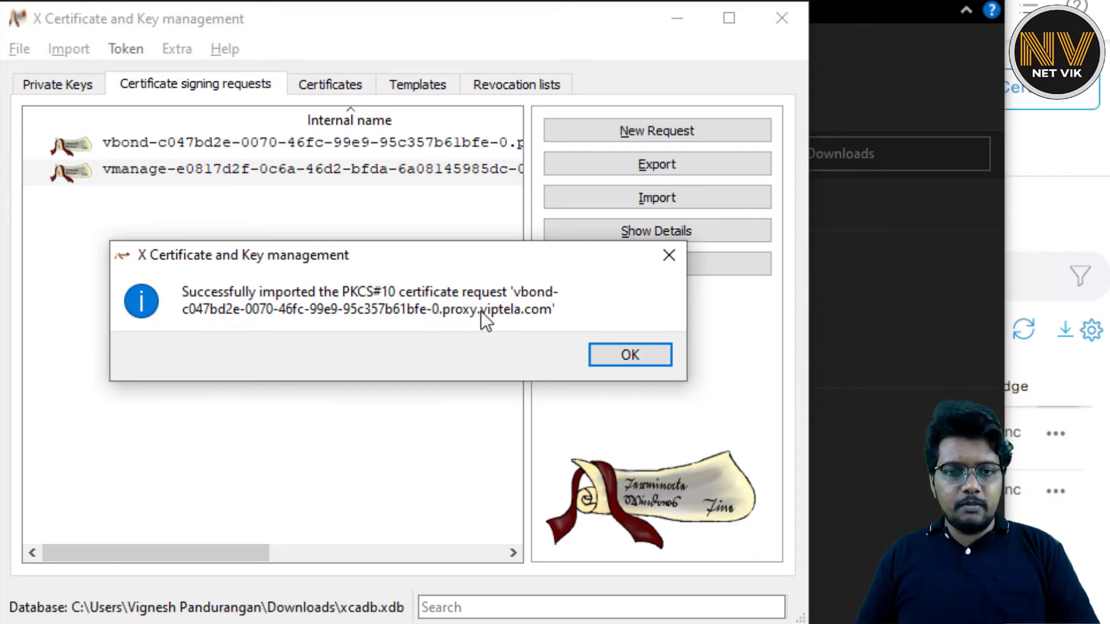
left_click(628, 354)
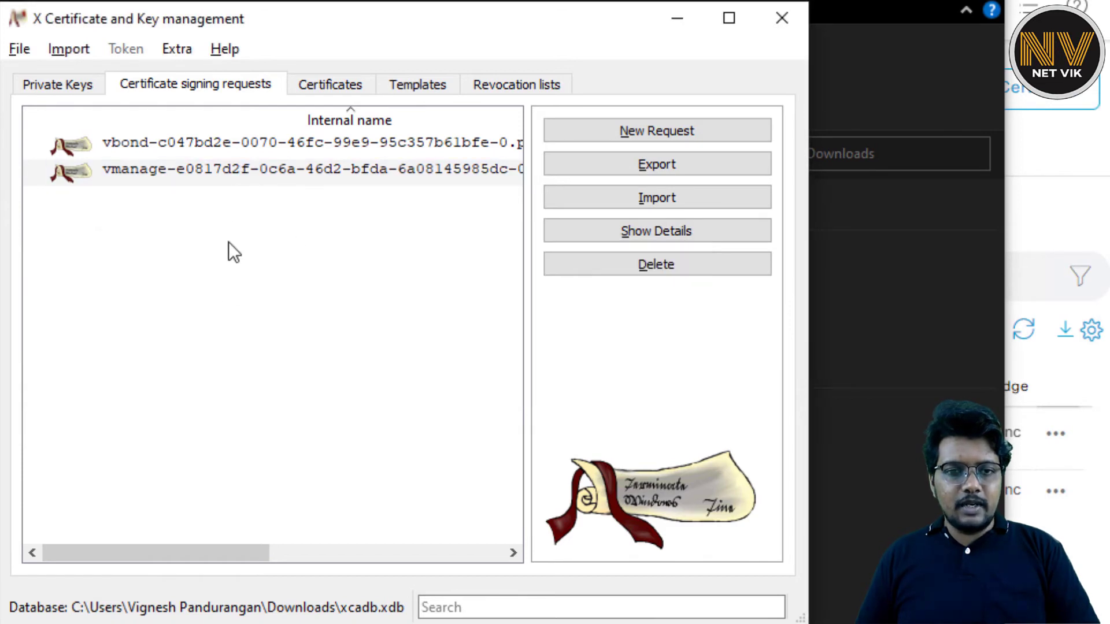
left_click(330, 84)
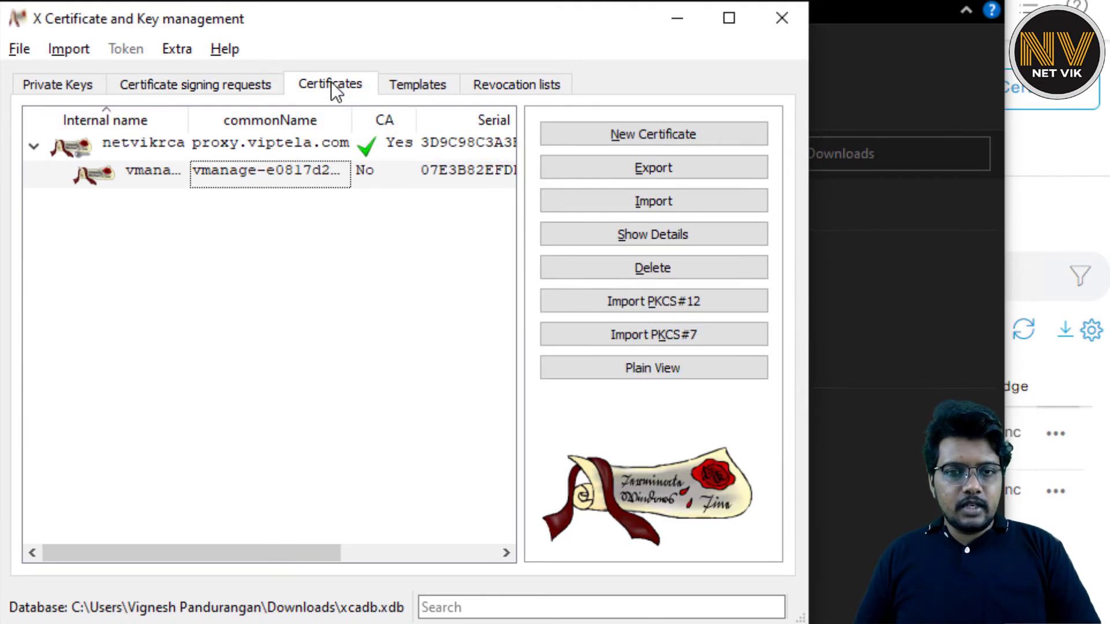
left_click(196, 84)
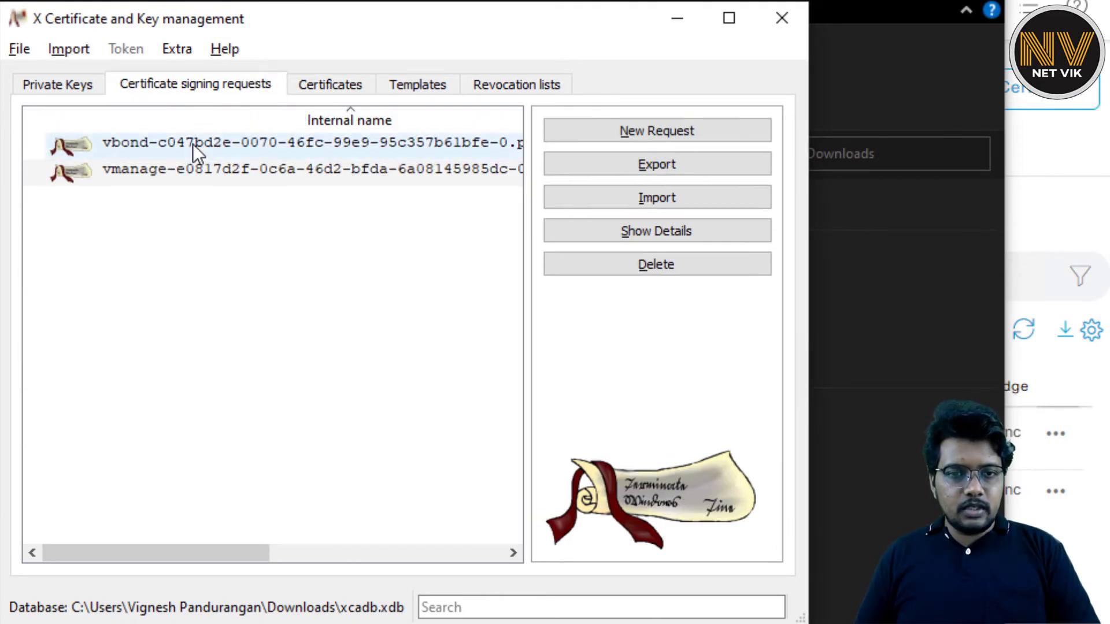
Sign the vBond request with the netvikrca CA, adding Subject Key Identifier and three-year validity
right_click(198, 146)
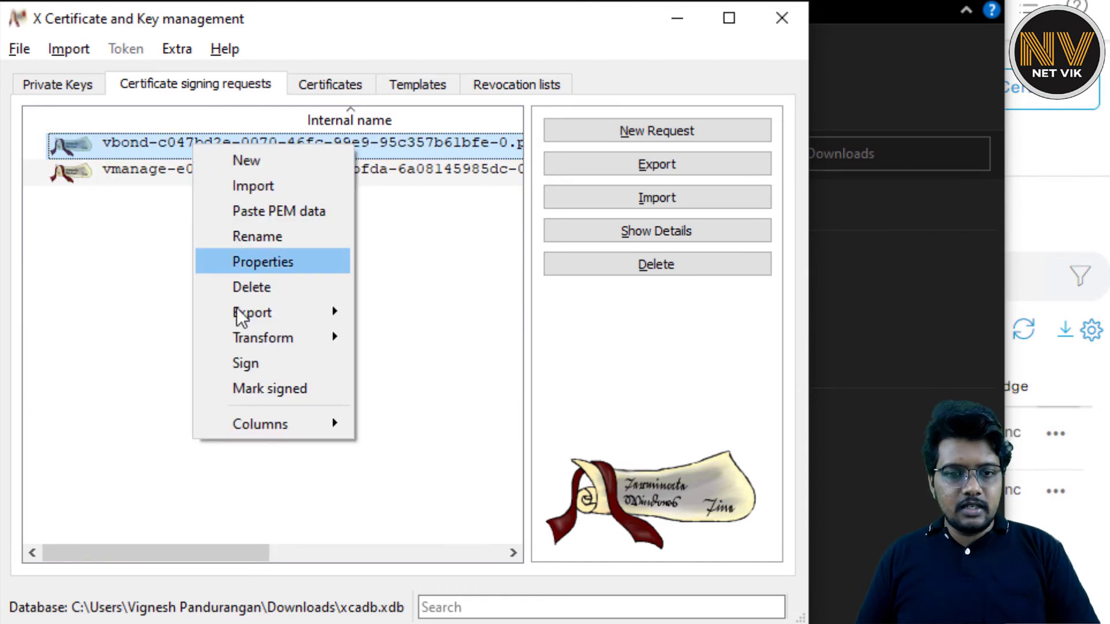
left_click(245, 361)
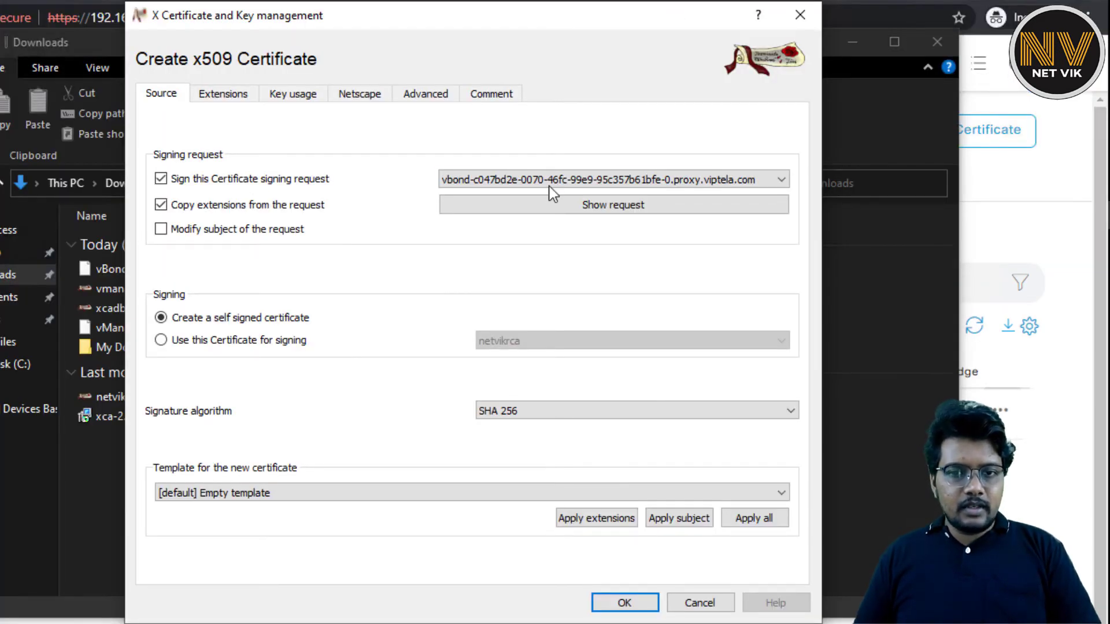
mouse_move(234, 212)
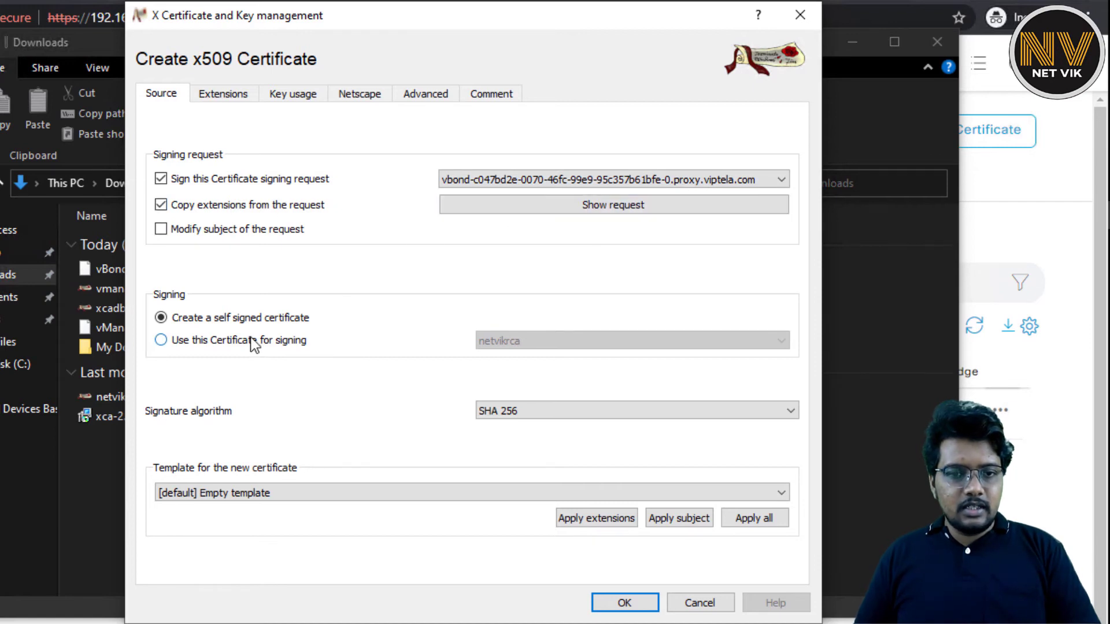
left_click(161, 340)
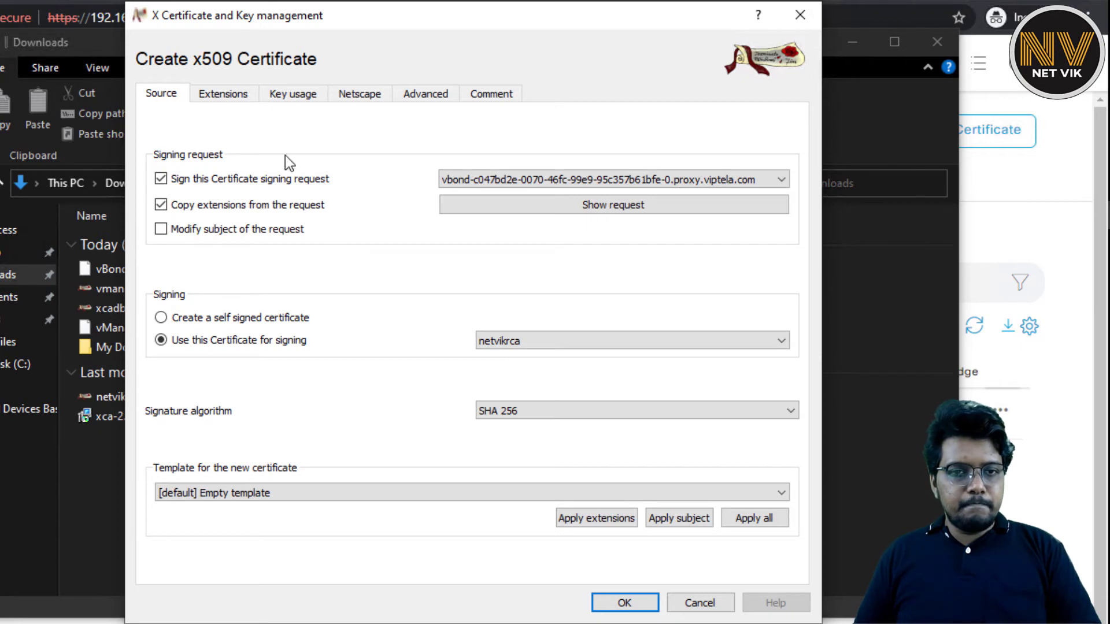
left_click(222, 94)
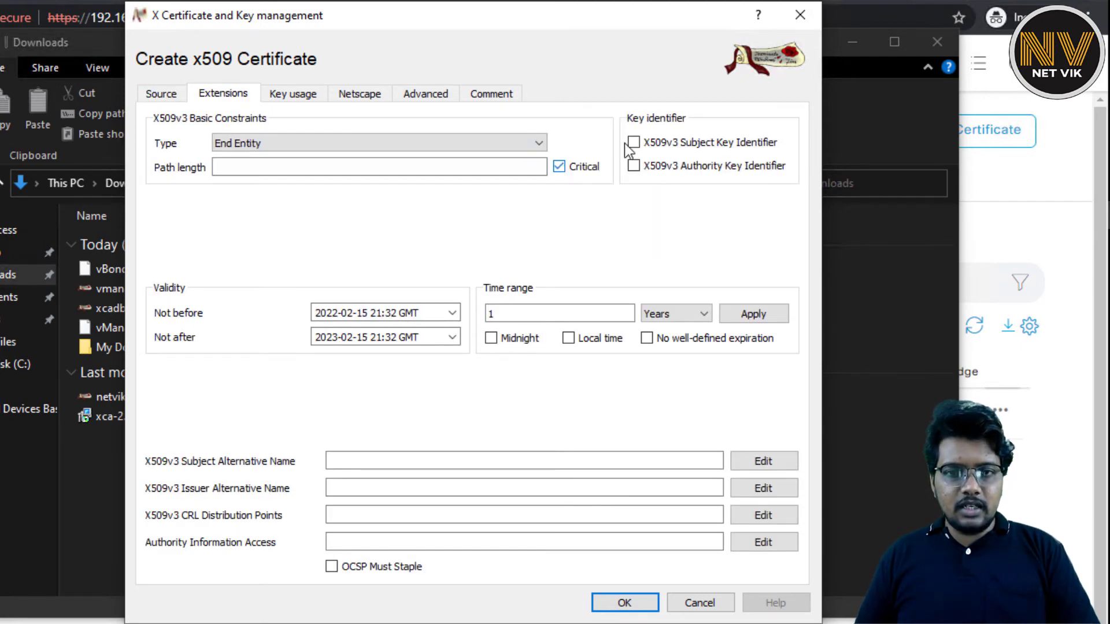
left_click(632, 142)
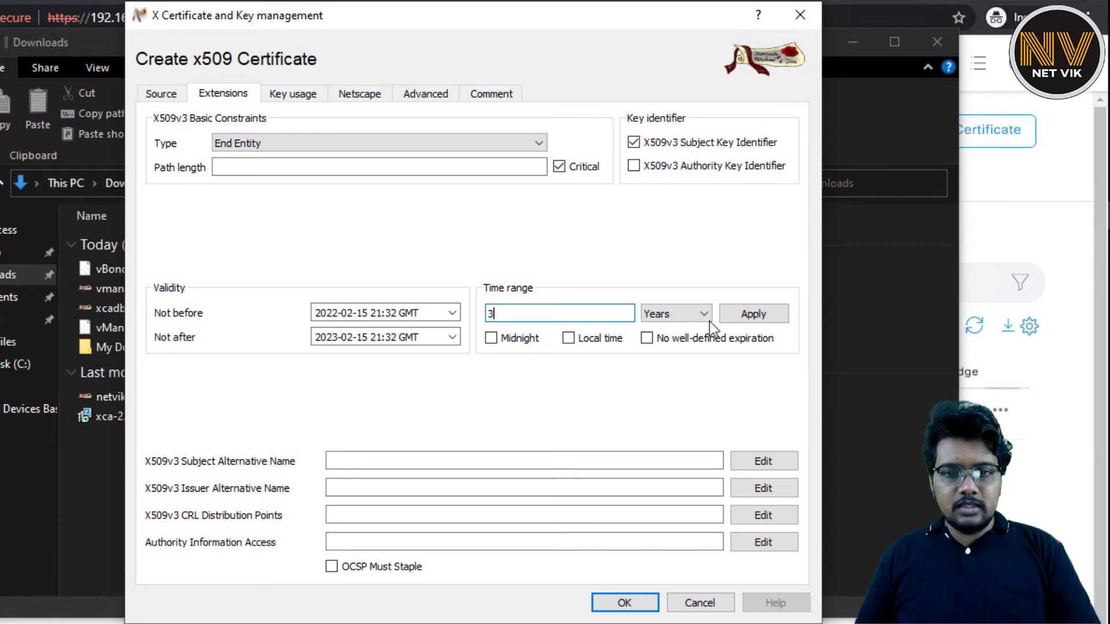
left_click(752, 313)
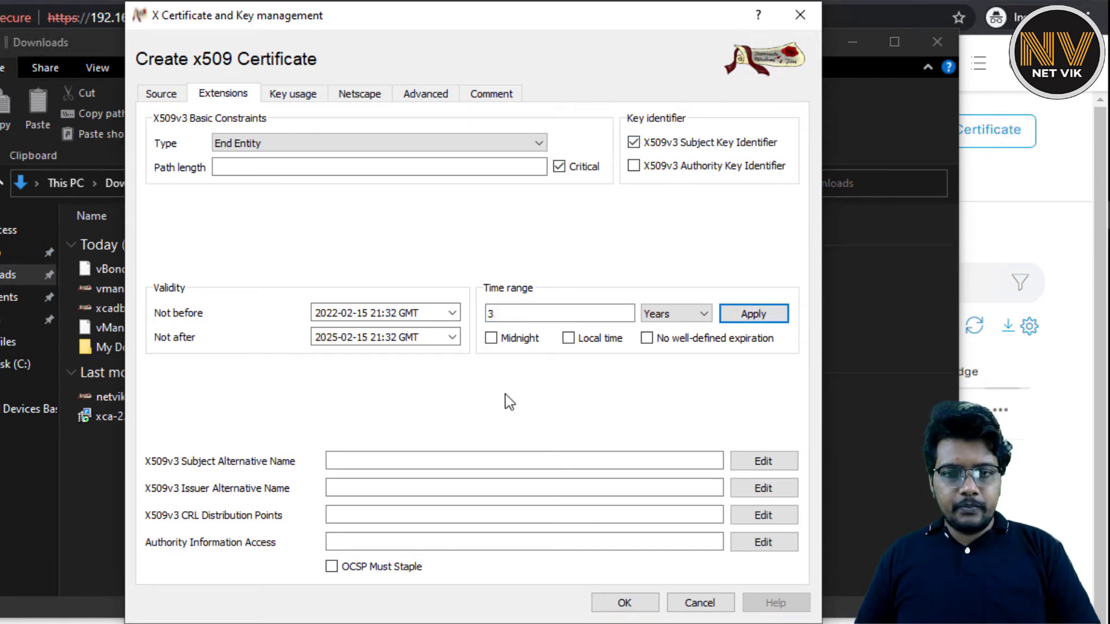
mouse_move(293, 94)
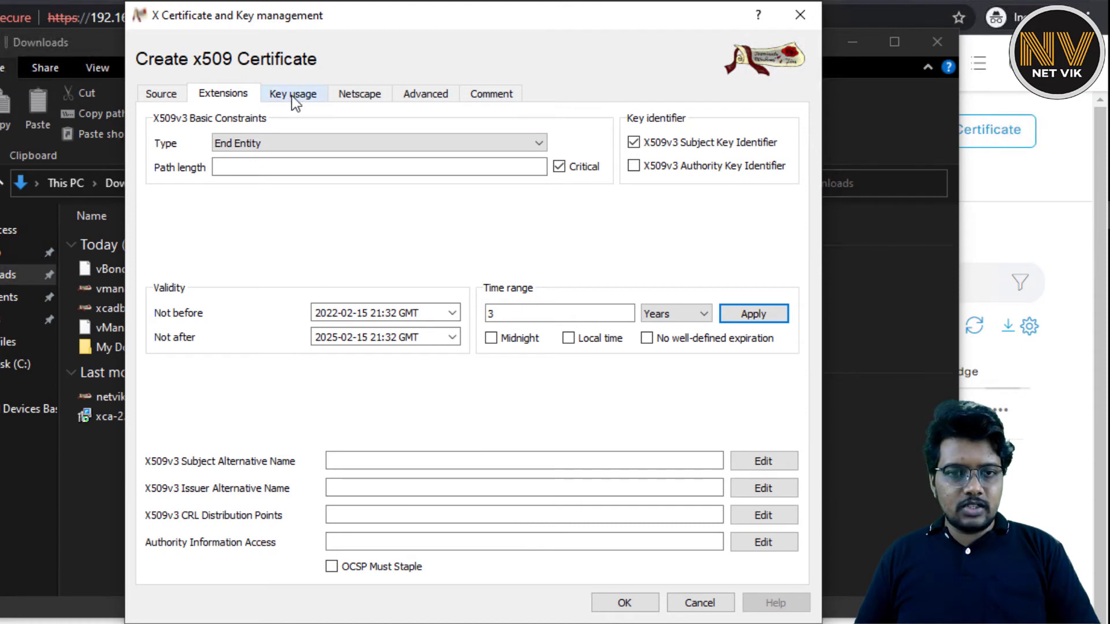
Set key usage to Digital Signature and Key Encipherment and create the signed vBond certificate
left_click(293, 94)
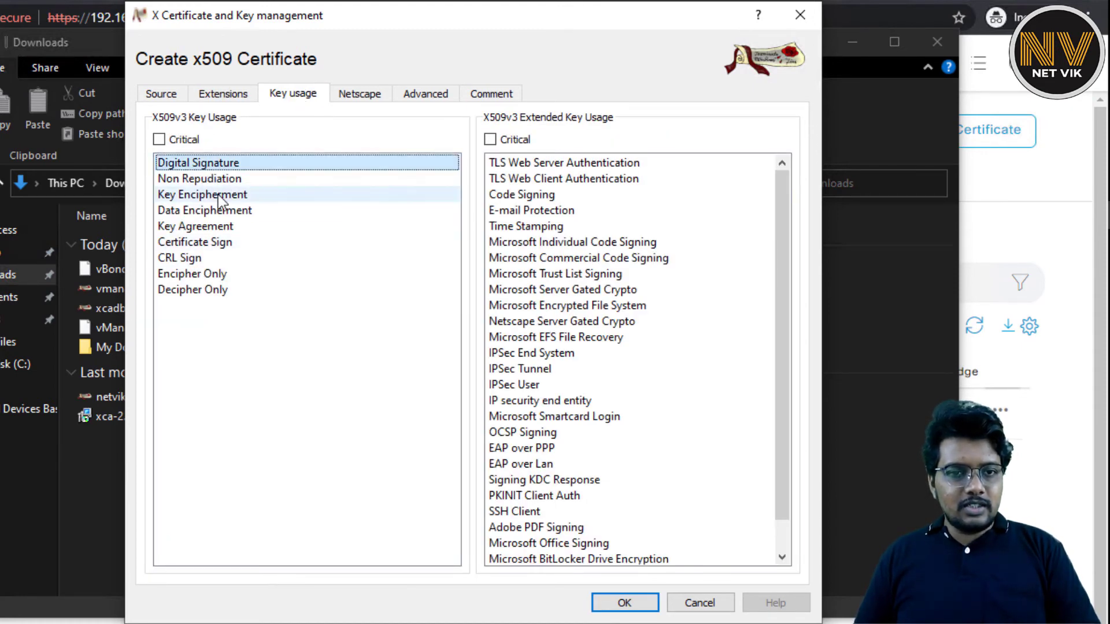
left_click(203, 194)
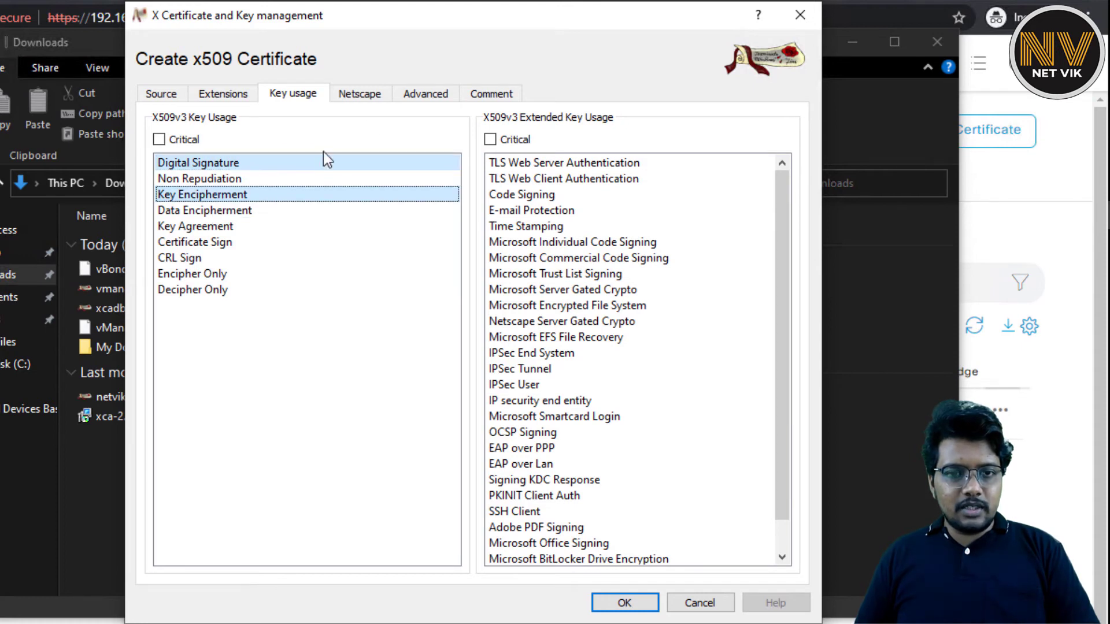
left_click(358, 93)
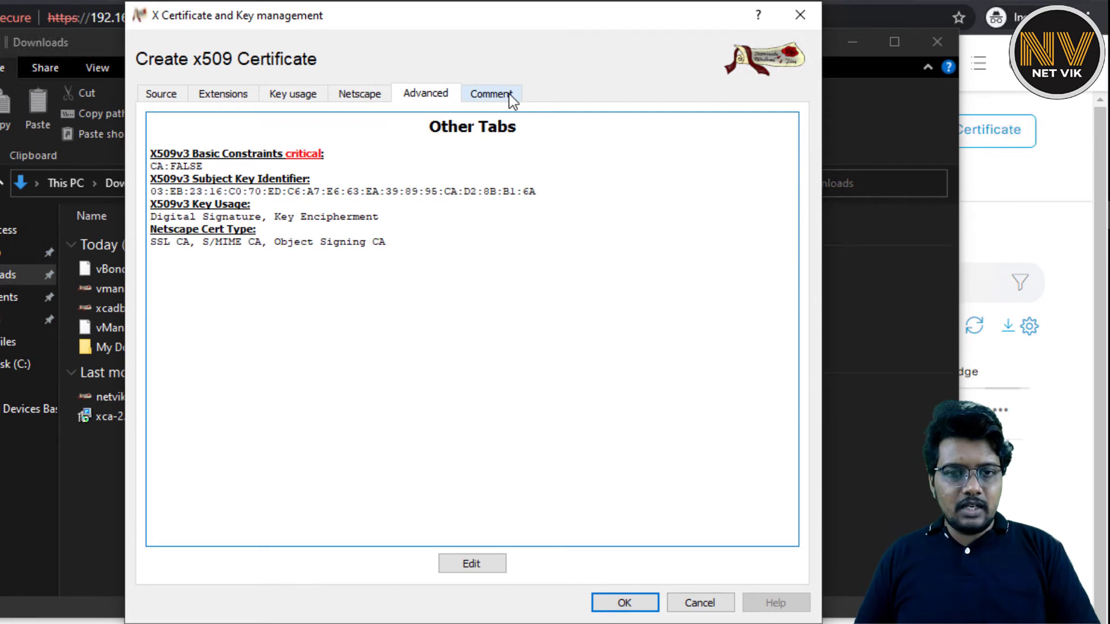
left_click(490, 93)
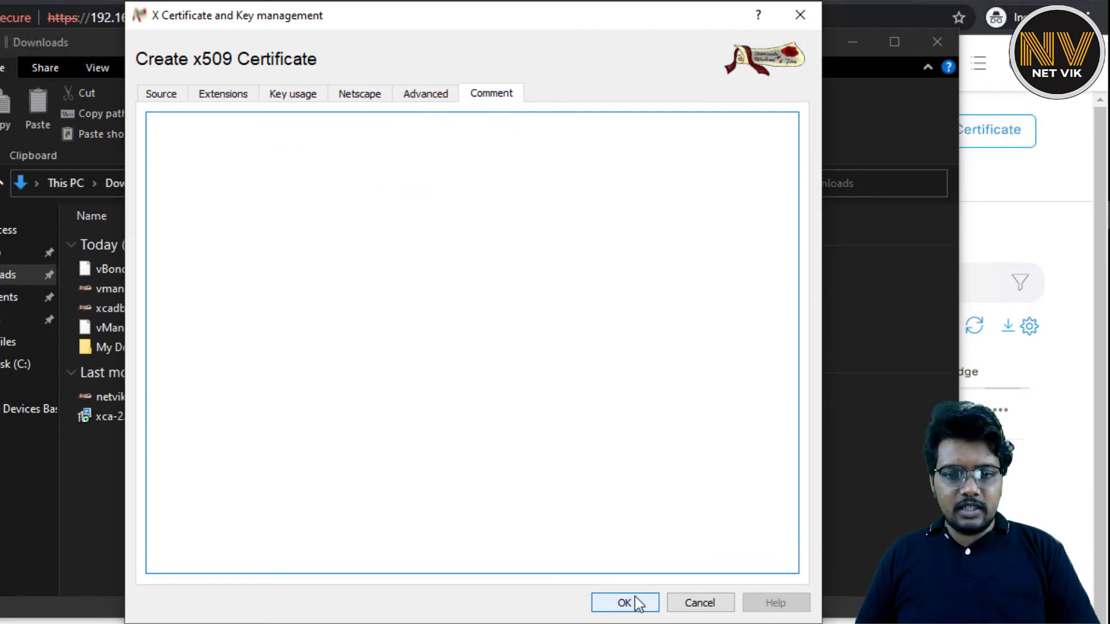
left_click(623, 602)
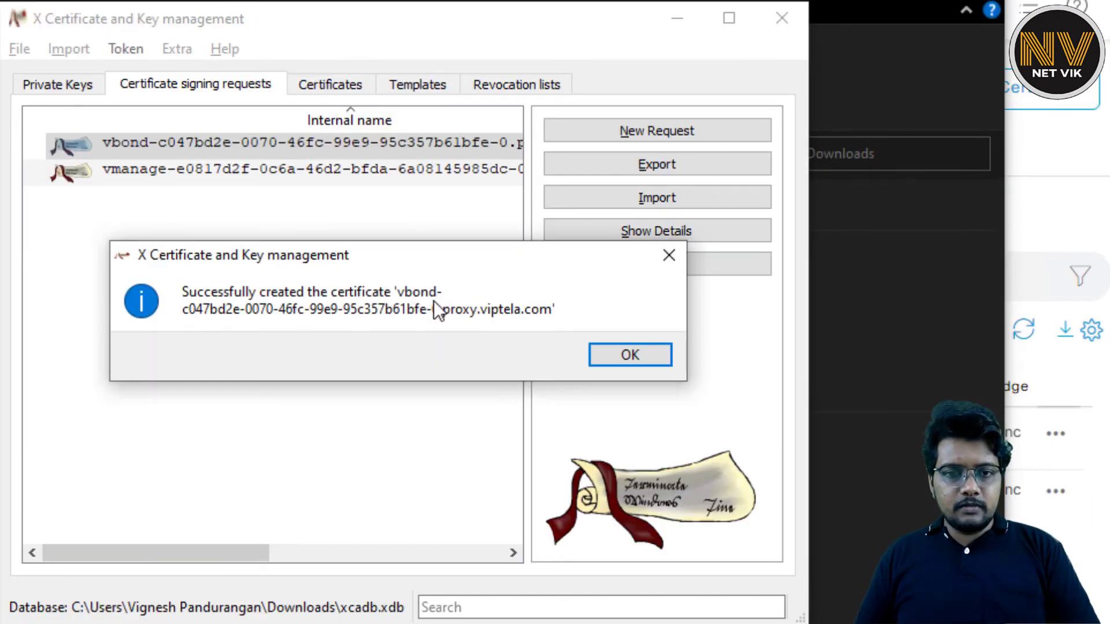
Select the new vBond certificate under netvikrca in the Certificates list and start its export
left_click(629, 354)
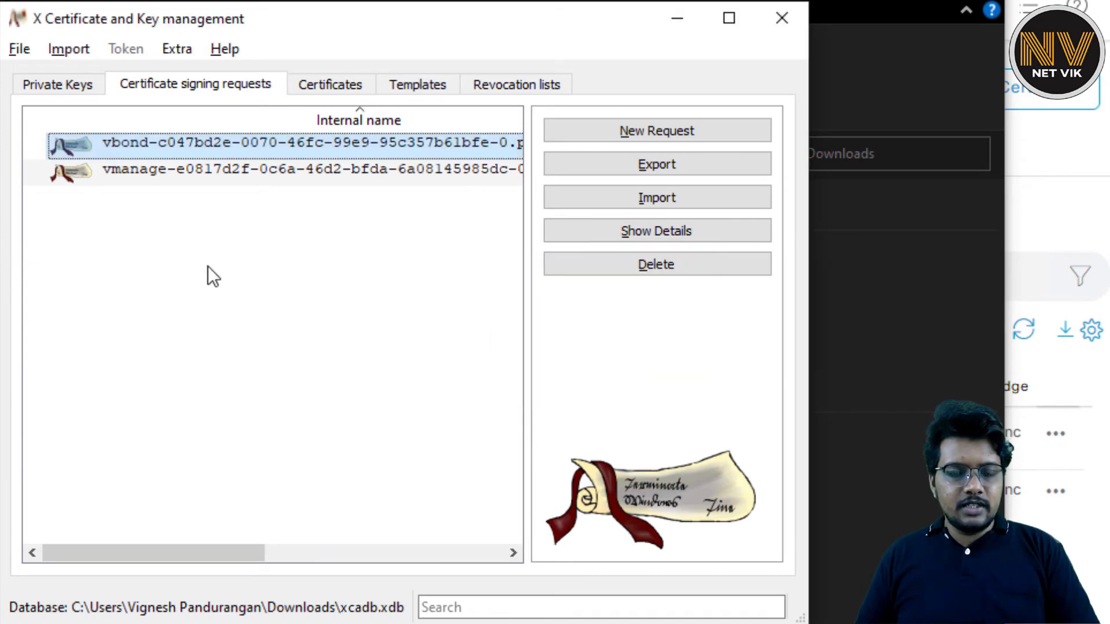
left_click(329, 84)
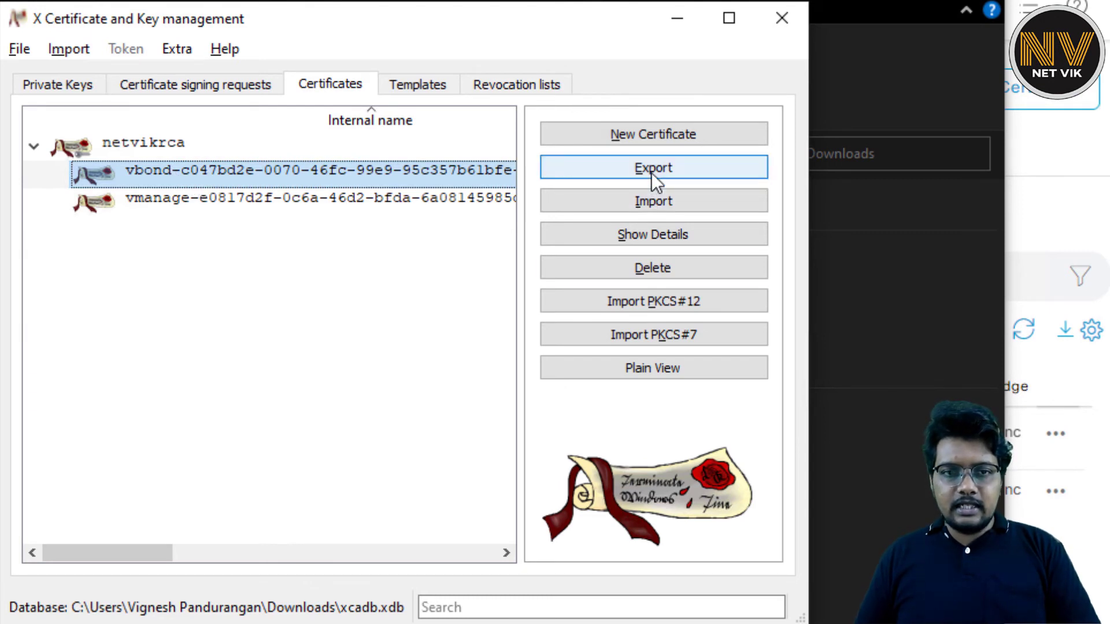
left_click(652, 166)
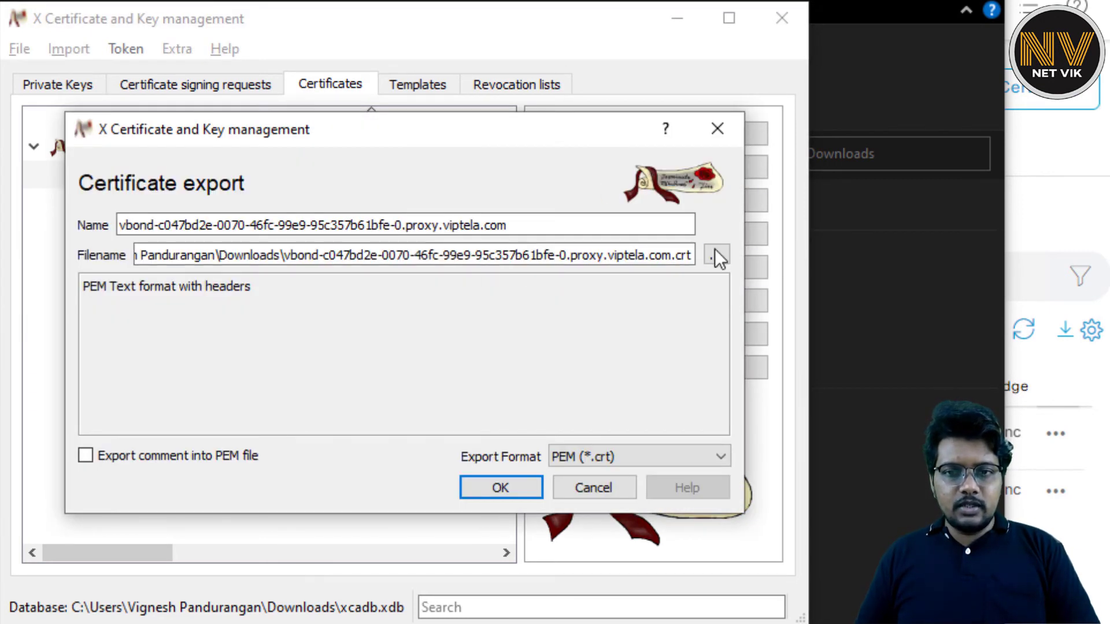
Export the vBond certificate in PEM (*.crt) format to the Downloads folder
left_click(715, 256)
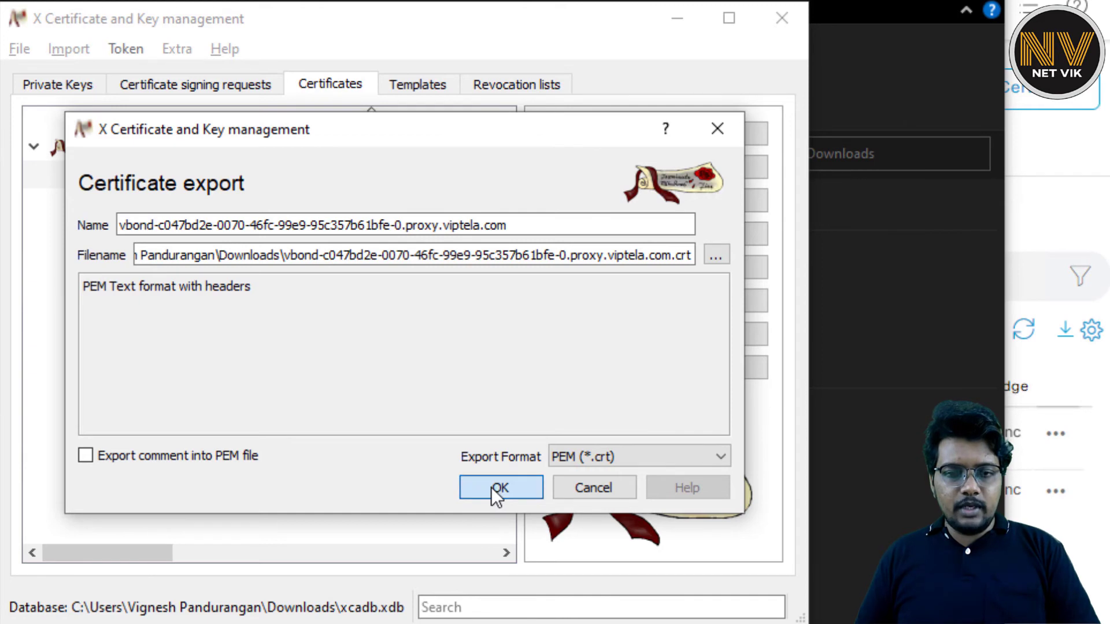
left_click(500, 486)
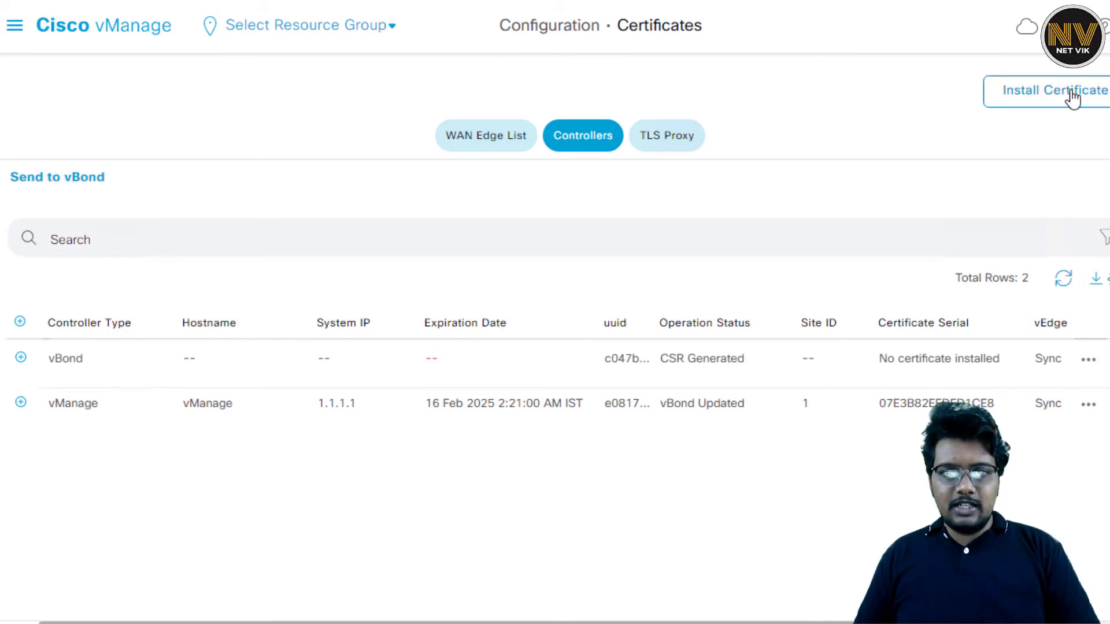
Install the exported vbond .crt file on the vBond controller, submitting the certificate install task
left_click(1054, 90)
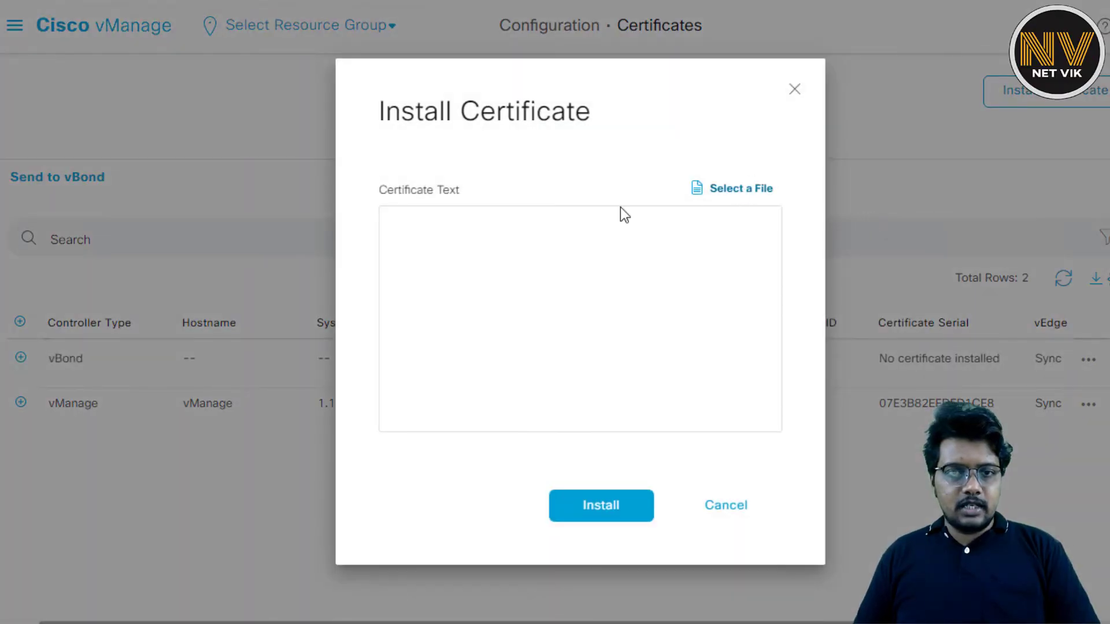
left_click(740, 188)
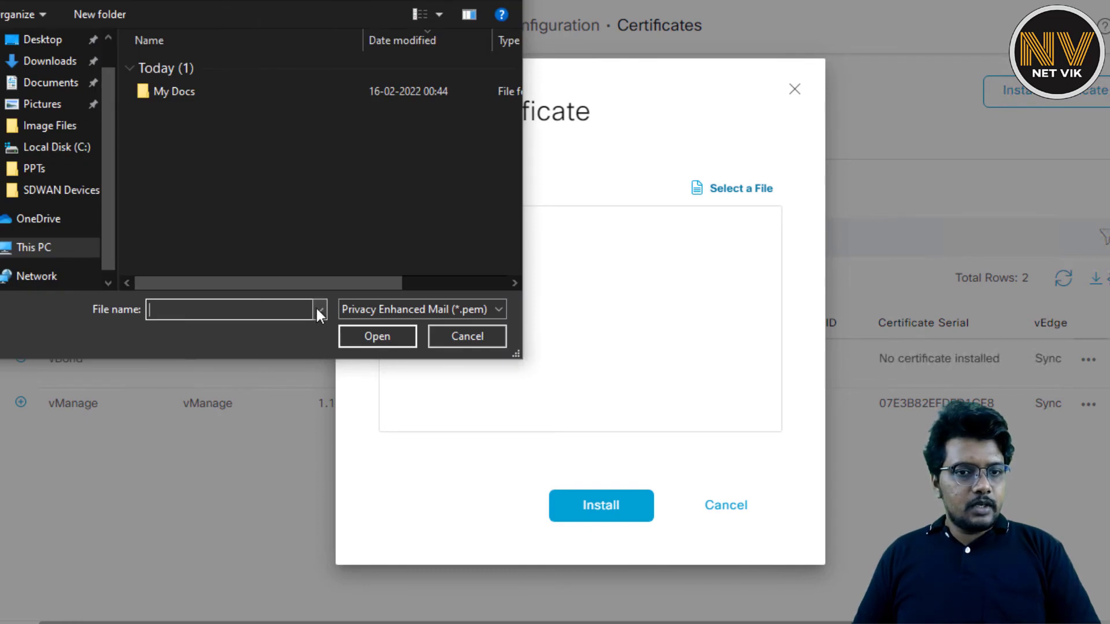
left_click(499, 310)
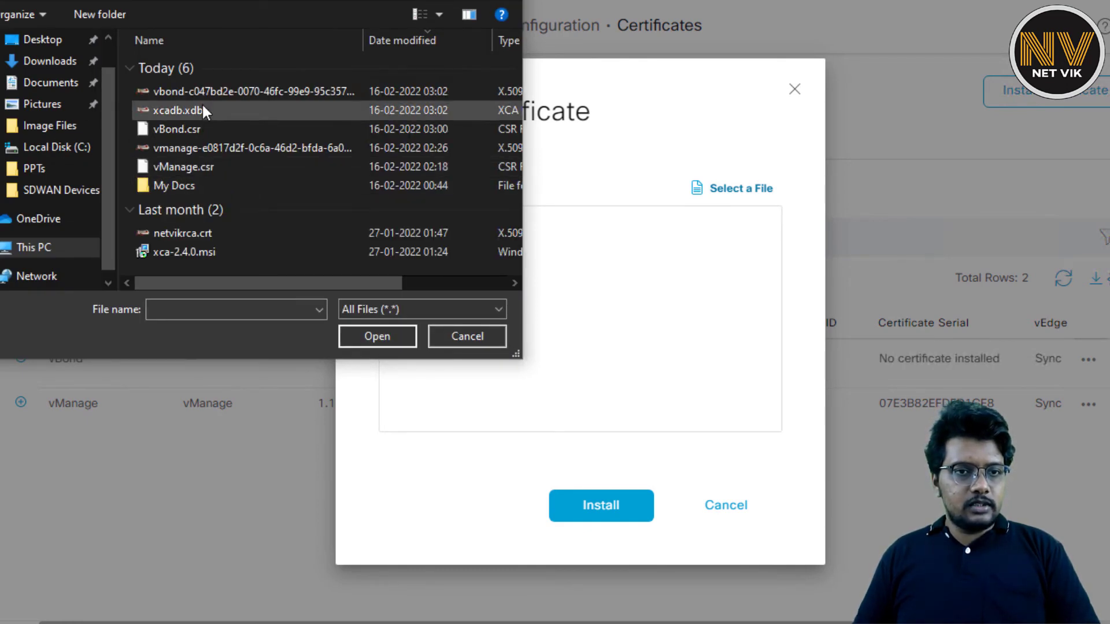
left_click(253, 90)
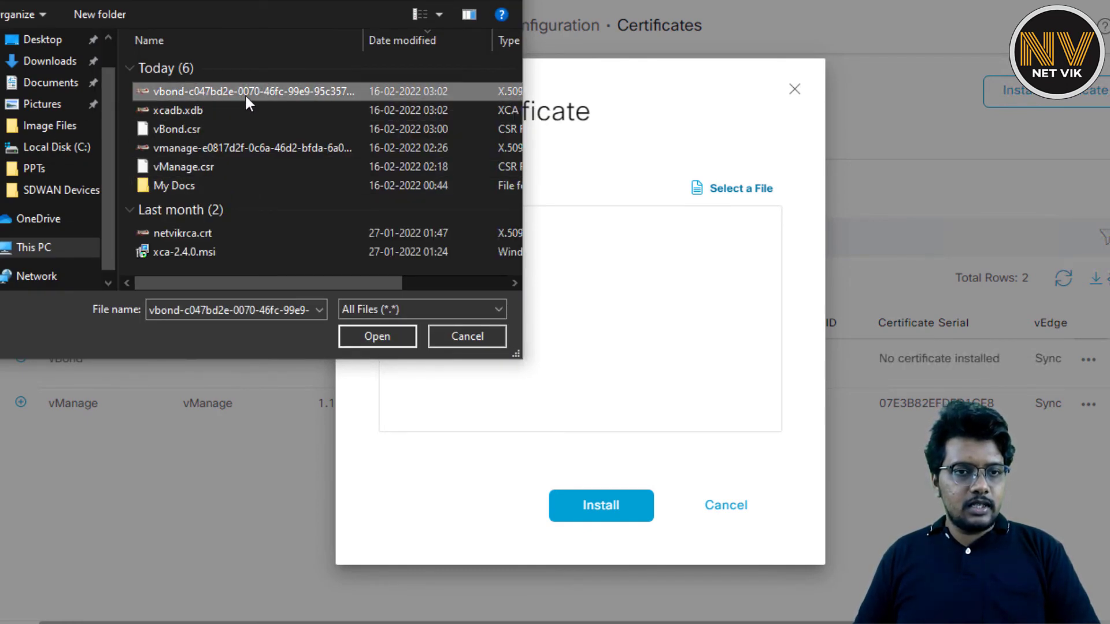
left_click(465, 335)
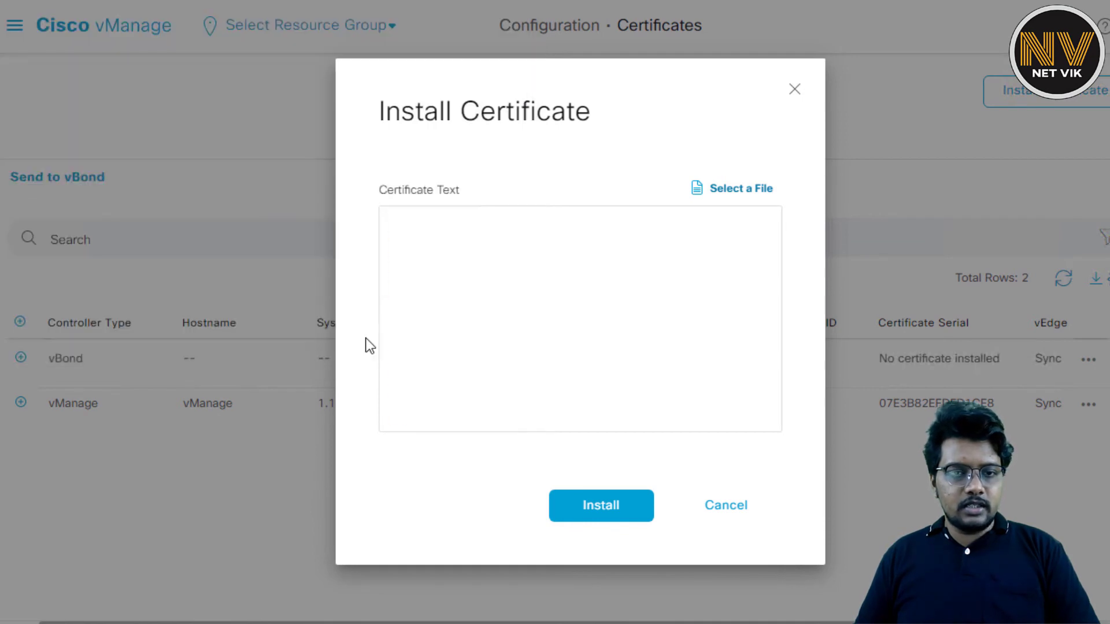
left_click(599, 505)
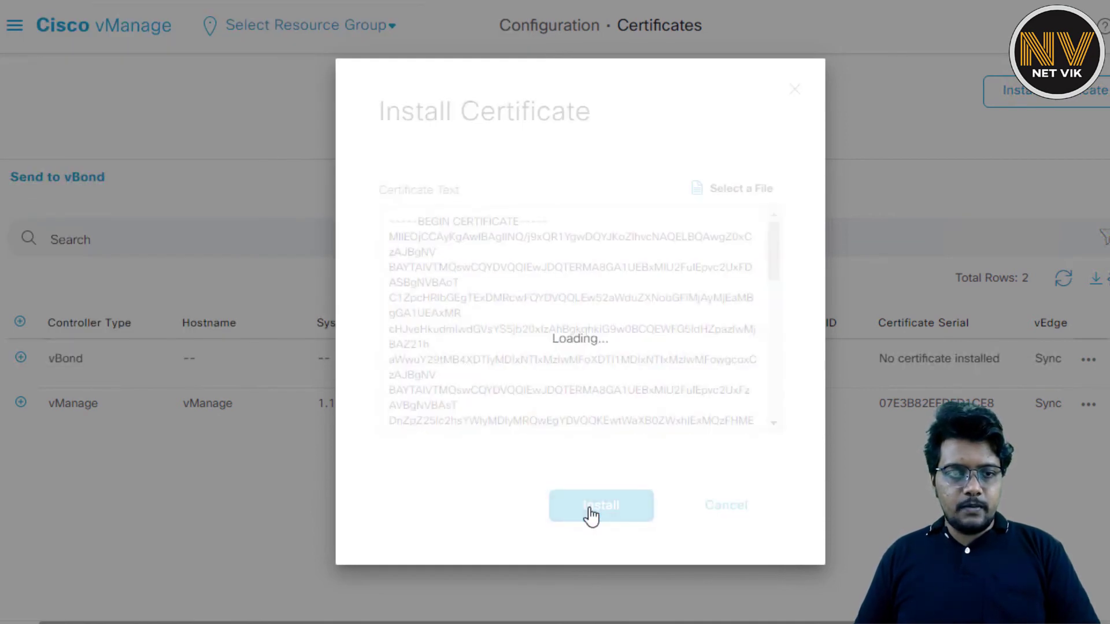
left_click(600, 505)
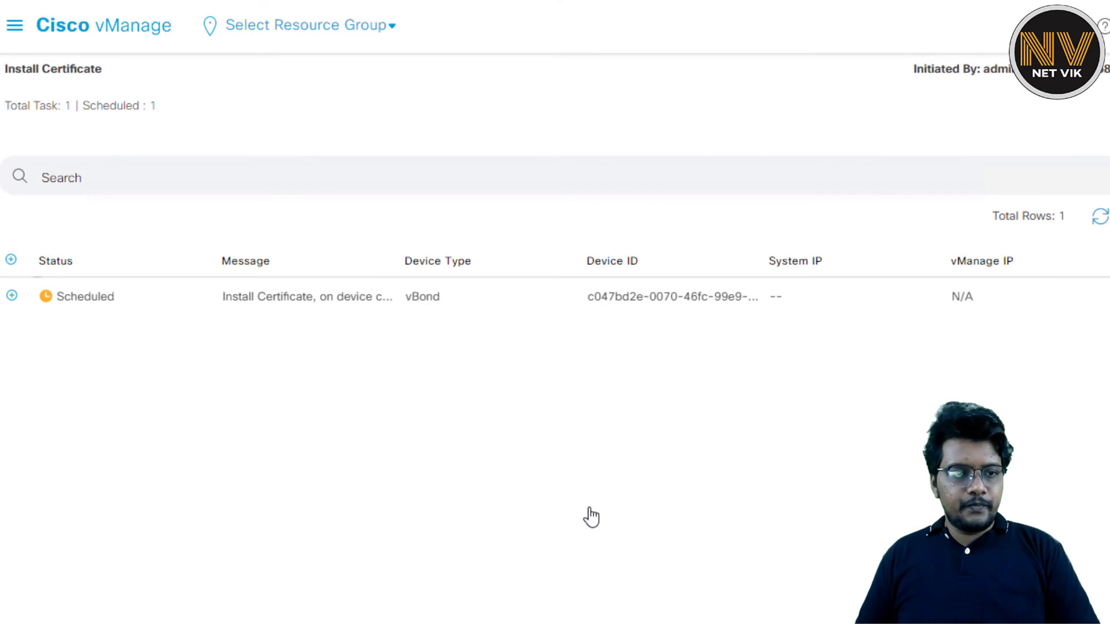
mouse_move(11, 297)
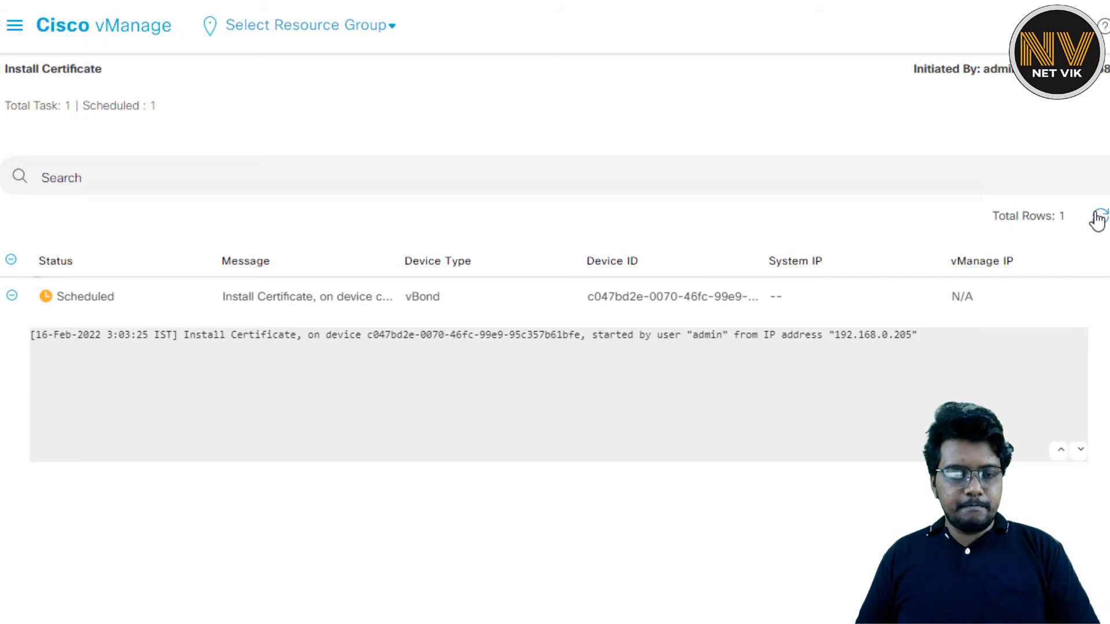
mouse_move(260, 361)
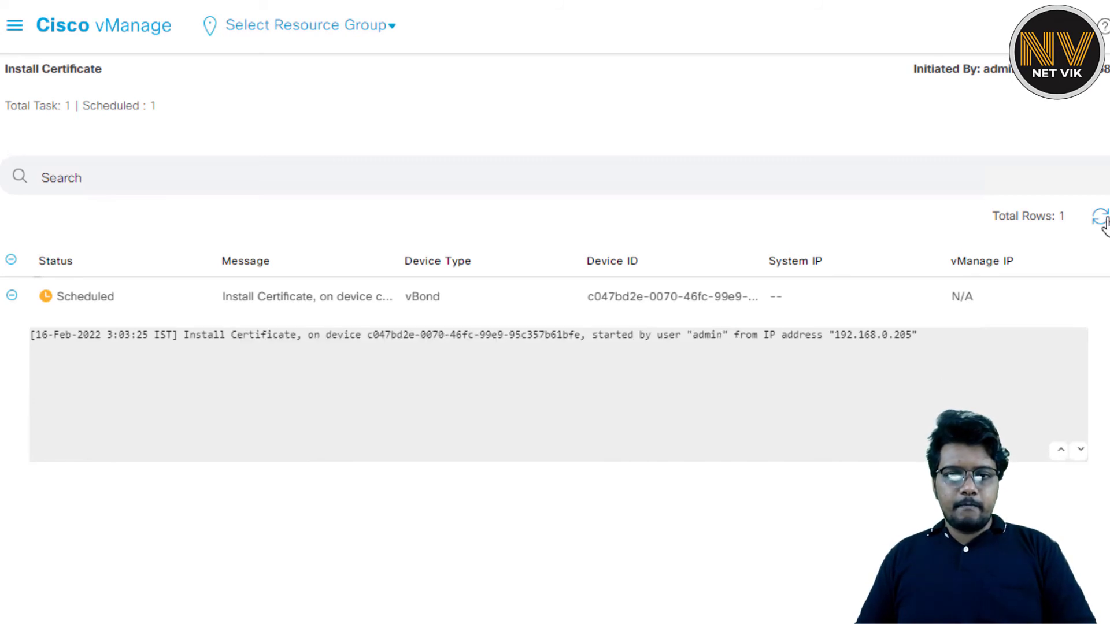
Refresh the vBond certificate install task until its status shows Success
left_click(1099, 216)
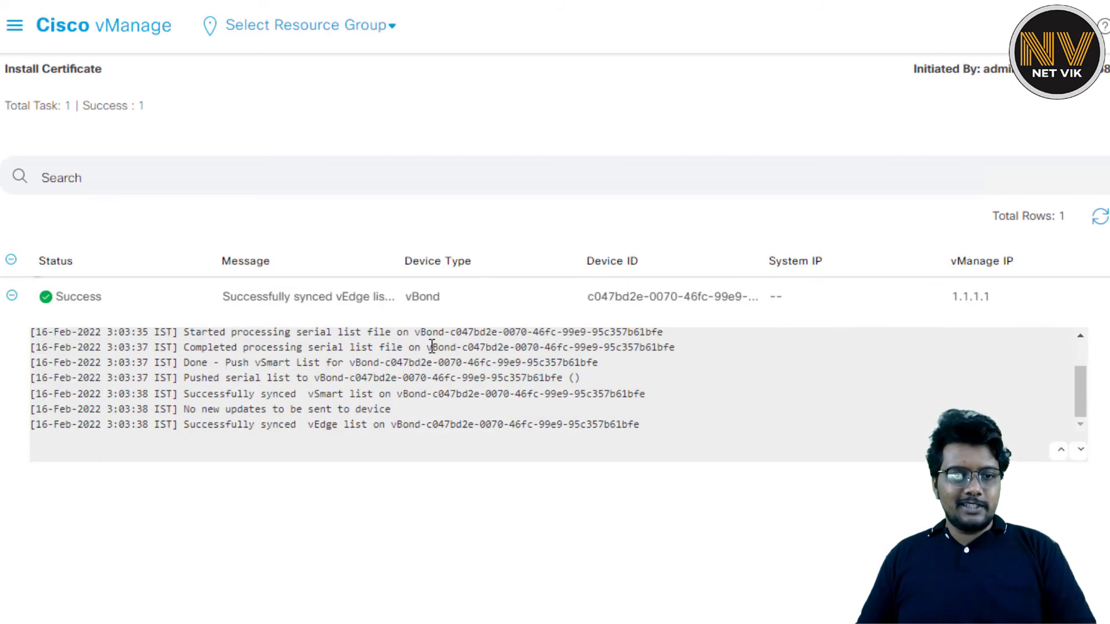
left_click(14, 24)
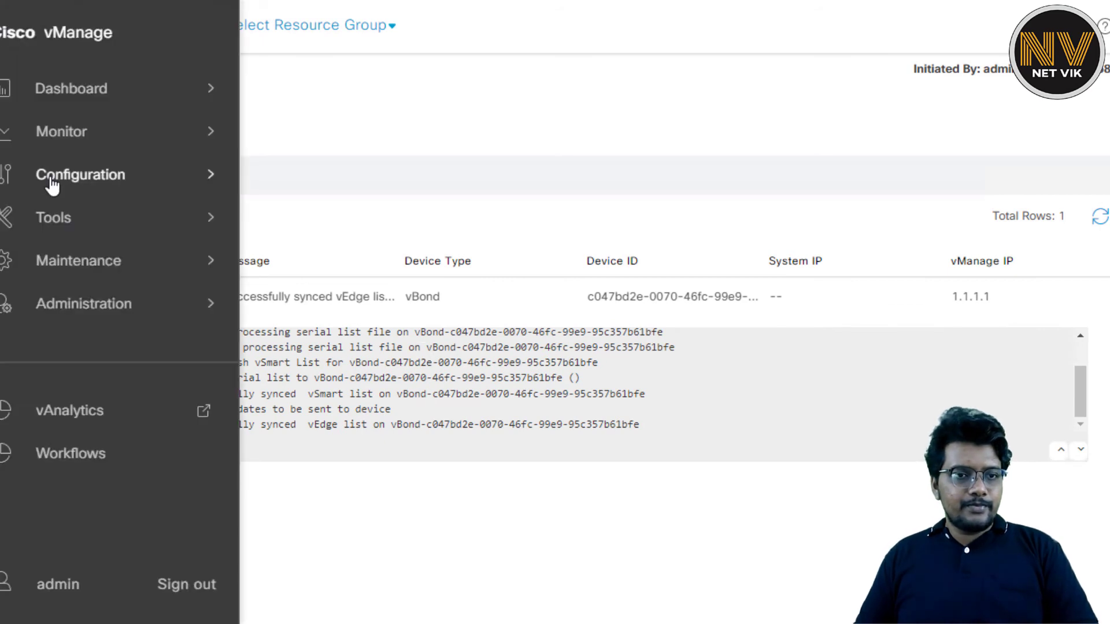
Return to Configuration > Certificates > Controllers and verify vBond shows Installed with site ID 1
left_click(81, 175)
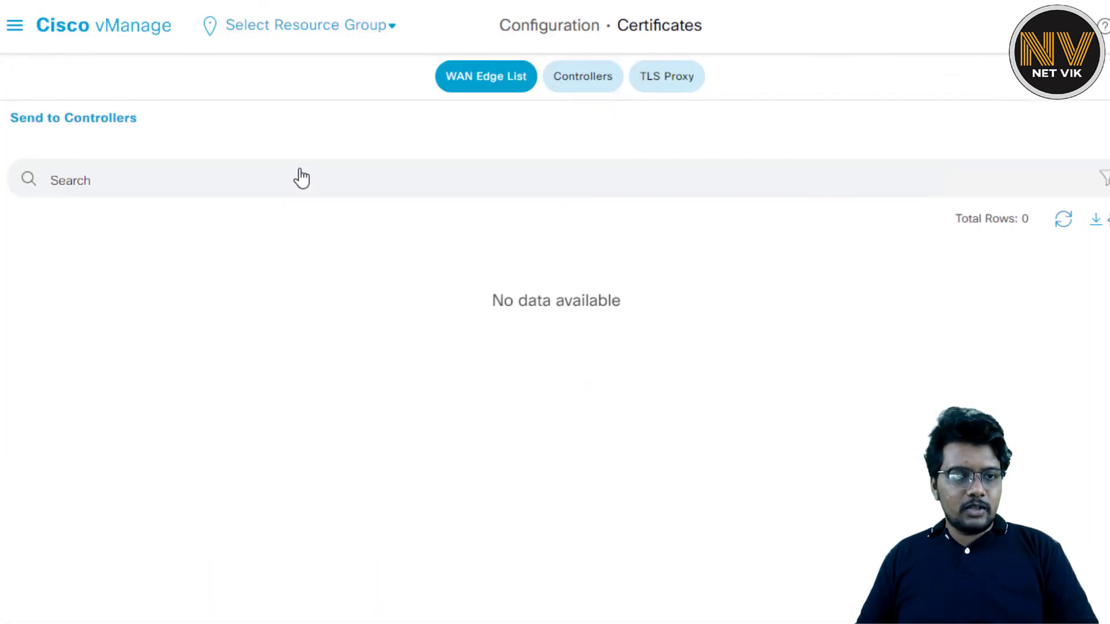
left_click(583, 77)
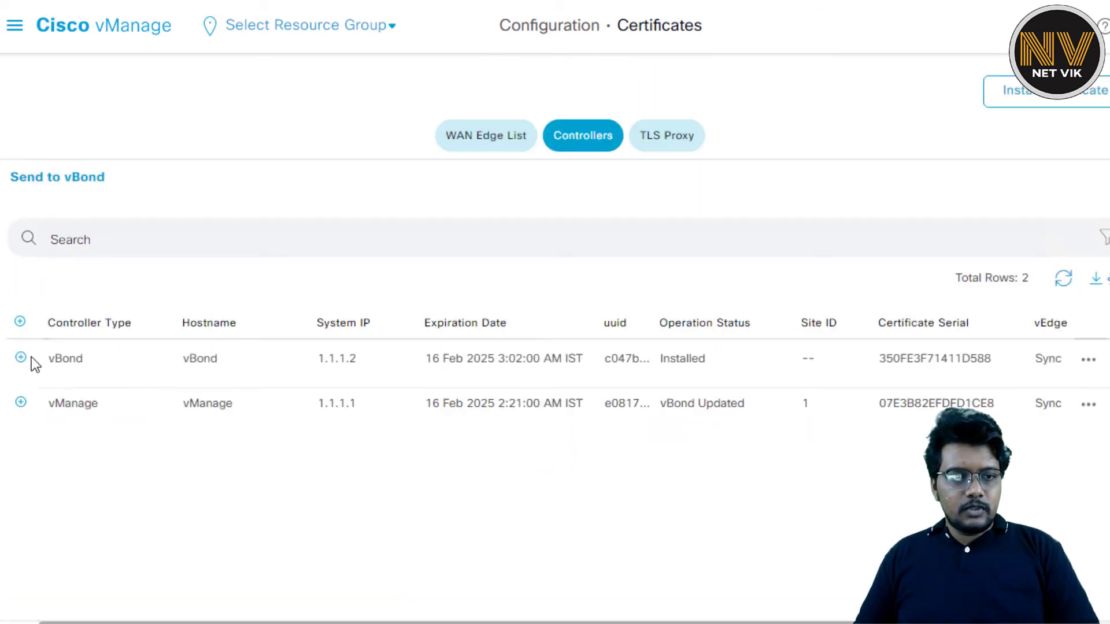
left_click(20, 358)
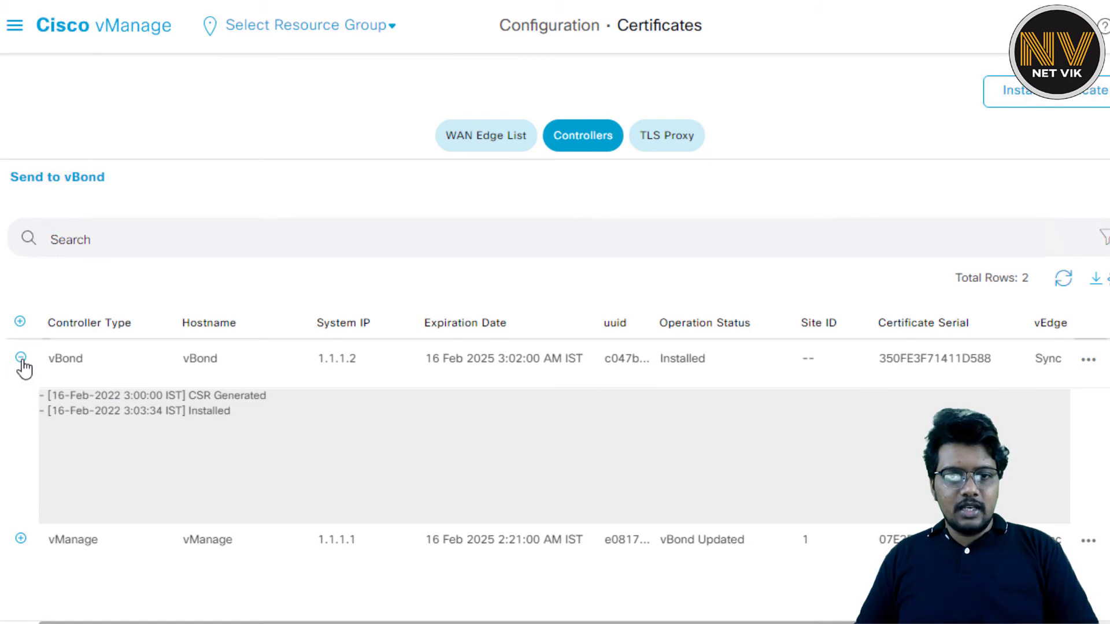
left_click(19, 359)
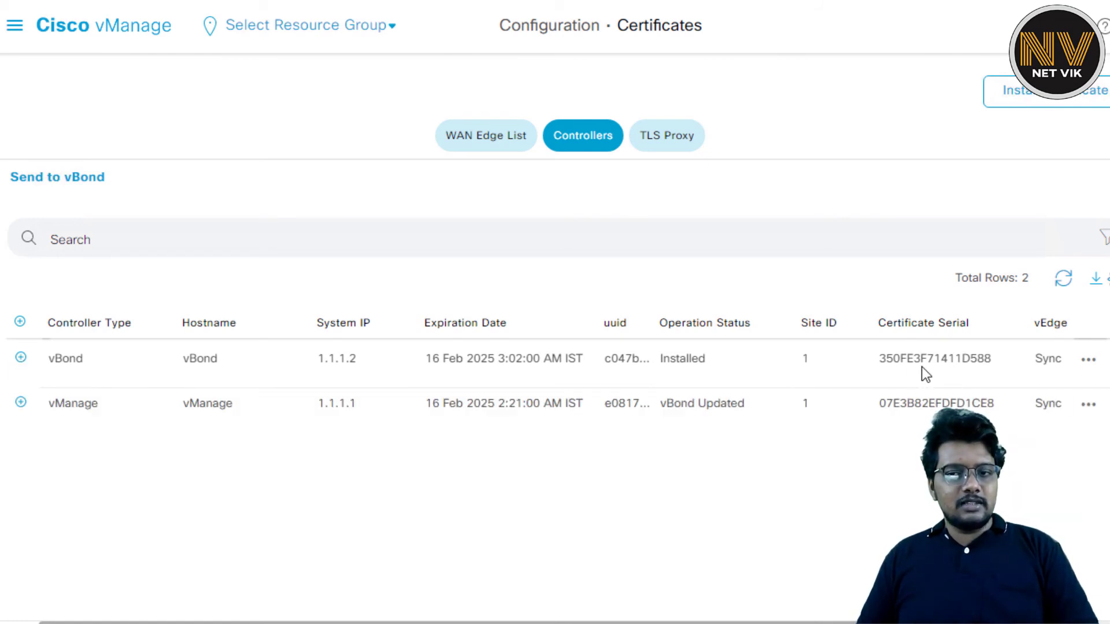
mouse_move(679, 375)
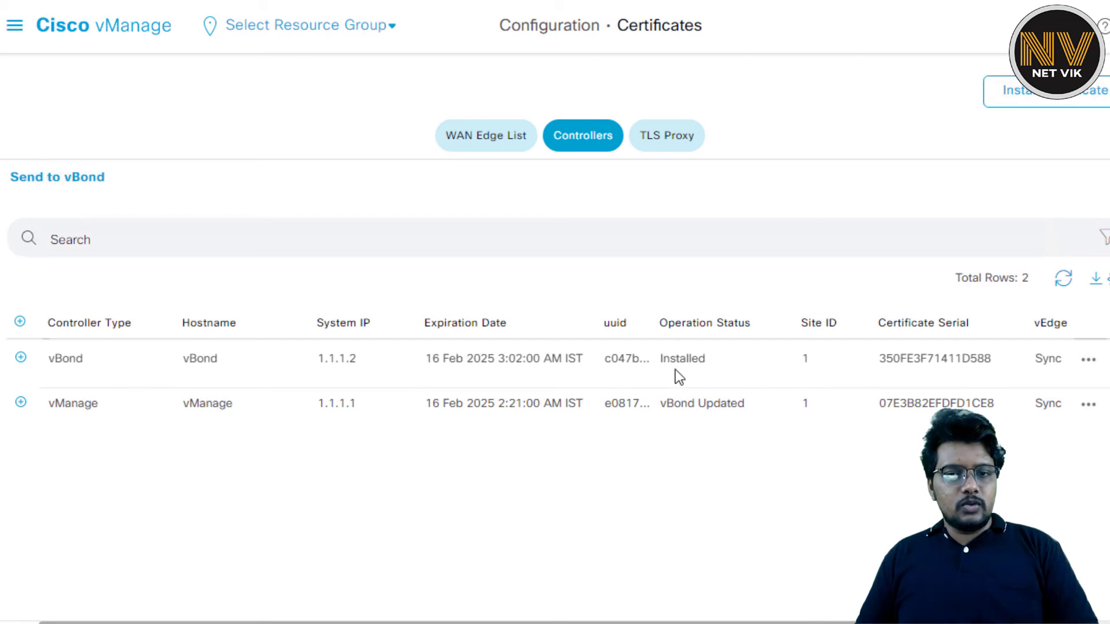
mouse_move(496, 375)
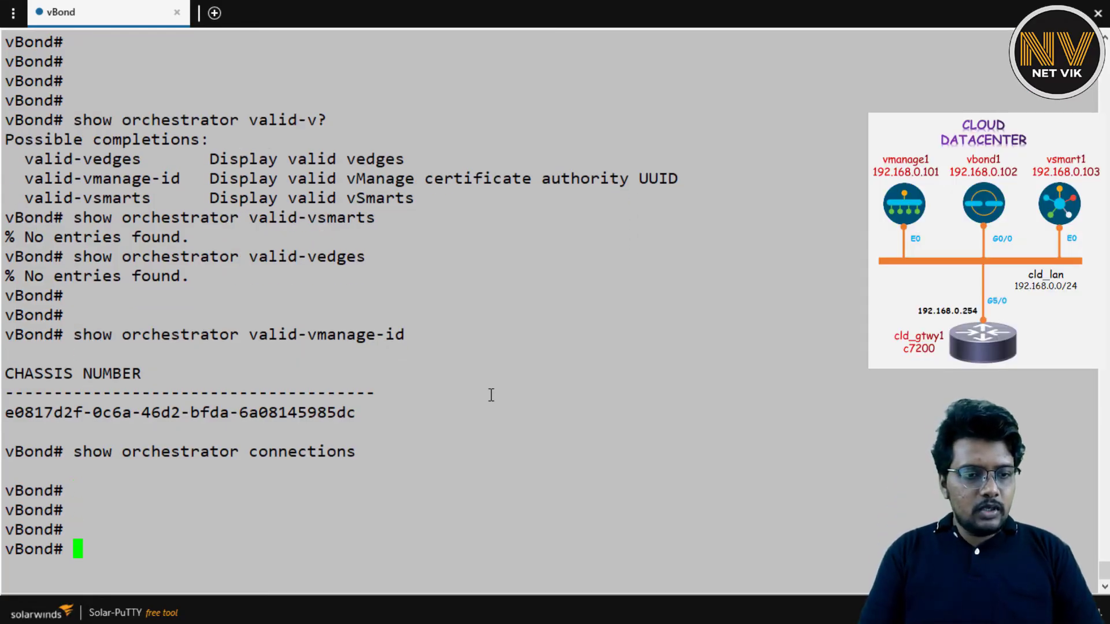
Run 'show orchestrator local-properties' on the vBond showing certificate Installed and 8 vManage connections
type("sh")
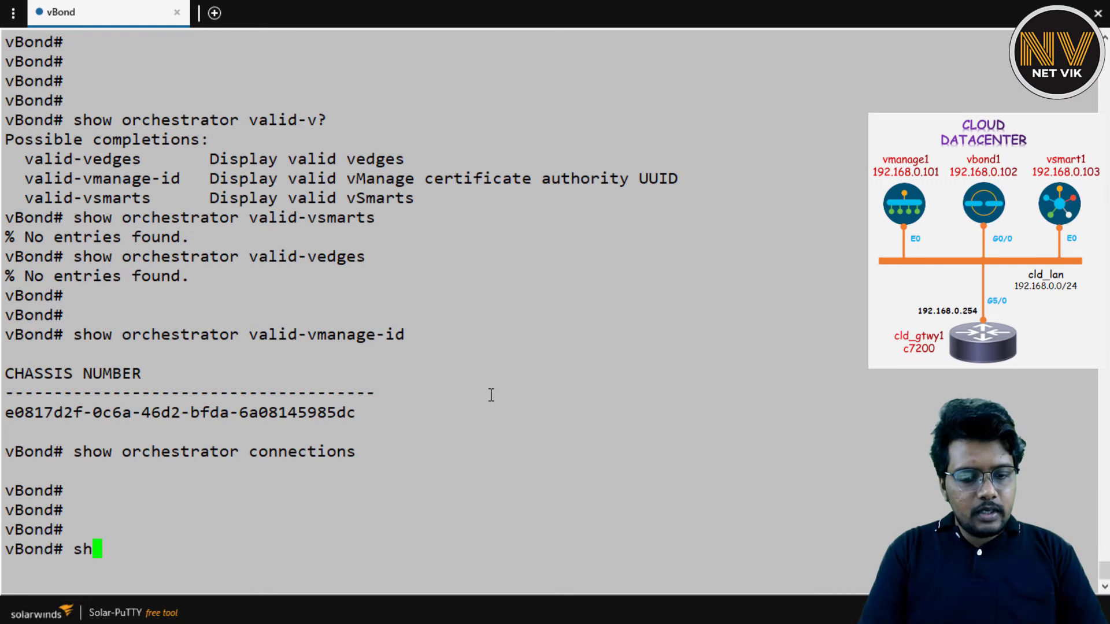
type("ow con")
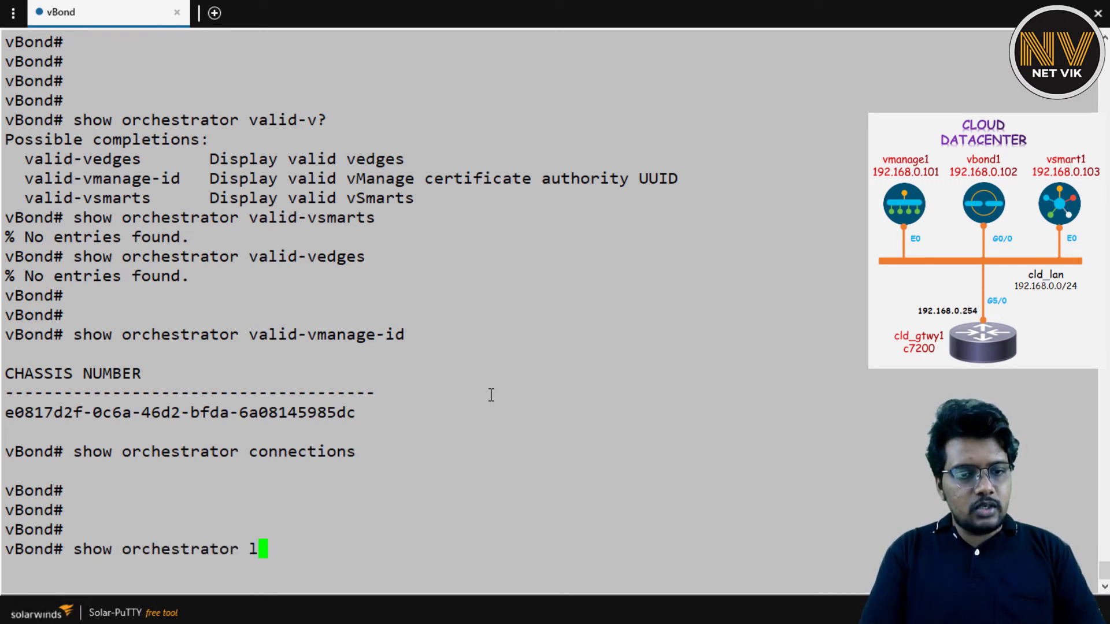
key("Return")
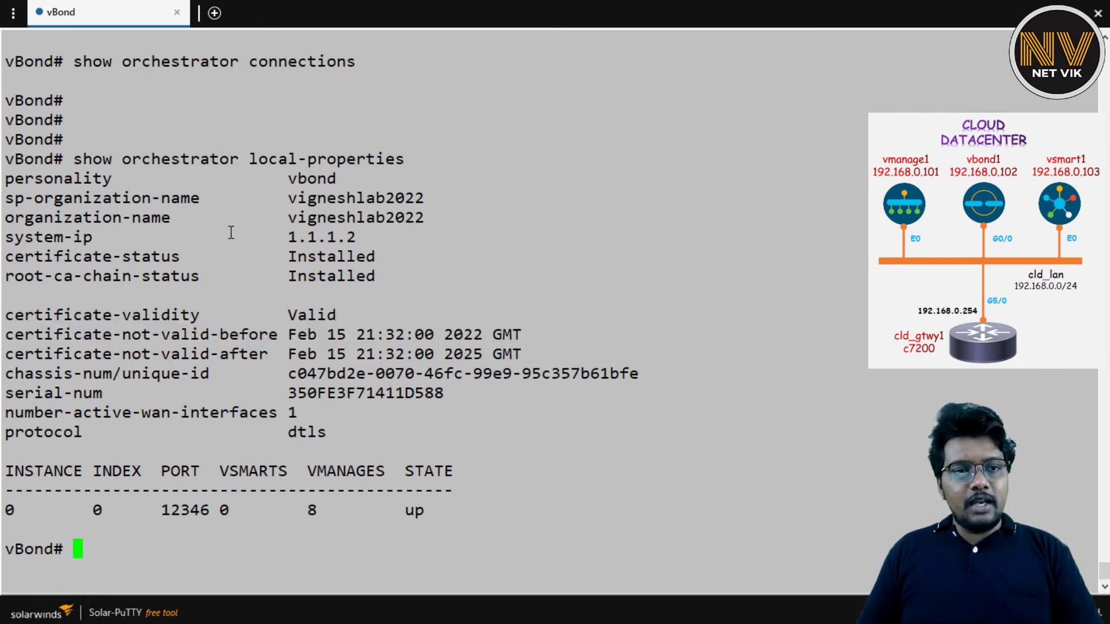
mouse_move(553, 342)
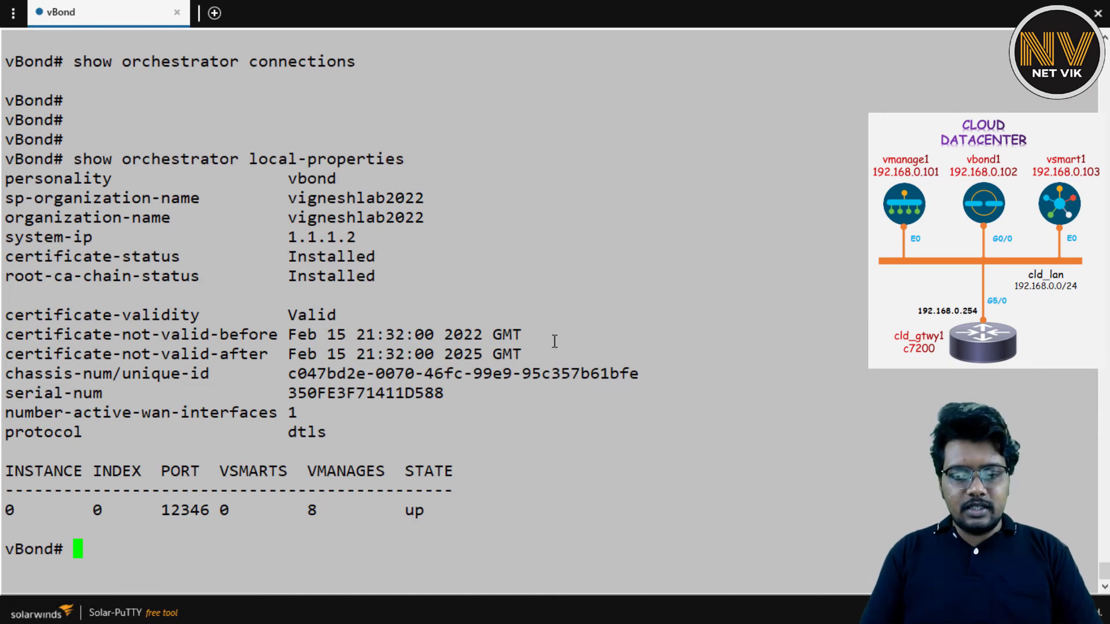
Run 'show certificate root-ca-cert | i netvik' to display the root CA's issuer and subject
type("show orchestrator valid-vedges")
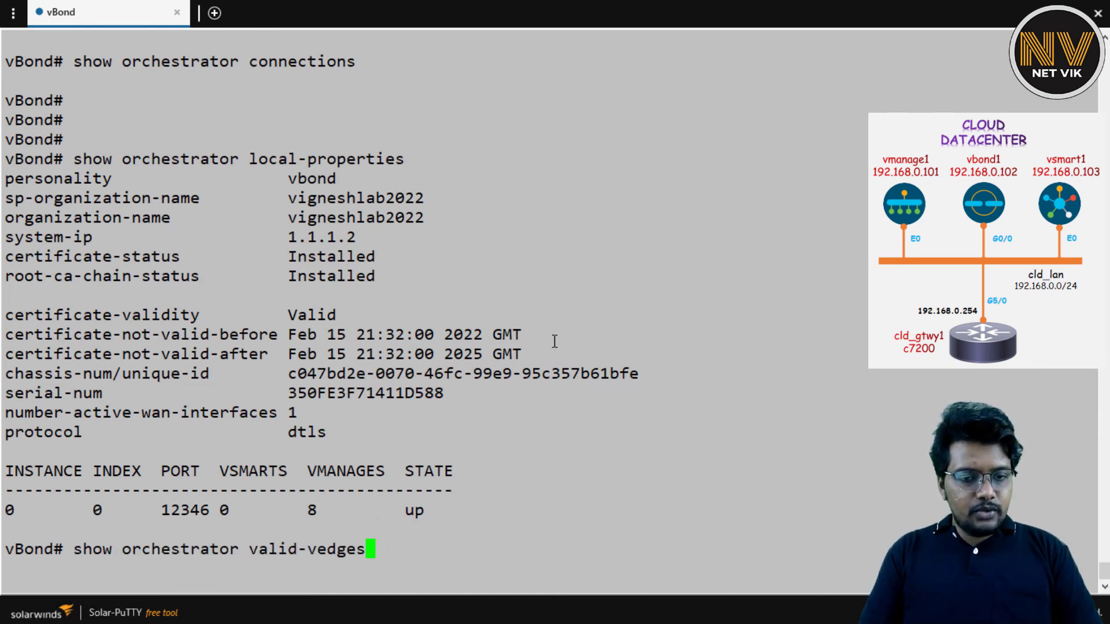
type("show certificate root-ca-cert | i netvik")
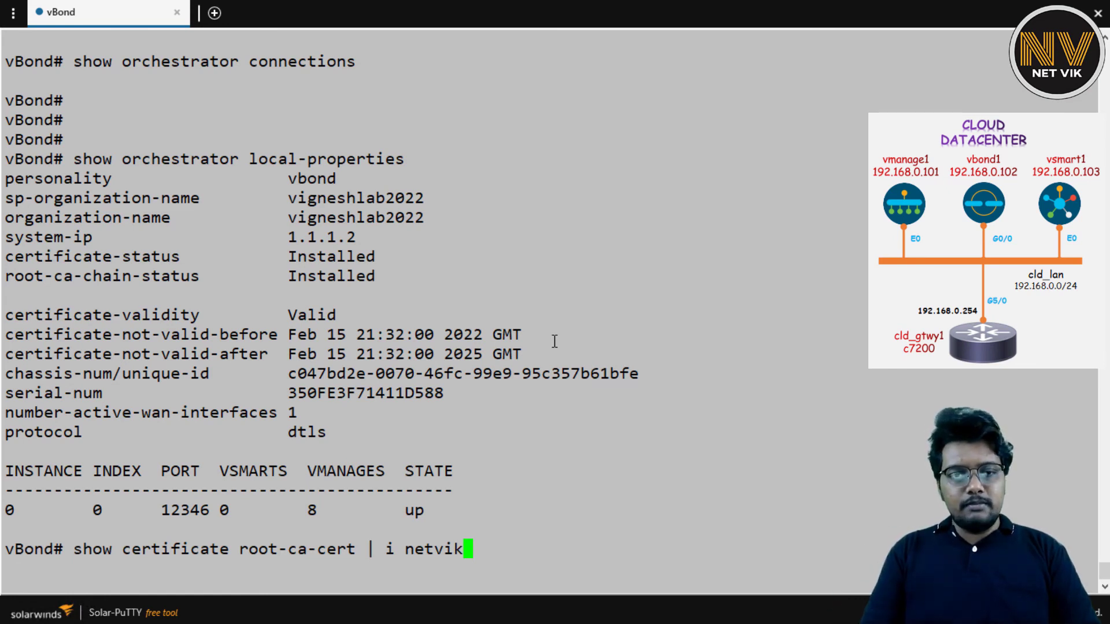
key("Return")
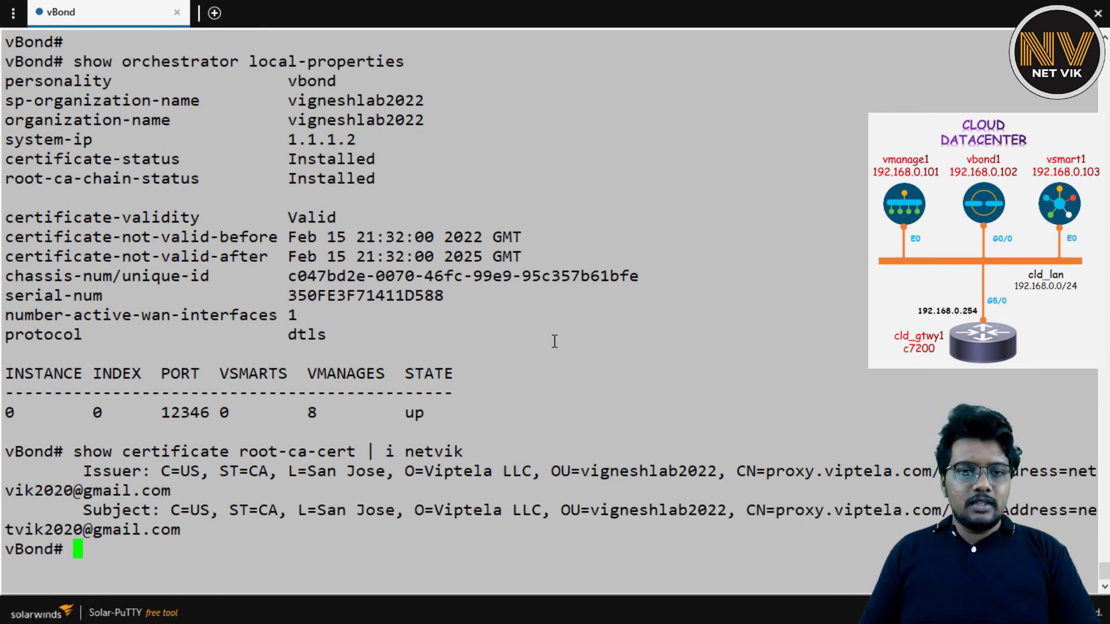
type("show certificate")
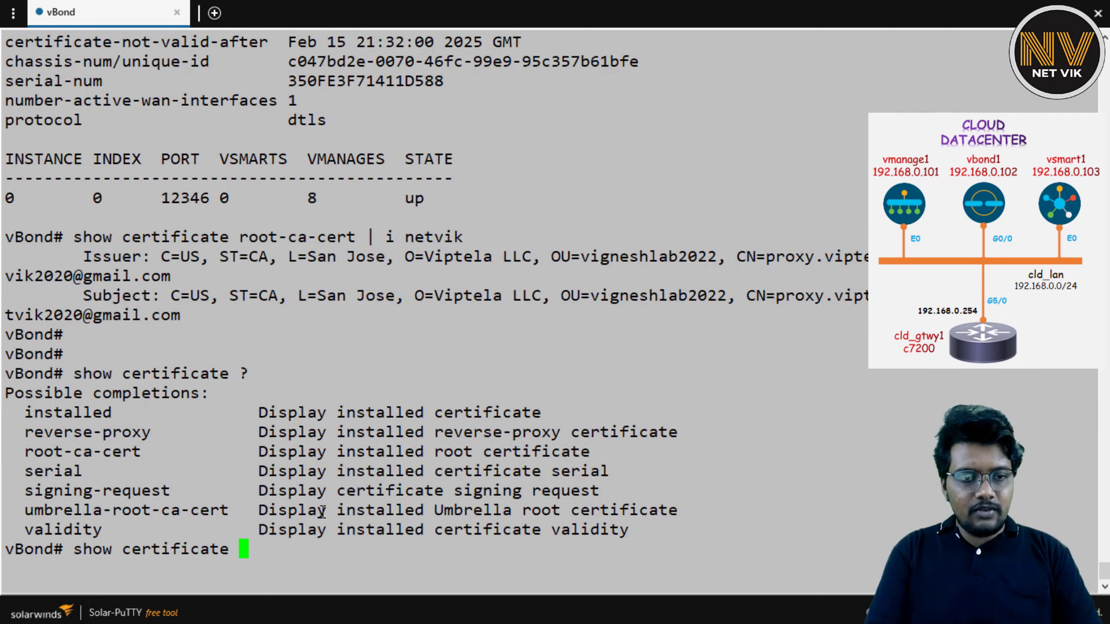
Run 'show certificate installed' and review the vigneshlab2022 certificate's serial, 2022–2025 validity and key usages
type("installed")
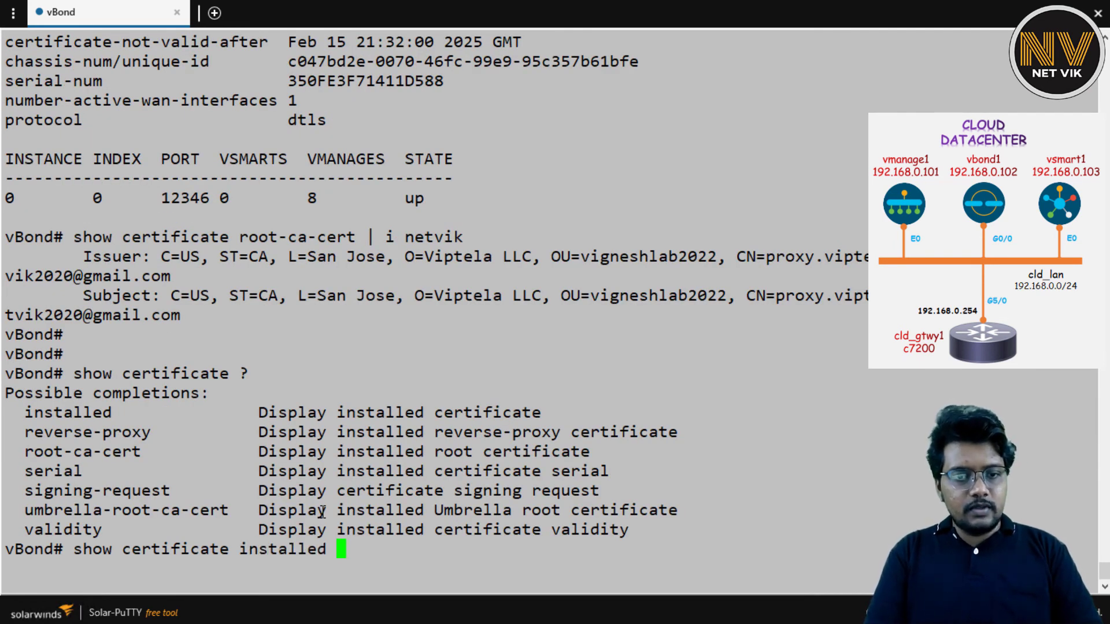
key("Return")
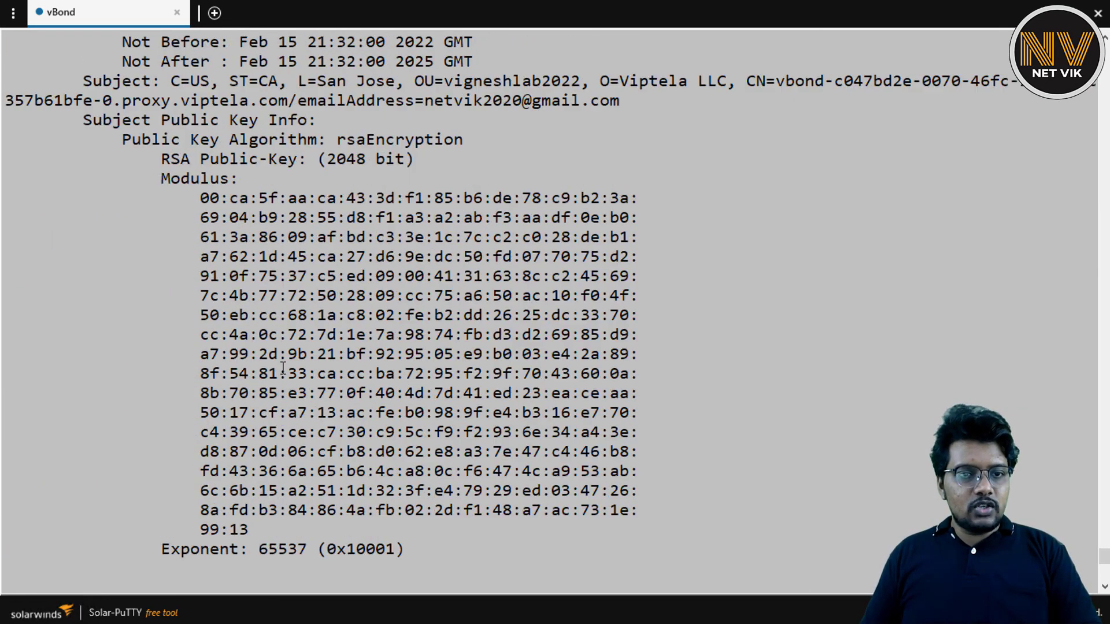
scroll("up", 3)
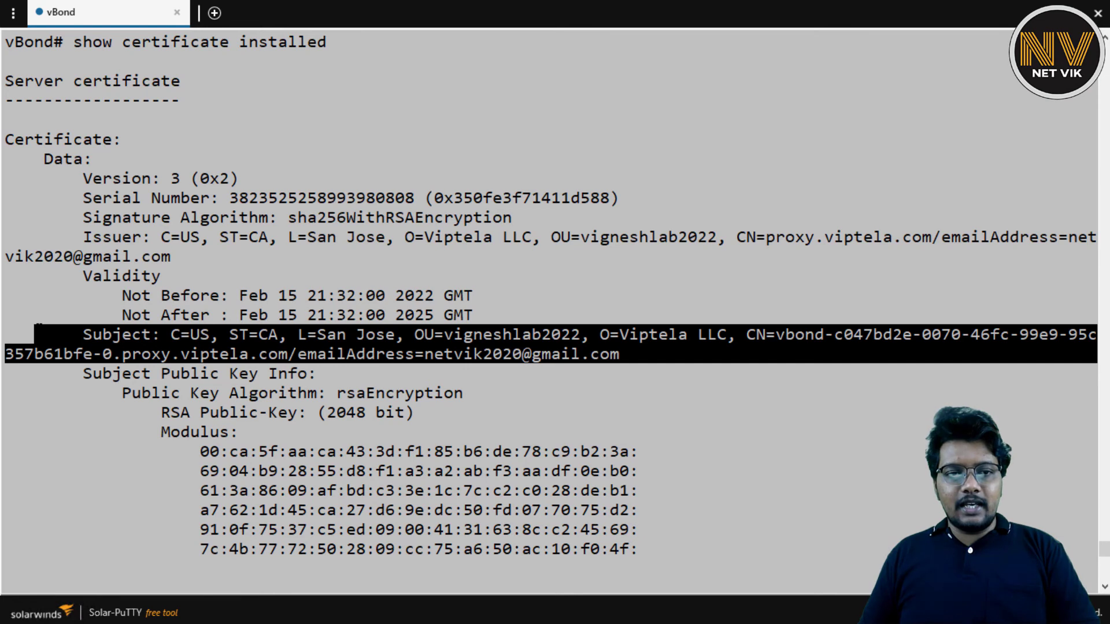
scroll("down", 3)
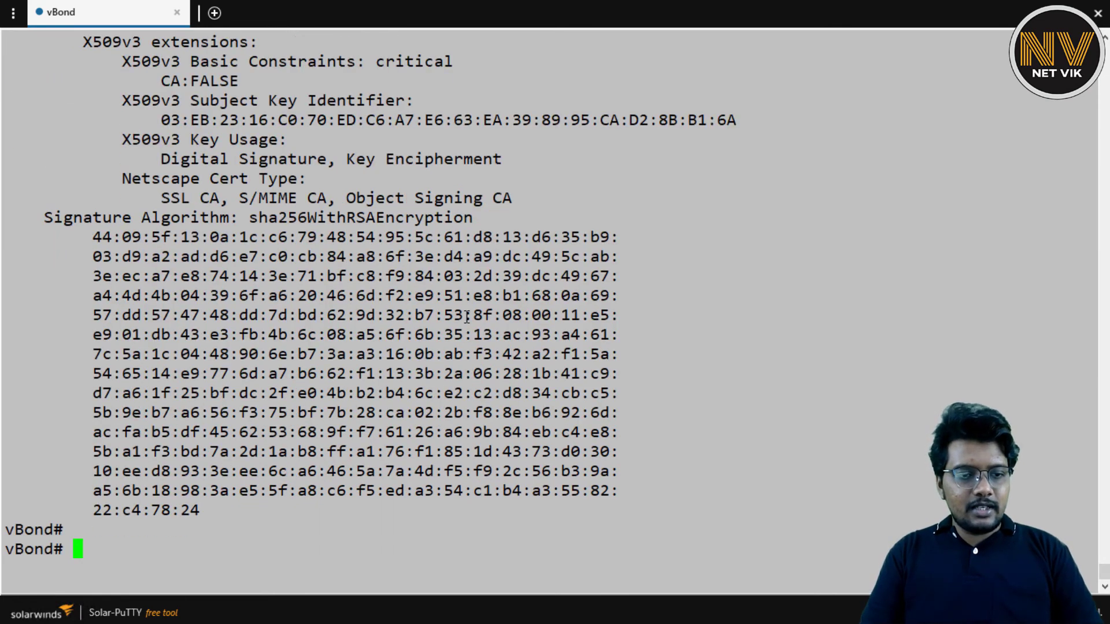
type("show orch")
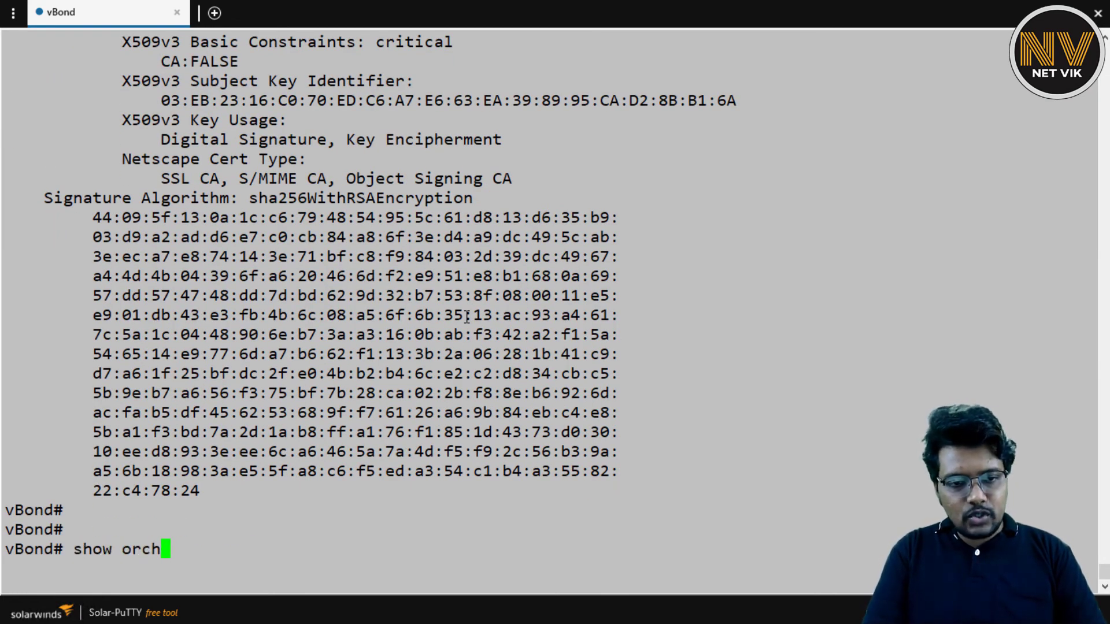
Run 'show orchestrator connections' on the vBond, listing eight vManage DTLS peers at 192.168.0.101, all up
type("estrator connections")
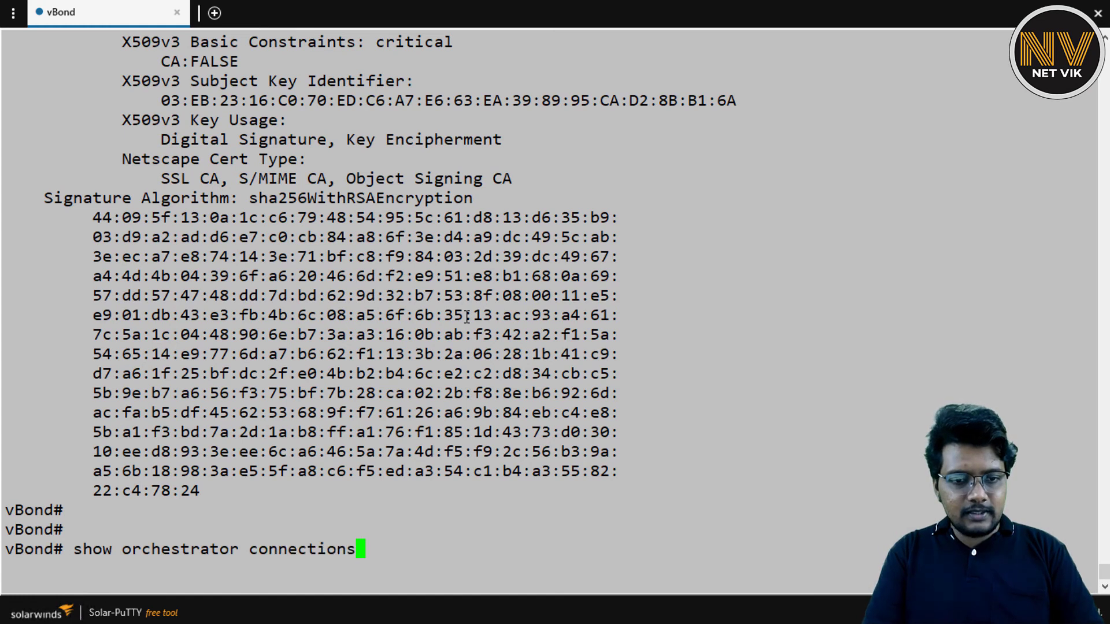
key("Return")
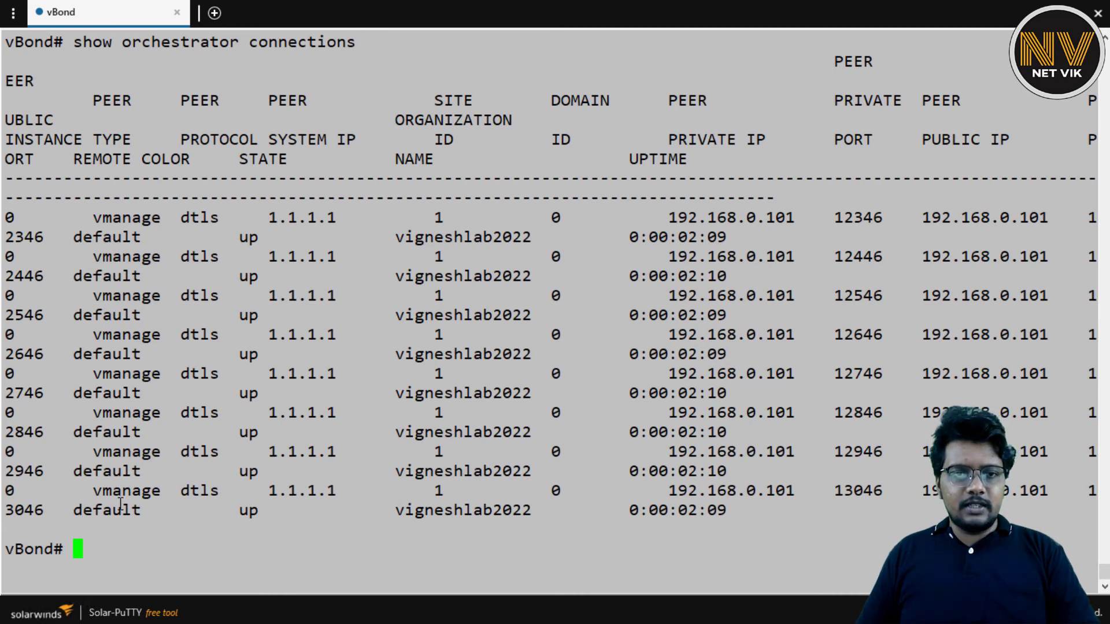
mouse_move(417, 326)
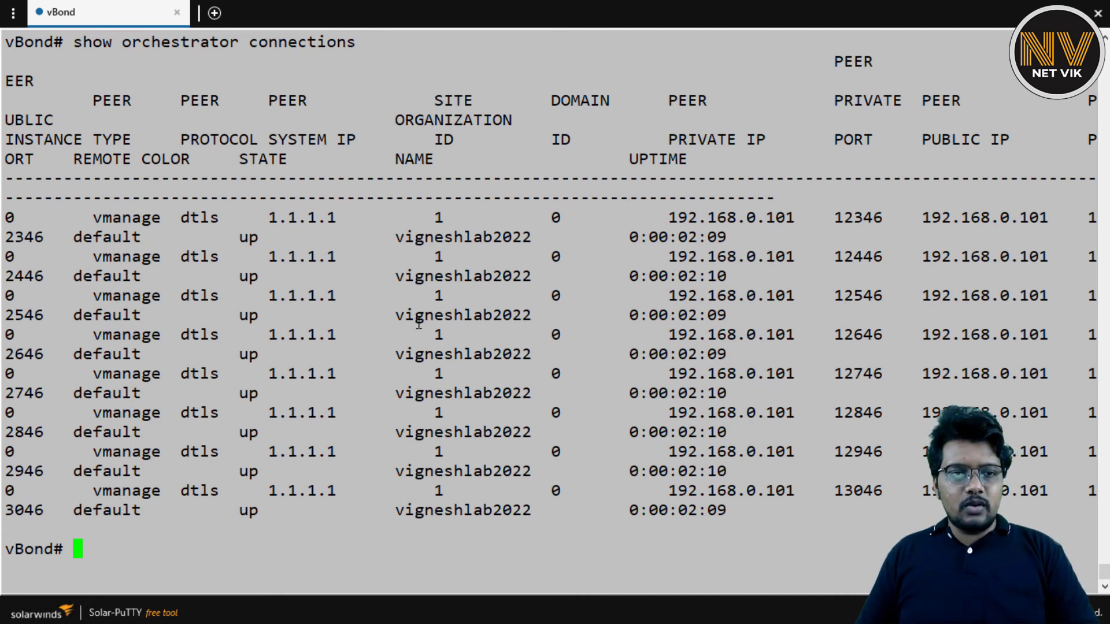
mouse_move(213, 13)
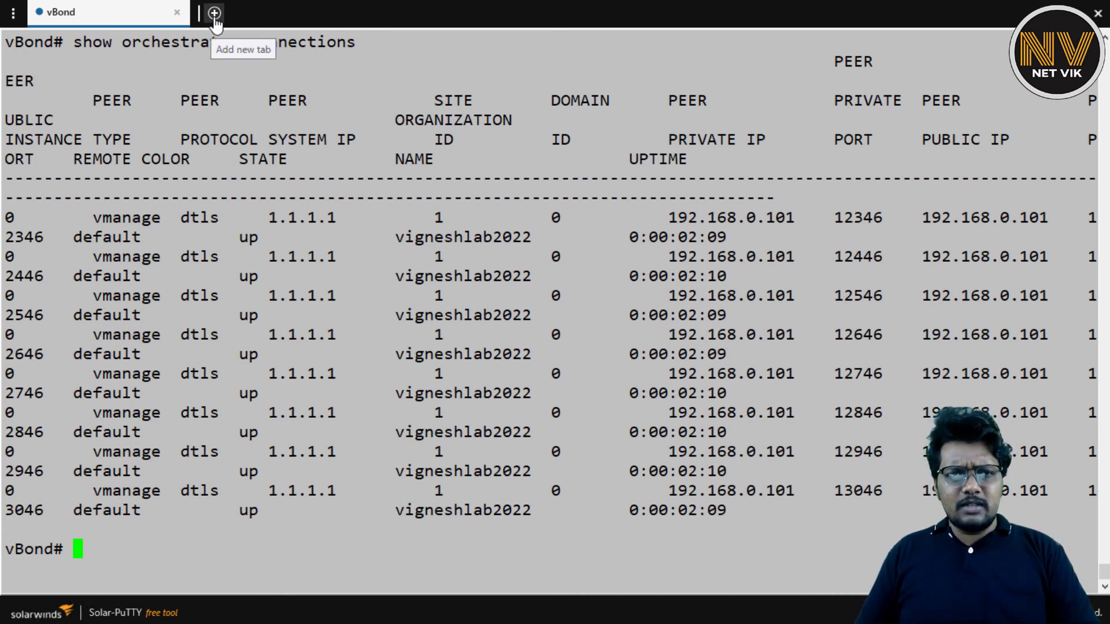
In a new vManage session run 'show control connections' showing eight DTLS links to vBond 192.168.0.102 up, then return to the vBond session
left_click(213, 13)
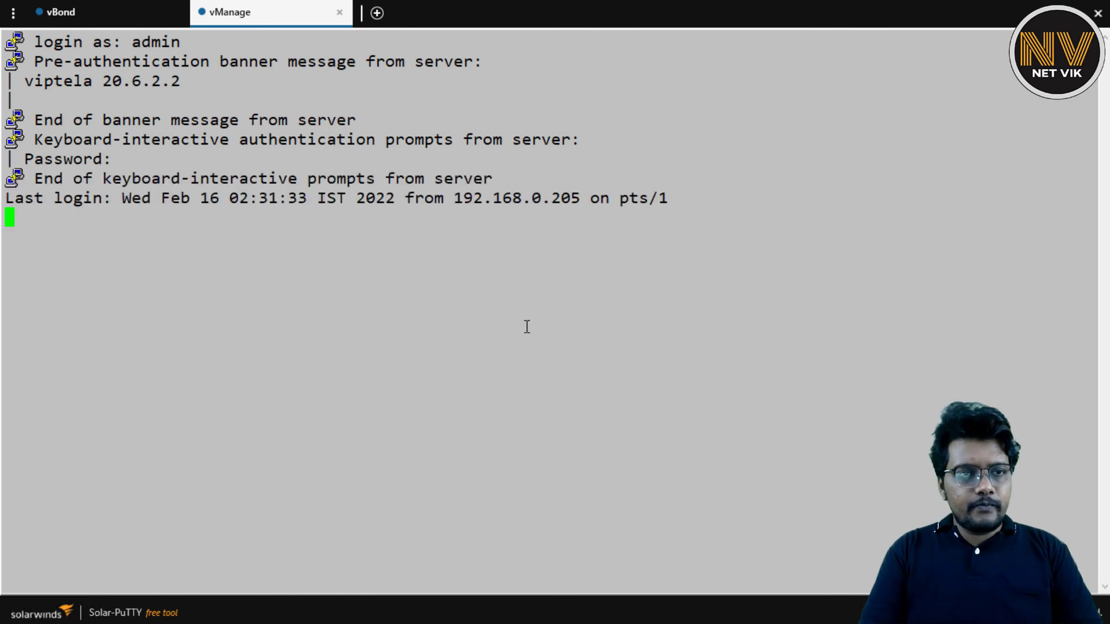
type("show control con")
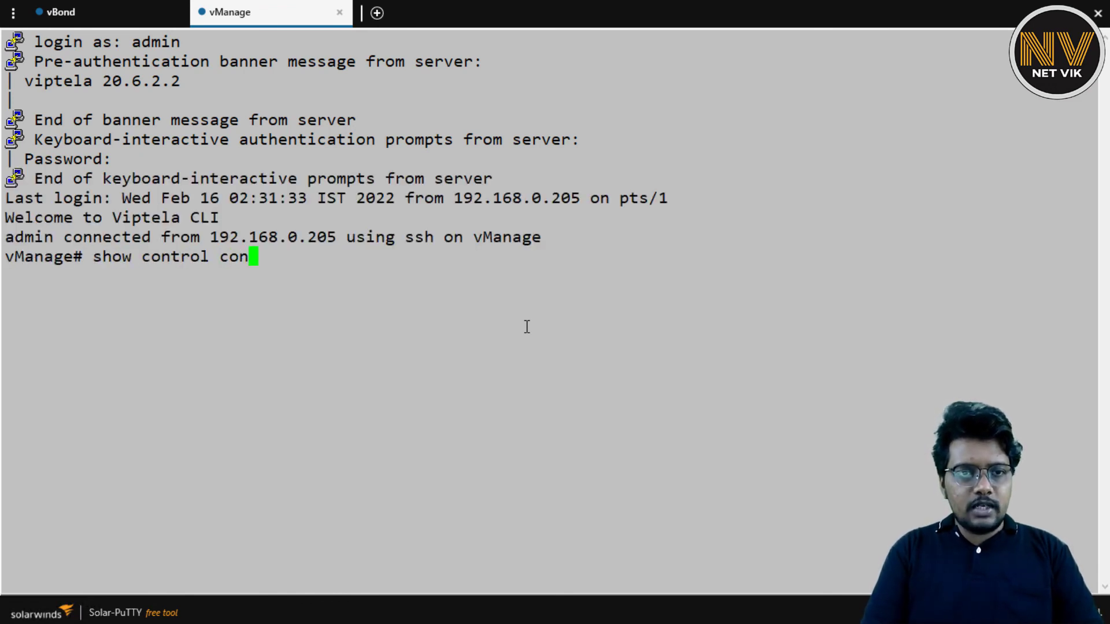
key("Return")
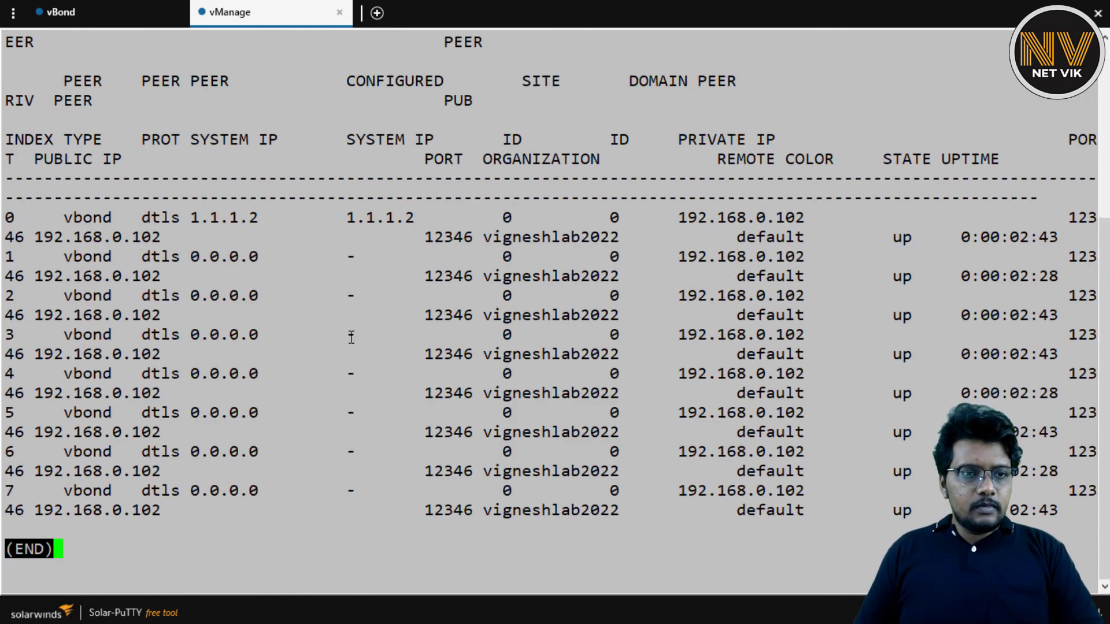
key("q")
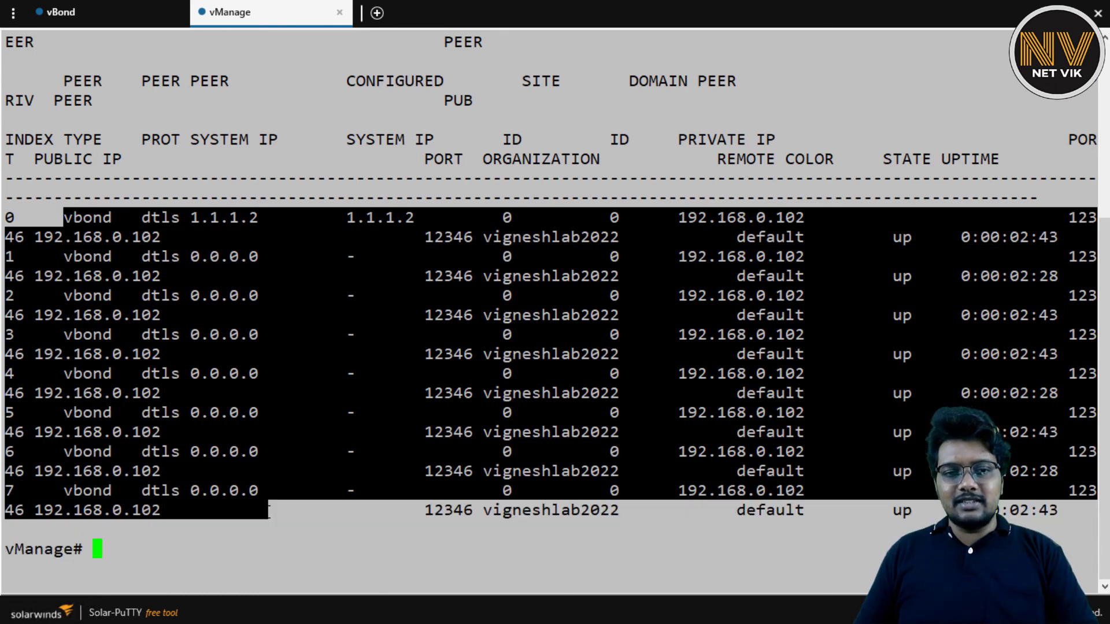
left_click(57, 12)
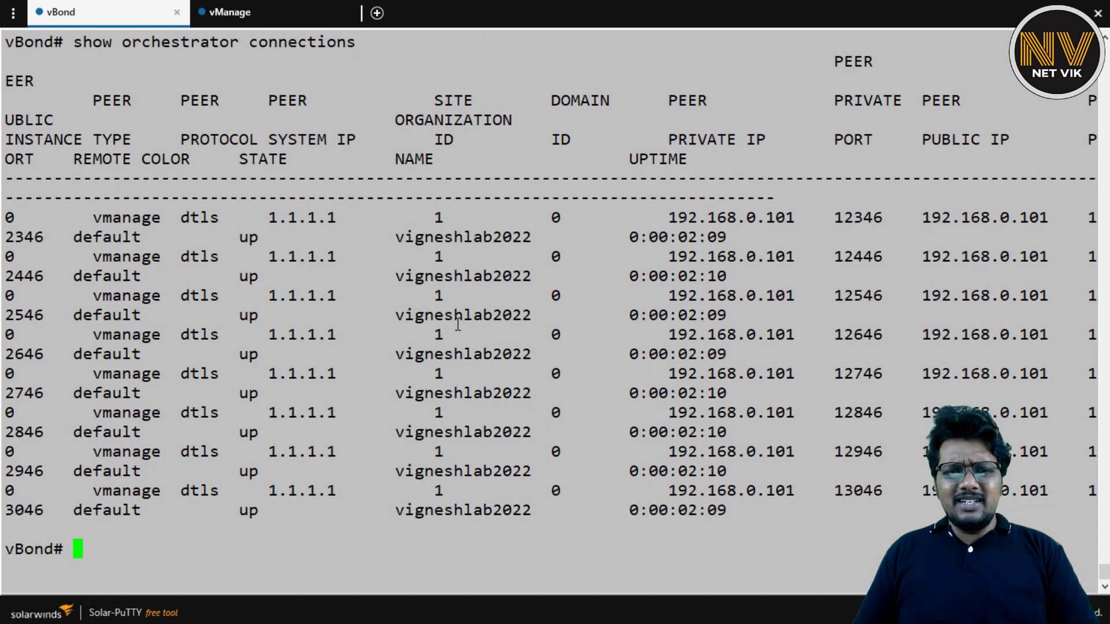